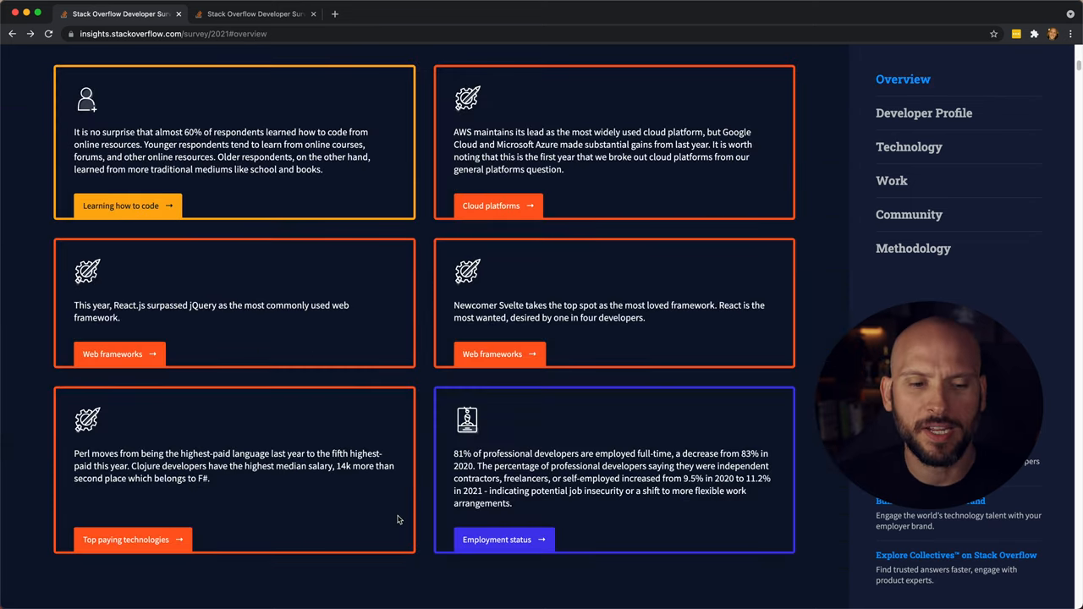
- Jump to the top paying technologies chart, starting with Clojure at $95,000
{"action": "left_click", "coordinate": [125, 540]}
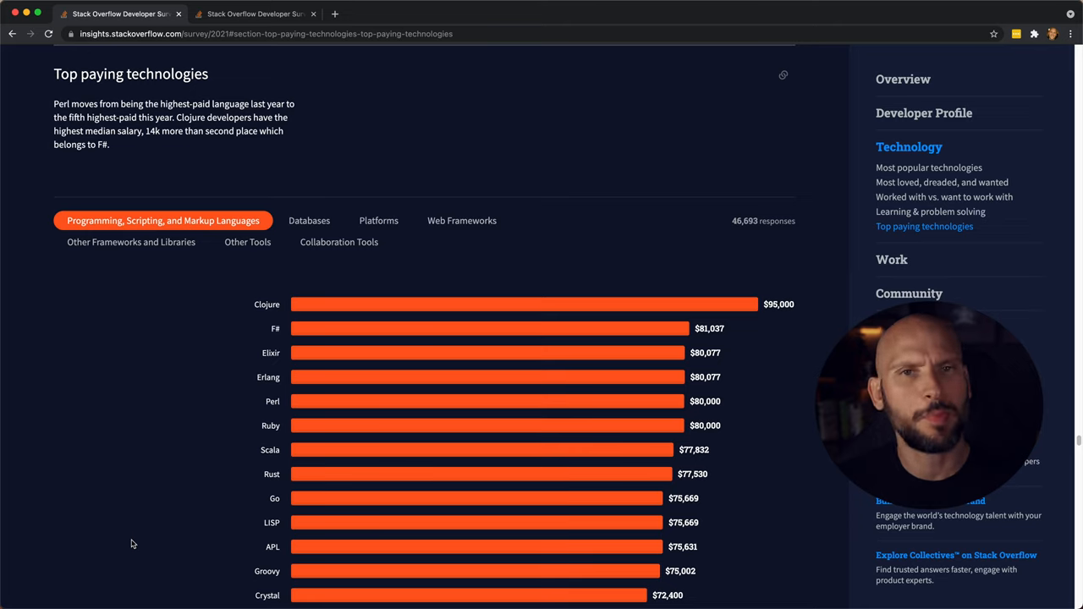
{"action": "mouse_move", "coordinate": [264, 495]}
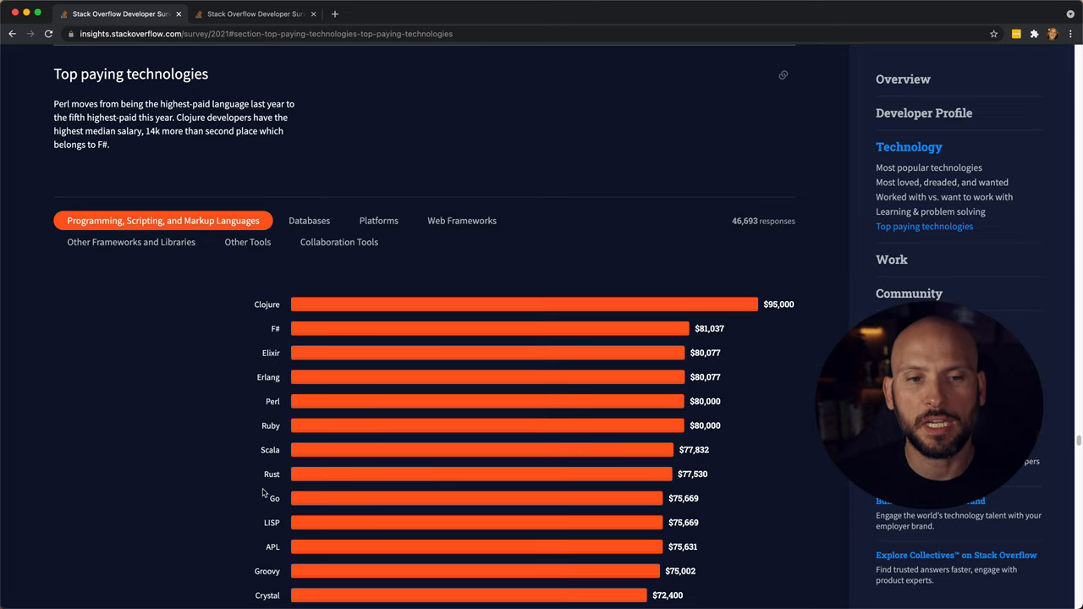
{"action": "scroll", "scroll_direction": "down", "scroll_amount": 3}
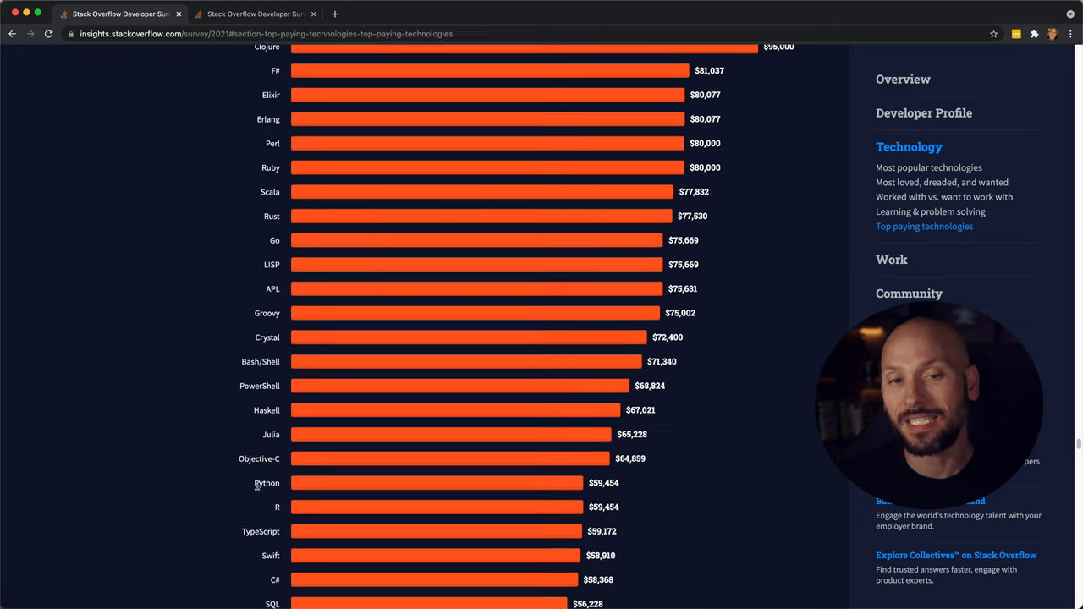
{"action": "scroll", "scroll_direction": "down", "scroll_amount": 3}
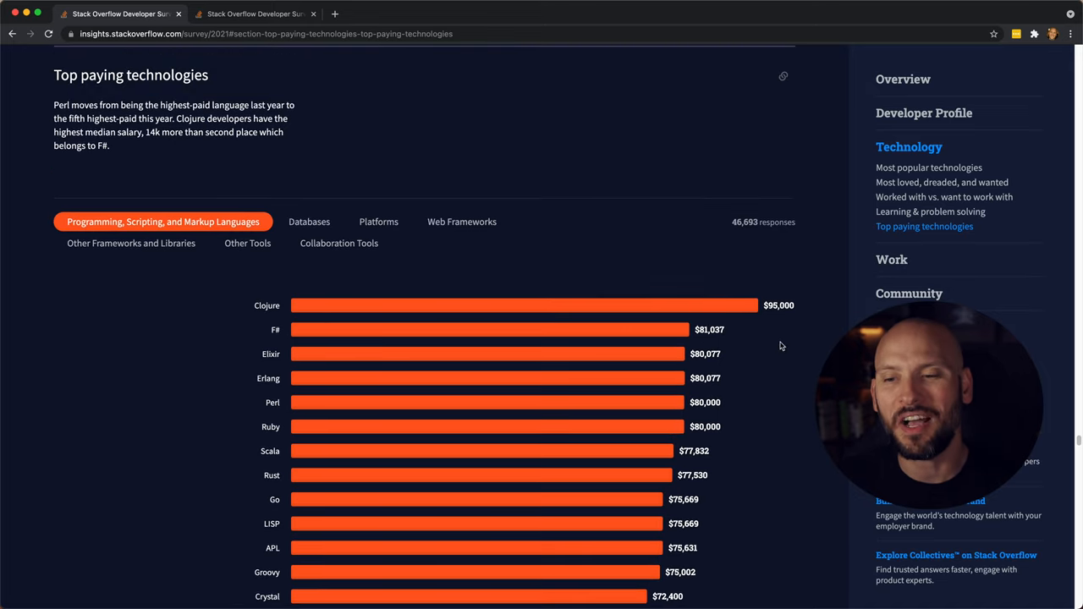
{"action": "mouse_move", "coordinate": [778, 322]}
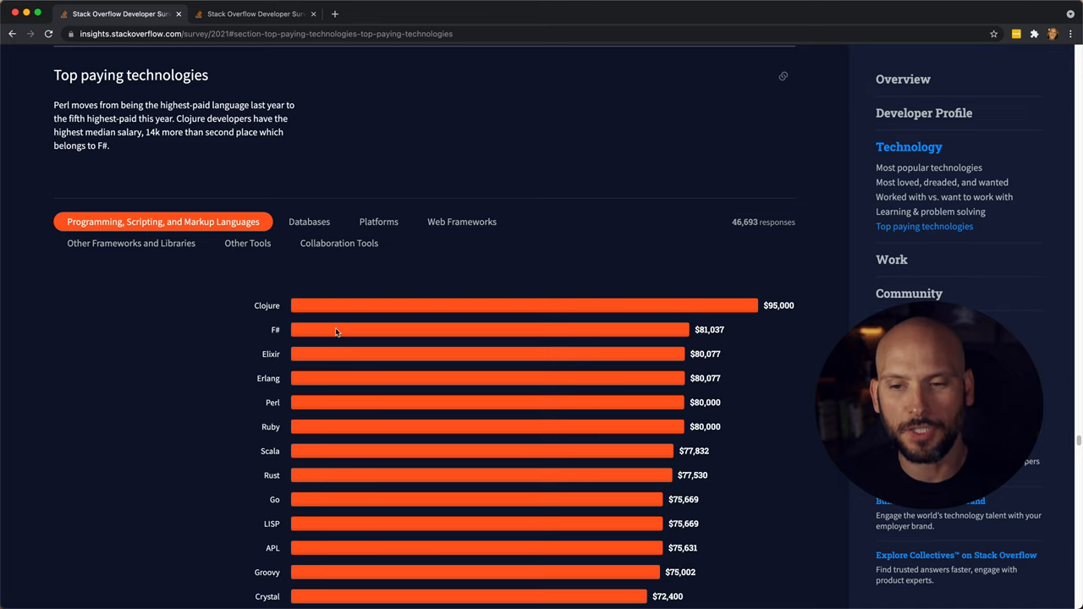
{"action": "mouse_move", "coordinate": [215, 378]}
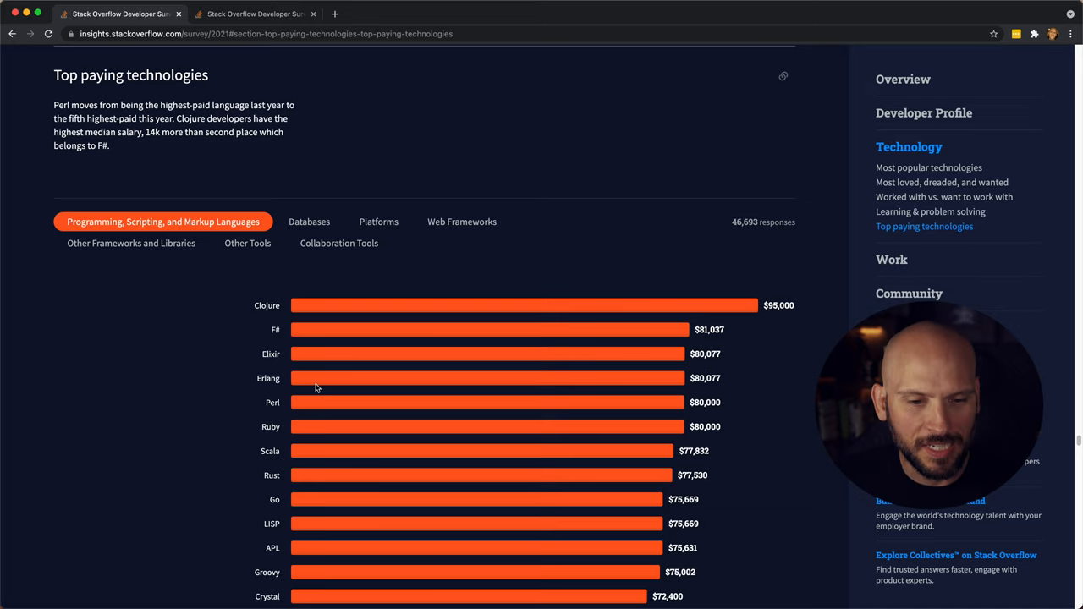
{"action": "mouse_move", "coordinate": [254, 318]}
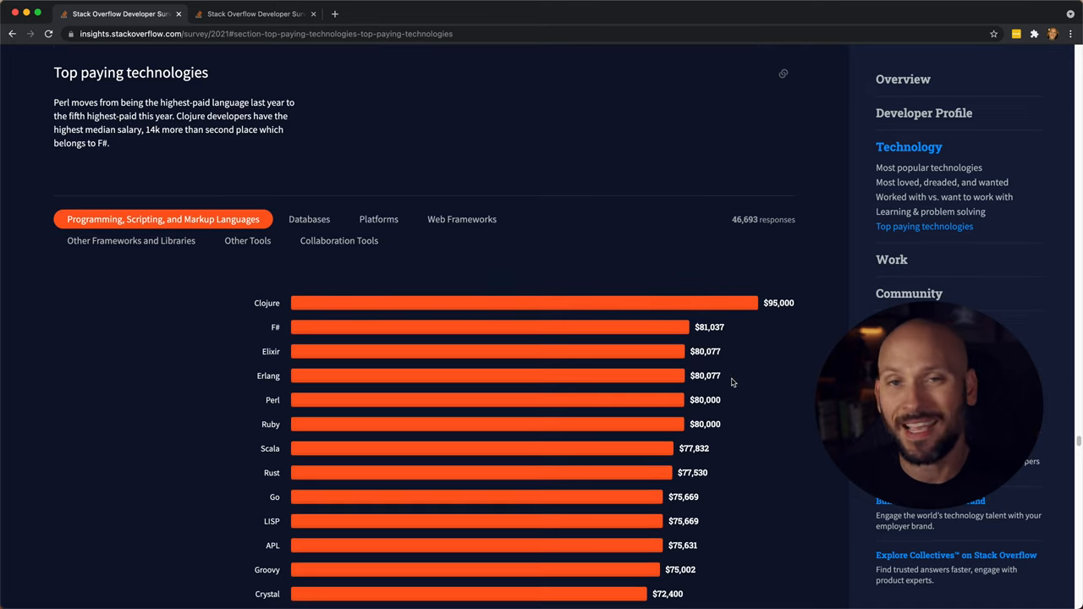
{"action": "scroll", "scroll_direction": "down", "scroll_amount": 3}
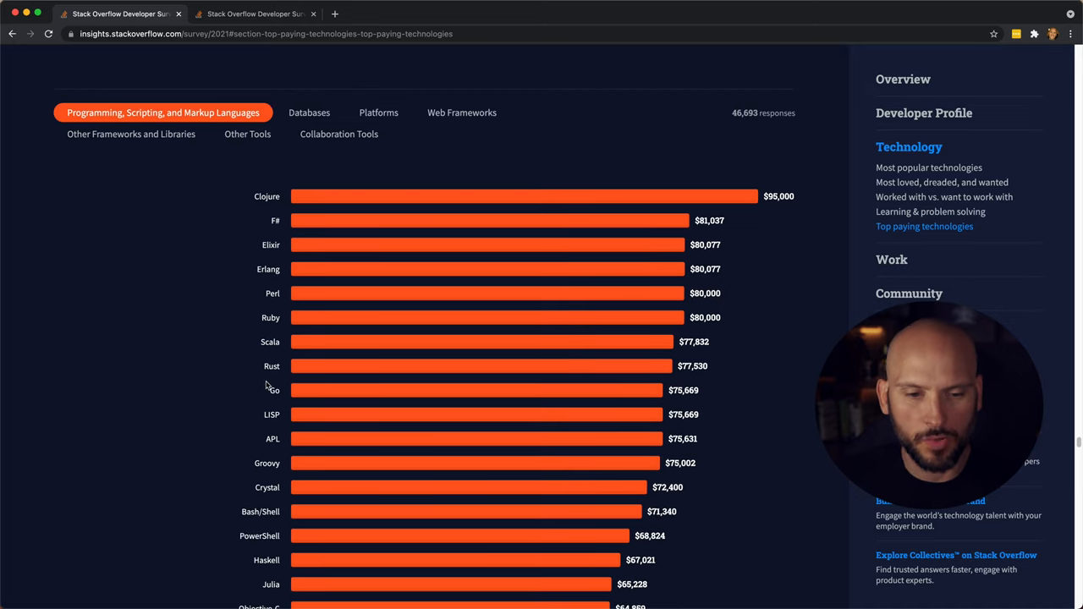
{"action": "scroll", "scroll_direction": "down", "scroll_amount": 3}
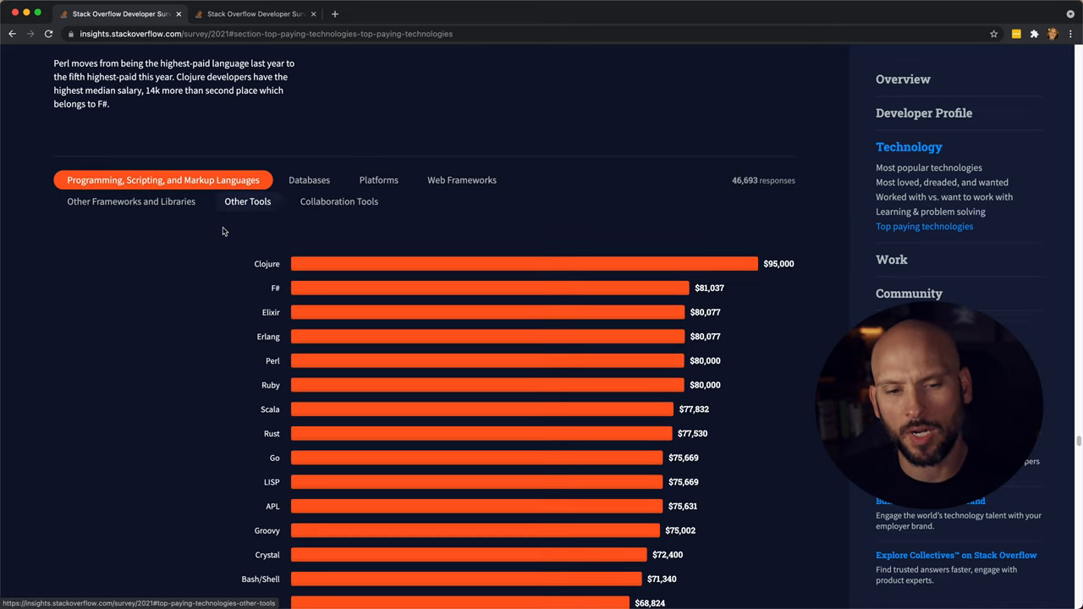
- Read down the language salaries to the bottom, ending with Dart at $32,986
{"action": "scroll", "scroll_direction": "down", "scroll_amount": 3}
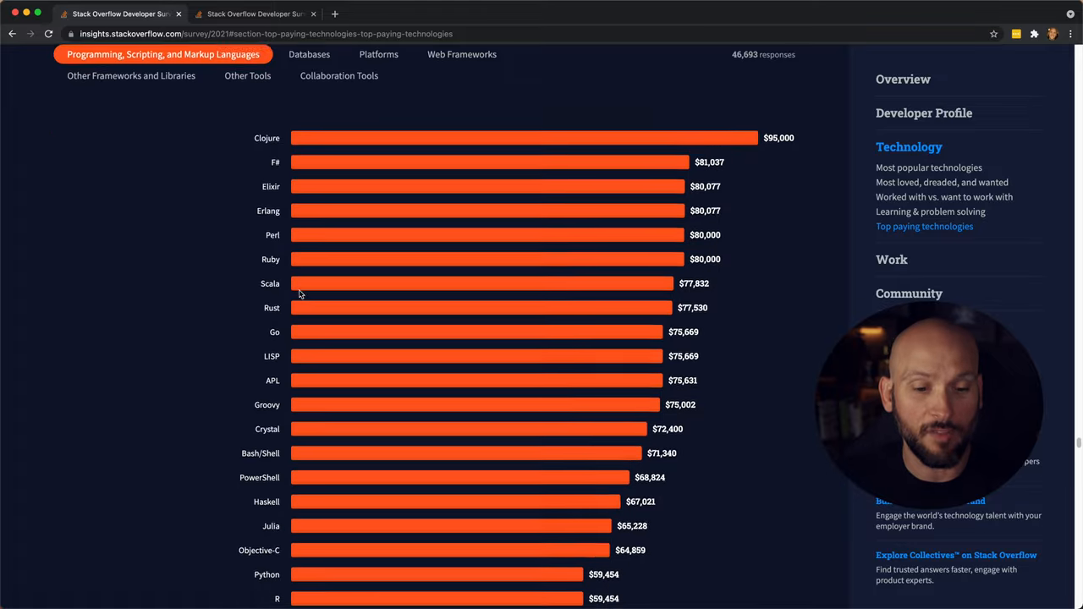
{"action": "scroll", "scroll_direction": "down", "scroll_amount": 3}
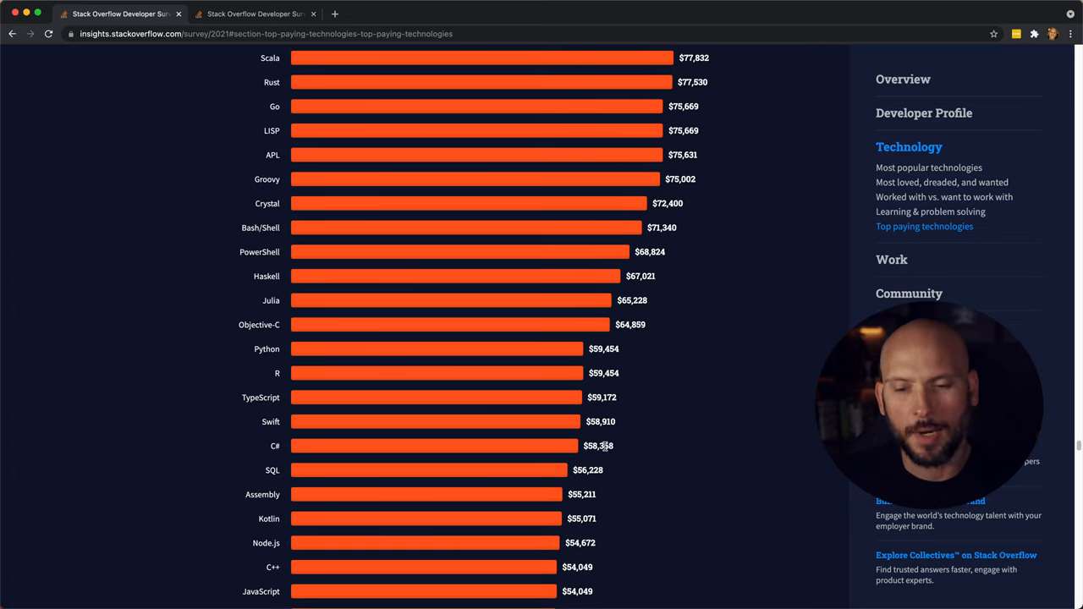
{"action": "scroll", "scroll_direction": "down", "scroll_amount": 3}
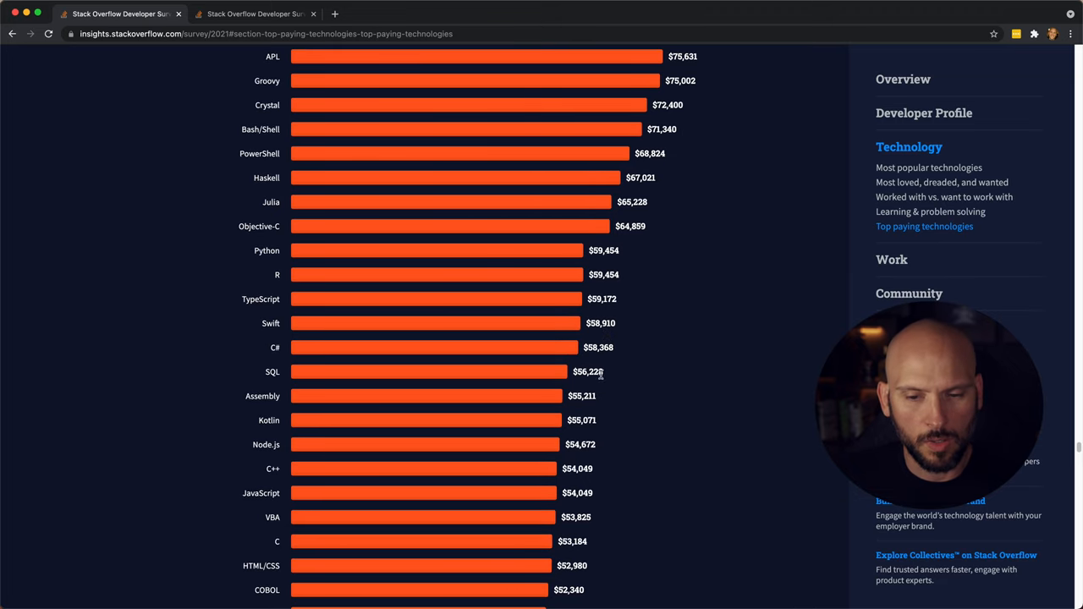
{"action": "scroll", "scroll_direction": "down", "scroll_amount": 3}
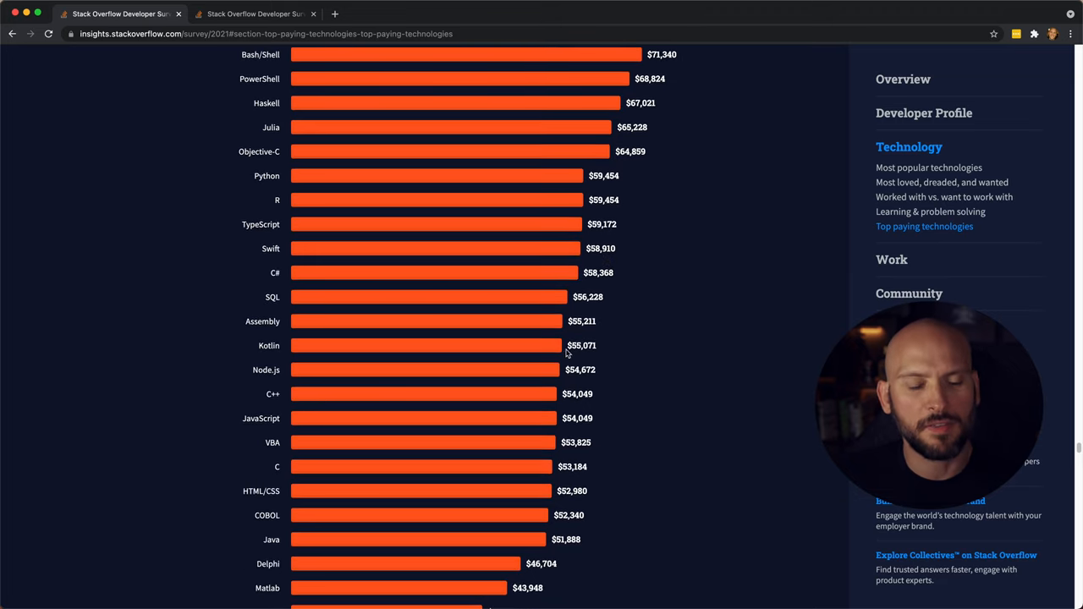
{"action": "scroll", "scroll_direction": "down", "scroll_amount": 3}
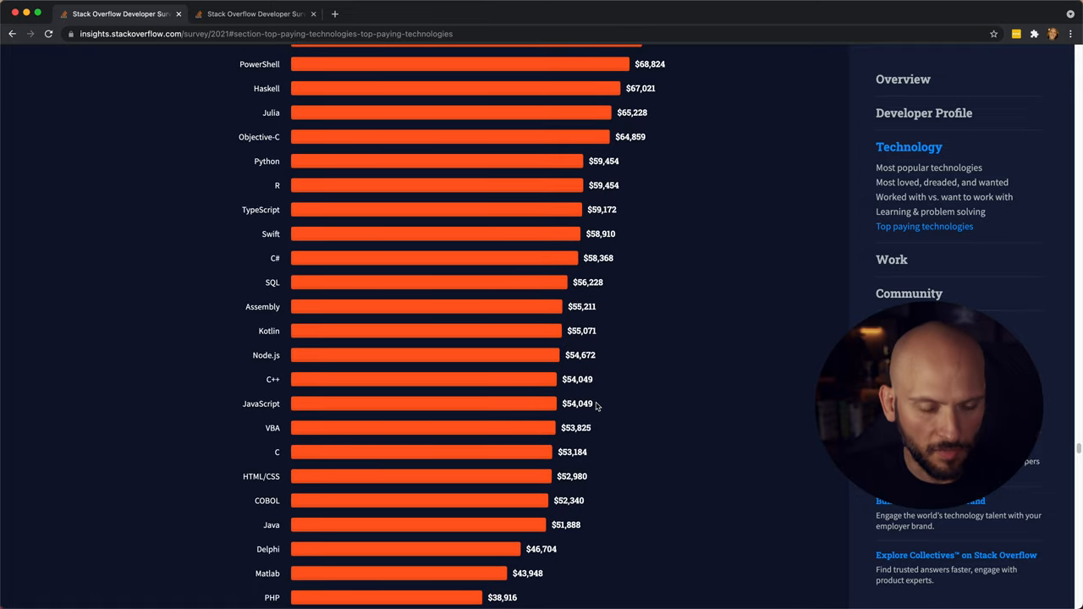
{"action": "scroll", "scroll_direction": "down", "scroll_amount": 3}
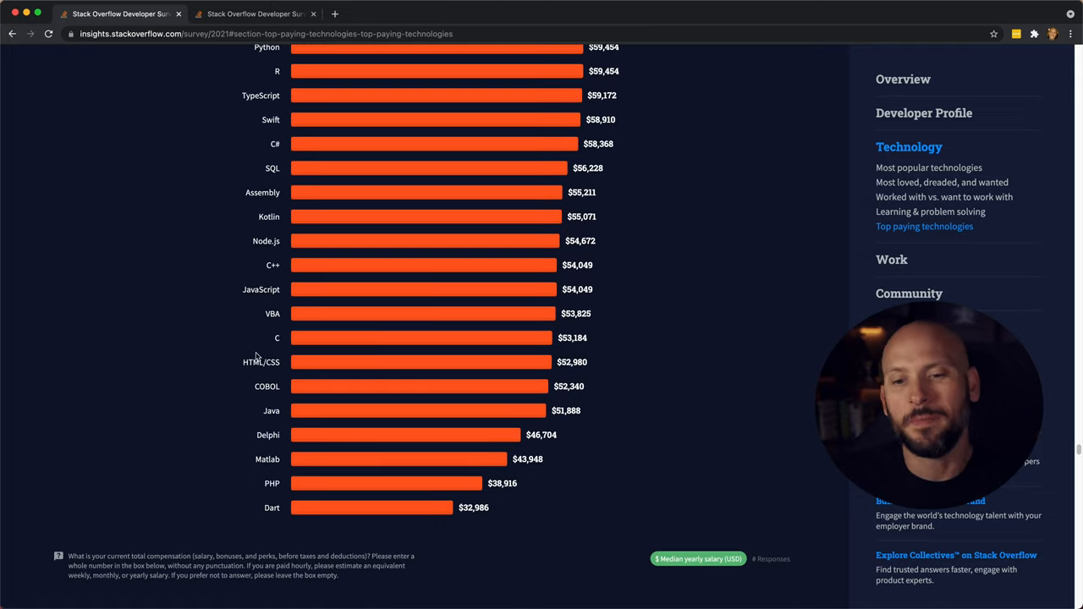
{"action": "mouse_move", "coordinate": [467, 427]}
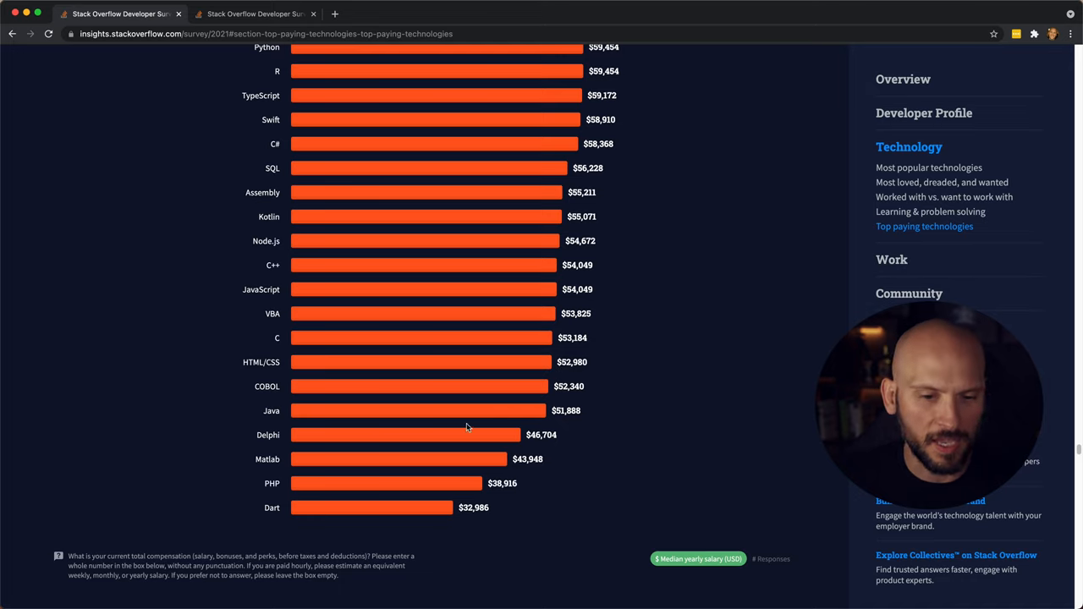
{"action": "mouse_move", "coordinate": [485, 413]}
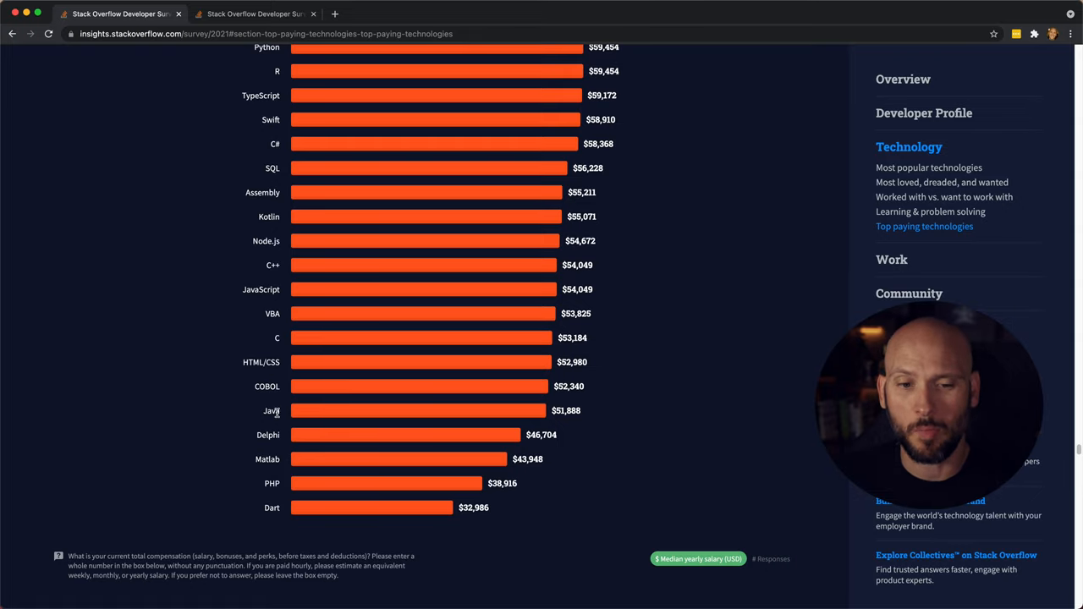
- Switch the salary chart to Databases, led by DynamoDB at $80,936
{"action": "left_click", "coordinate": [308, 250]}
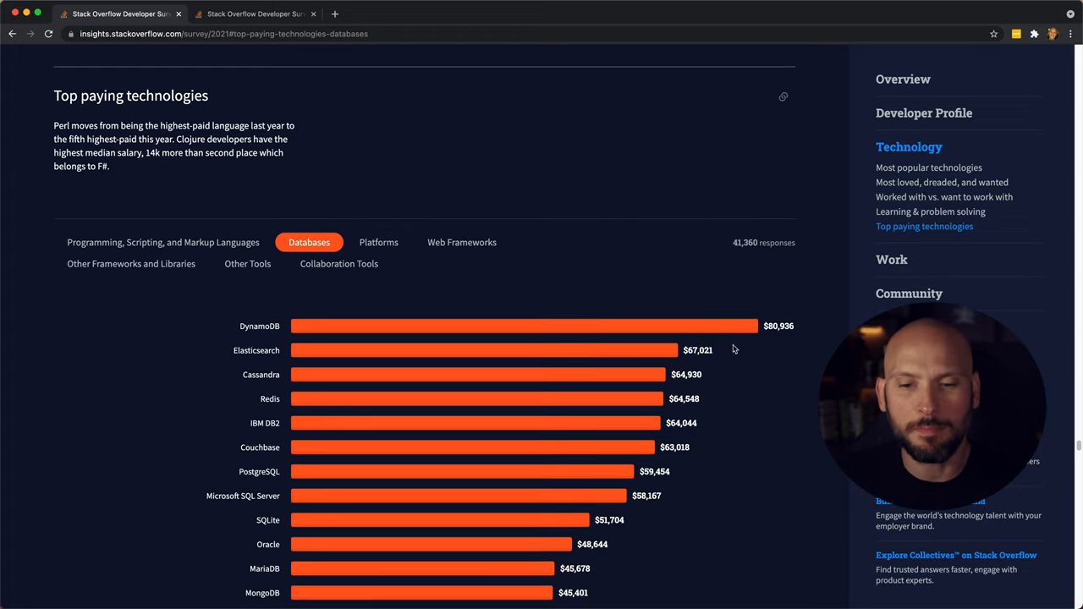
{"action": "mouse_move", "coordinate": [792, 335]}
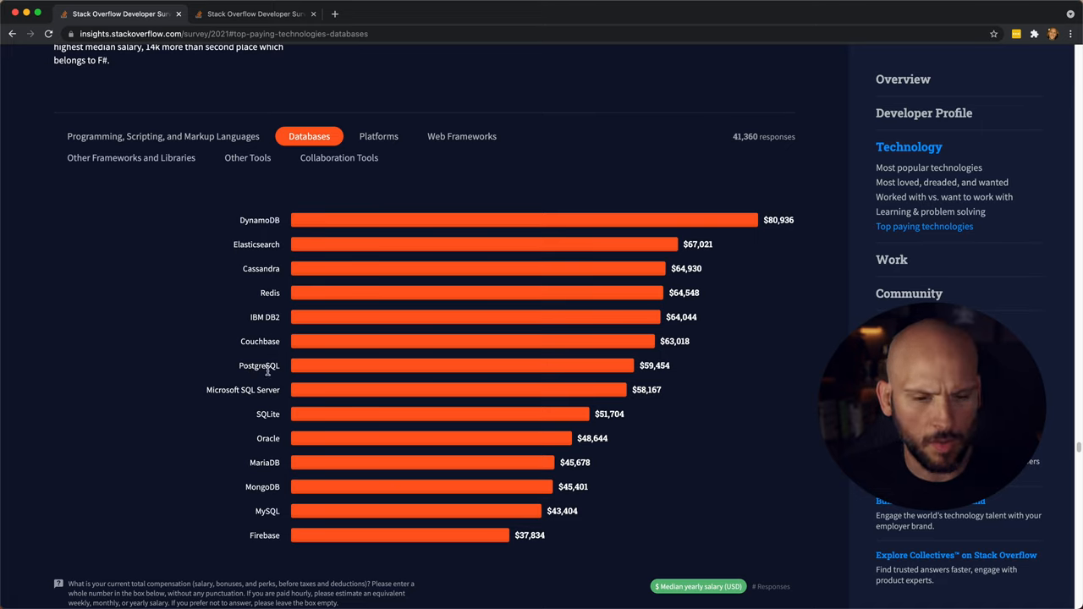
{"action": "mouse_move", "coordinate": [264, 399]}
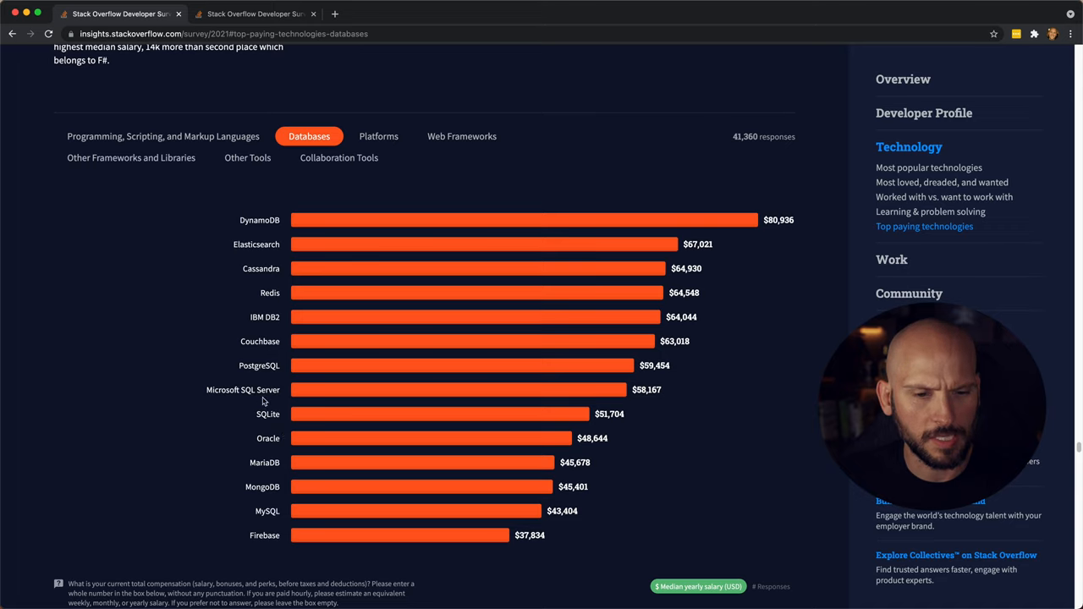
{"action": "mouse_move", "coordinate": [399, 379]}
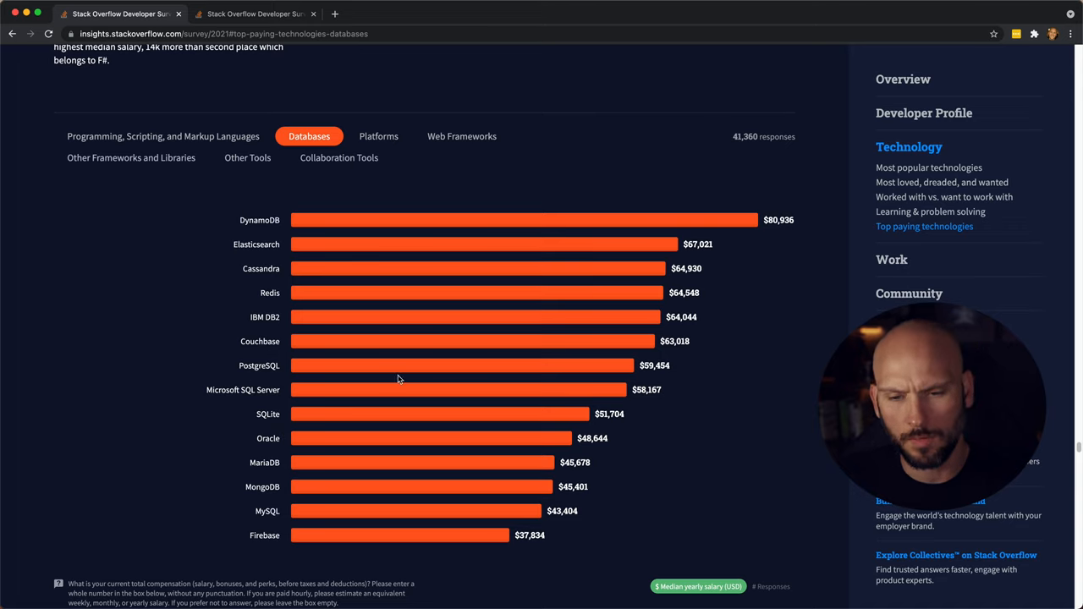
- Switch to Web Frameworks salaries and read from Ruby on Rails $77,556 down to Laravel $29,196
{"action": "left_click", "coordinate": [462, 136]}
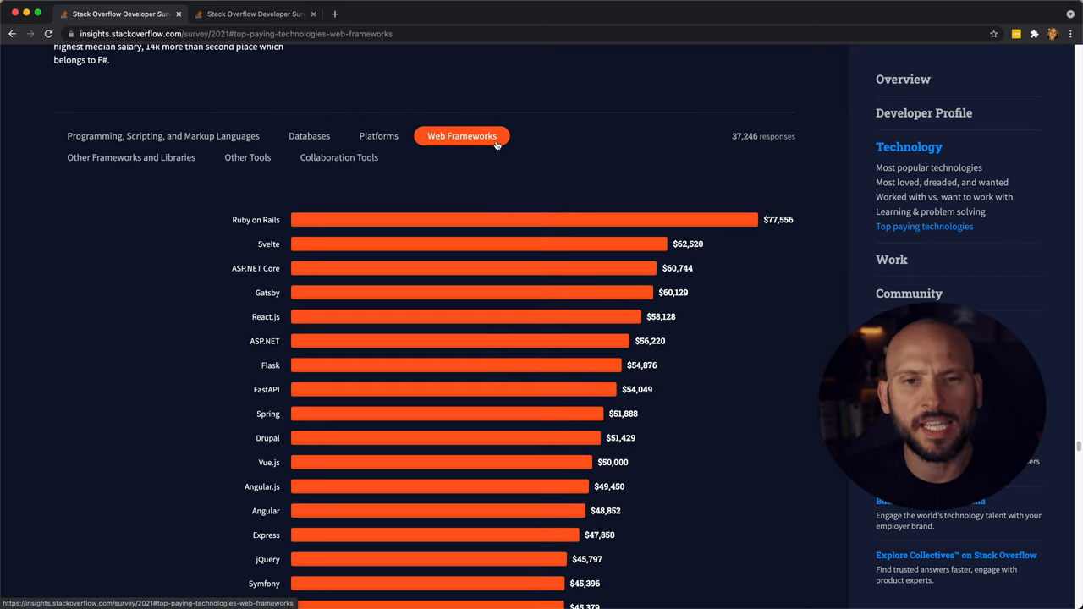
{"action": "mouse_move", "coordinate": [511, 244]}
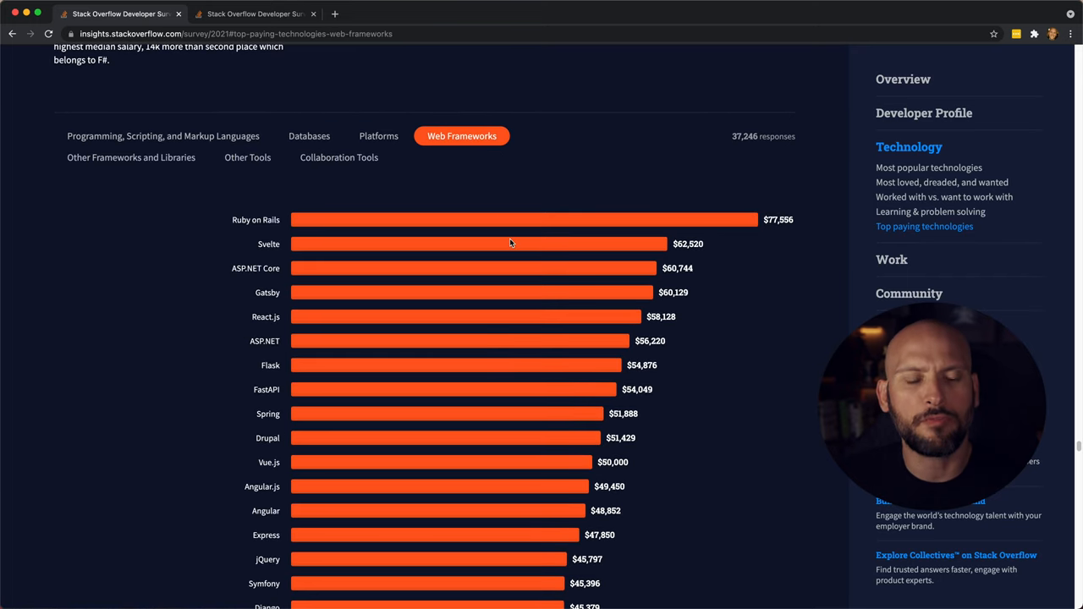
{"action": "scroll", "scroll_direction": "down", "scroll_amount": 3}
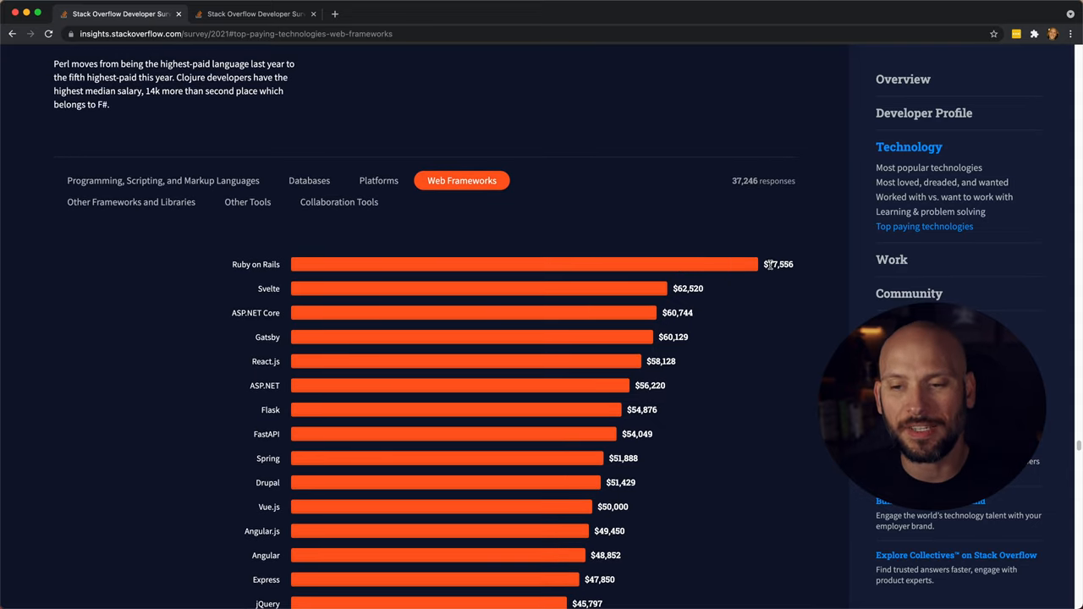
{"action": "scroll", "scroll_direction": "down", "scroll_amount": 3}
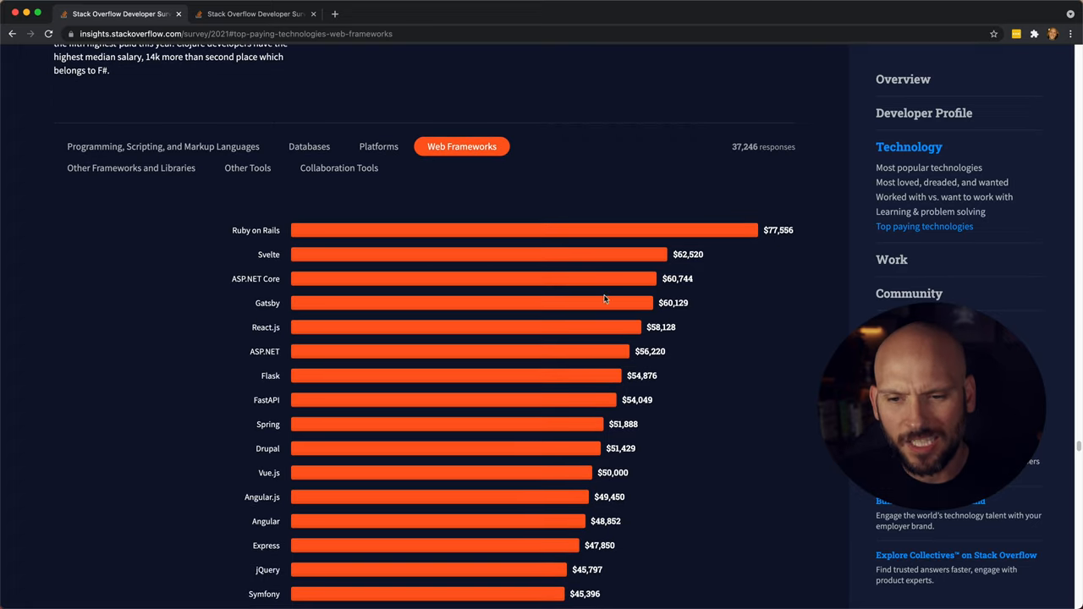
{"action": "mouse_move", "coordinate": [368, 412]}
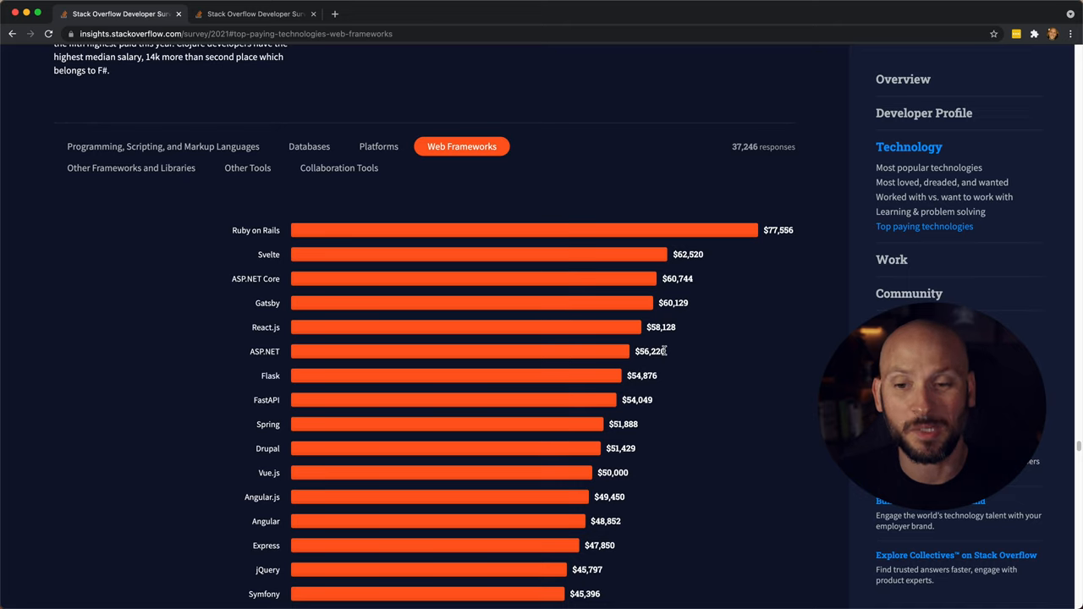
{"action": "scroll", "scroll_direction": "down", "scroll_amount": 3}
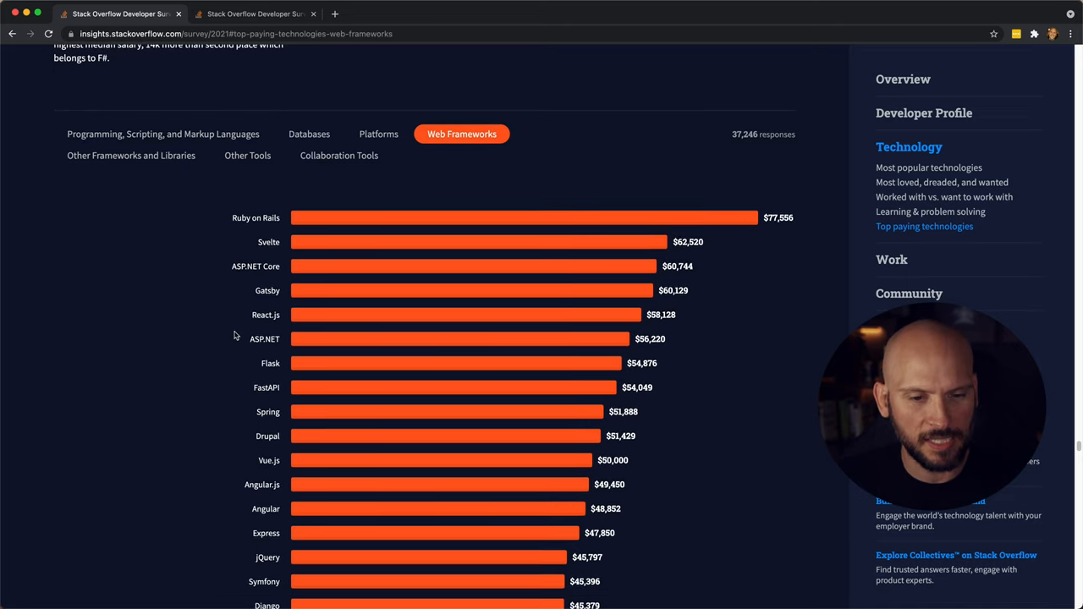
{"action": "scroll", "scroll_direction": "down", "scroll_amount": 3}
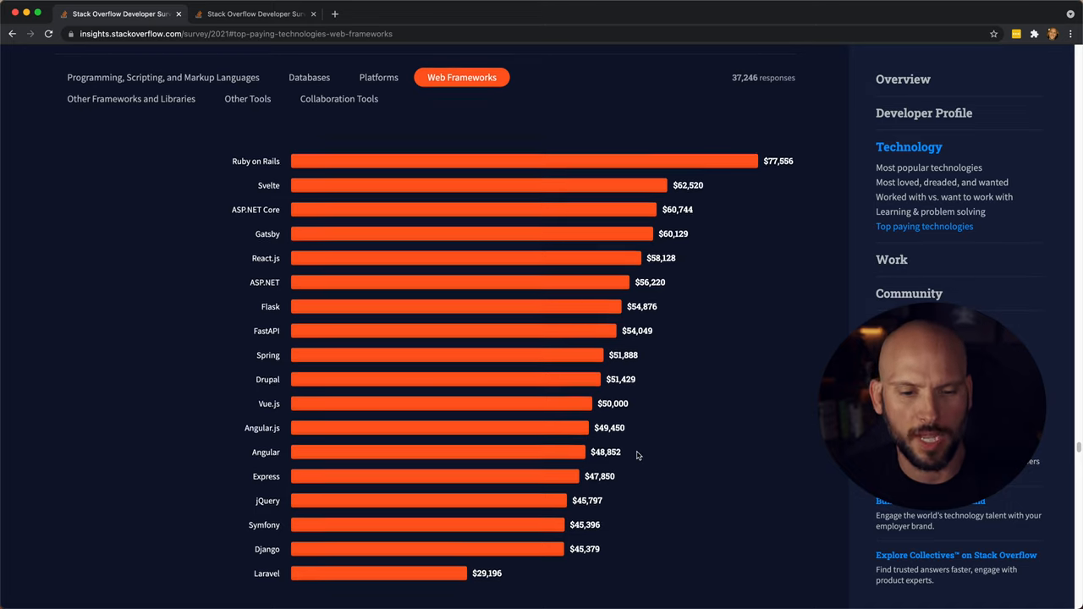
{"action": "scroll", "scroll_direction": "down", "scroll_amount": 3}
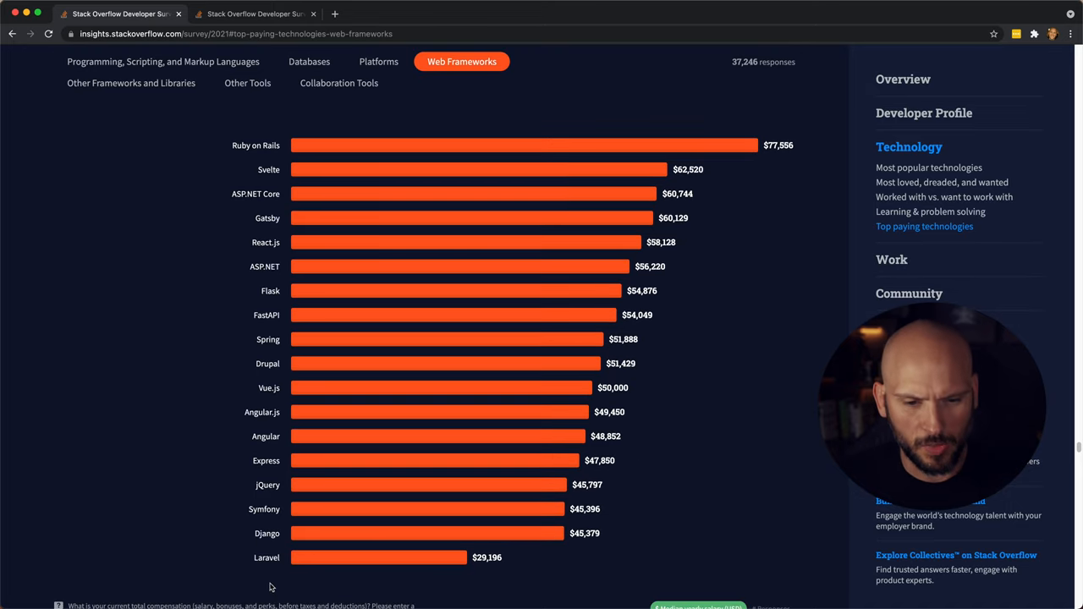
{"action": "mouse_move", "coordinate": [499, 567]}
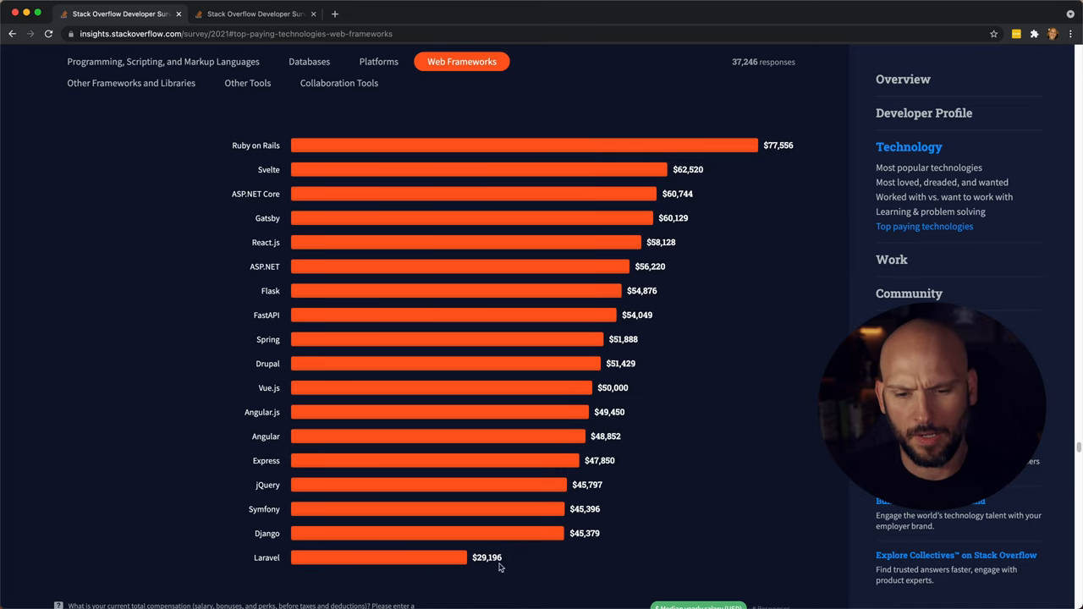
{"action": "scroll", "scroll_direction": "down", "scroll_amount": 3}
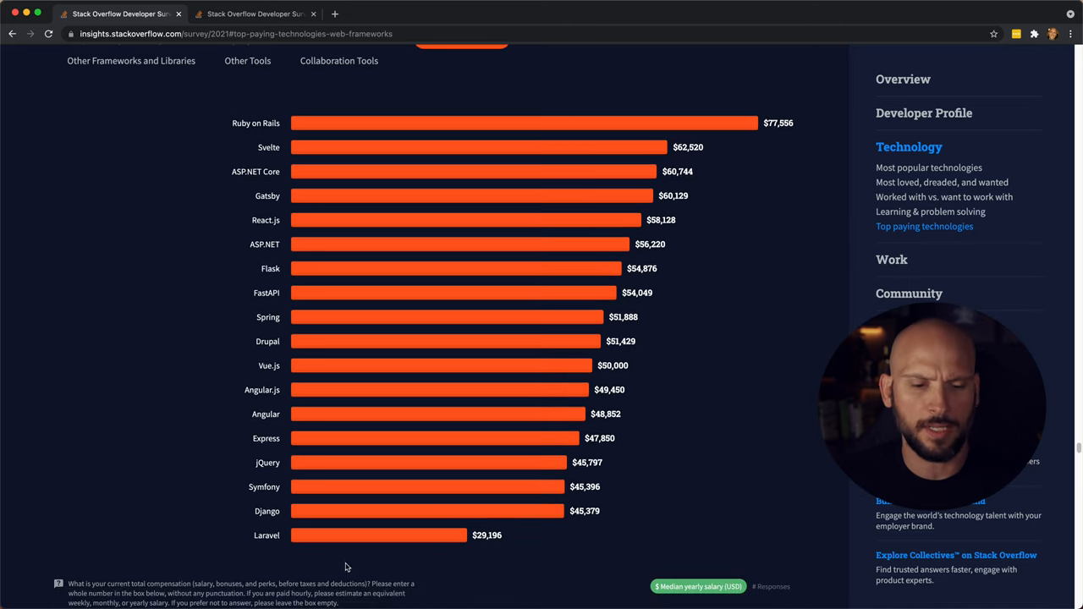
{"action": "mouse_move", "coordinate": [392, 538]}
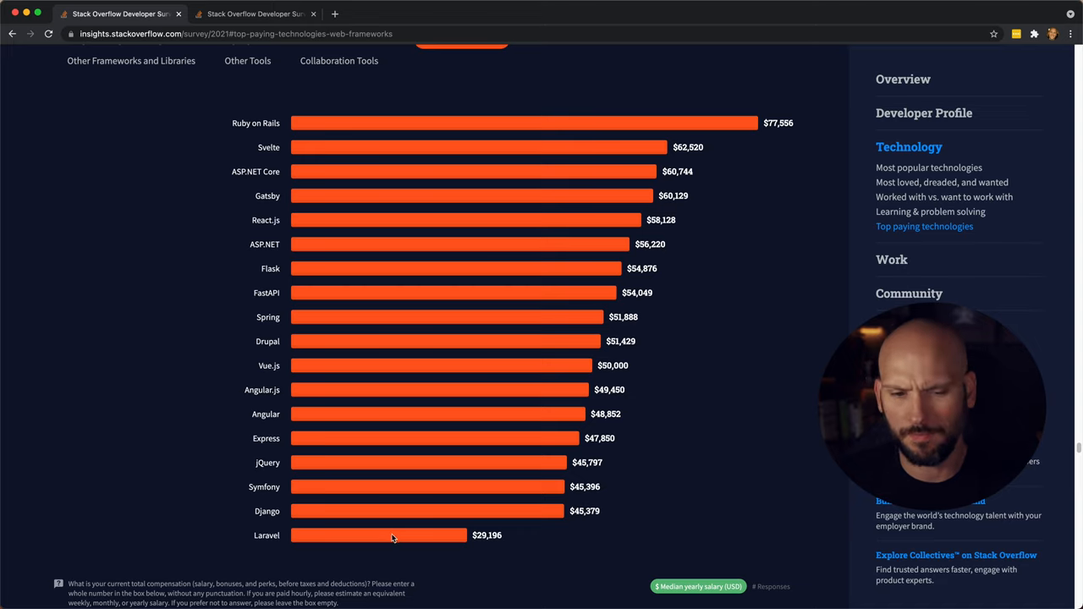
{"action": "mouse_move", "coordinate": [470, 549]}
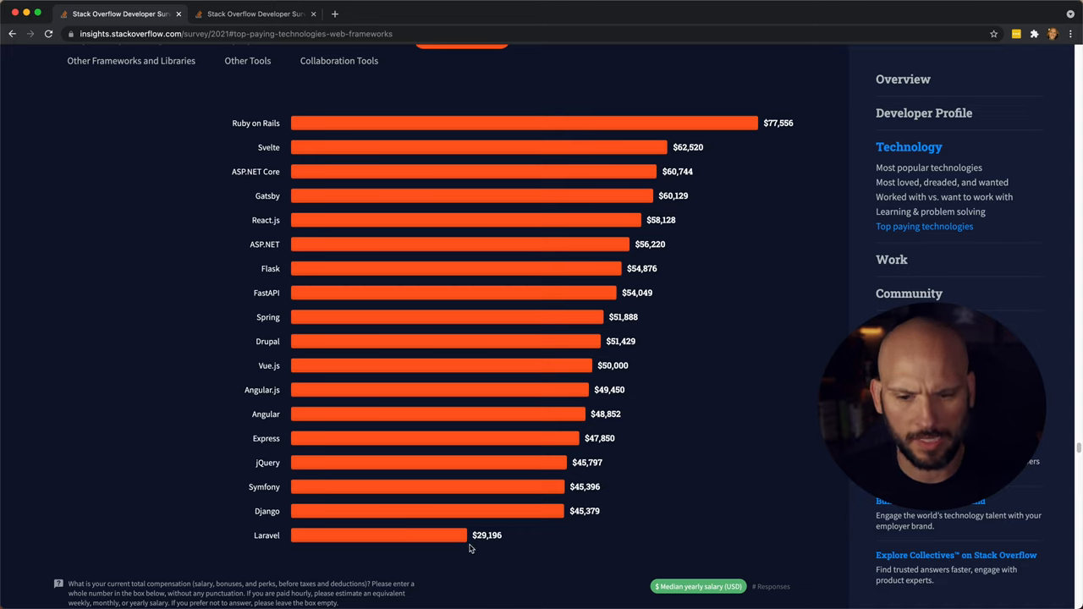
{"action": "mouse_move", "coordinate": [423, 550]}
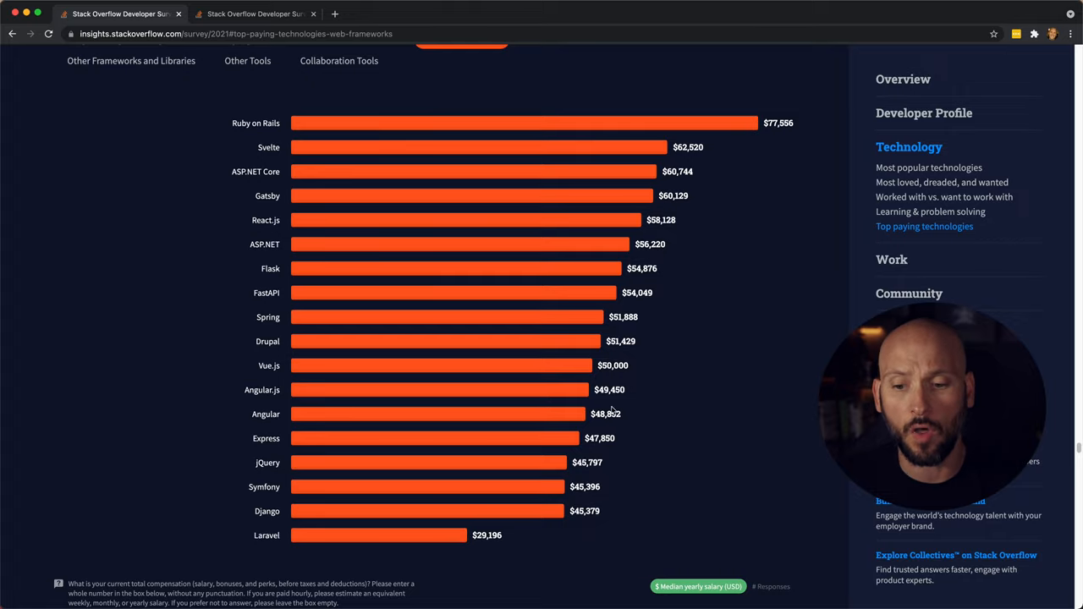
- View the most popular languages for professional developers, JavaScript leading at 68.62%
{"action": "left_click", "coordinate": [930, 168]}
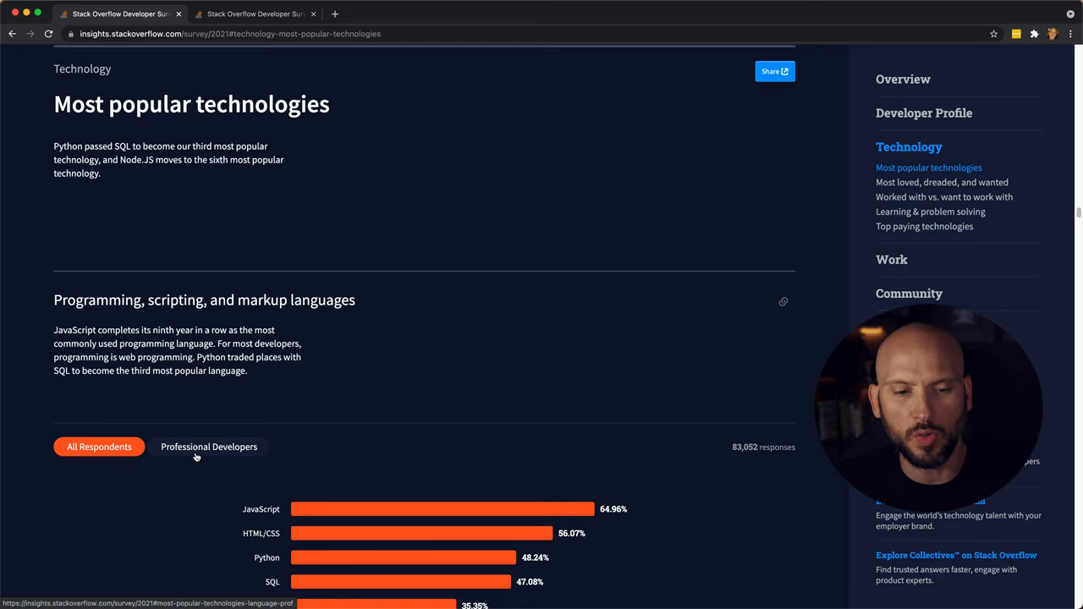
{"action": "left_click", "coordinate": [210, 447]}
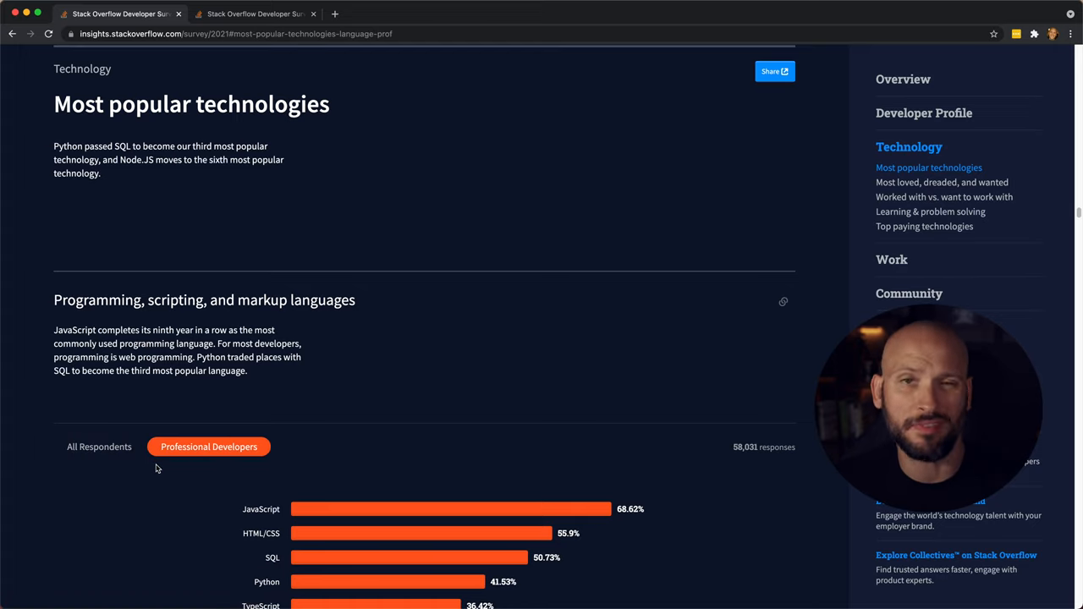
{"action": "scroll", "scroll_direction": "down", "scroll_amount": 3}
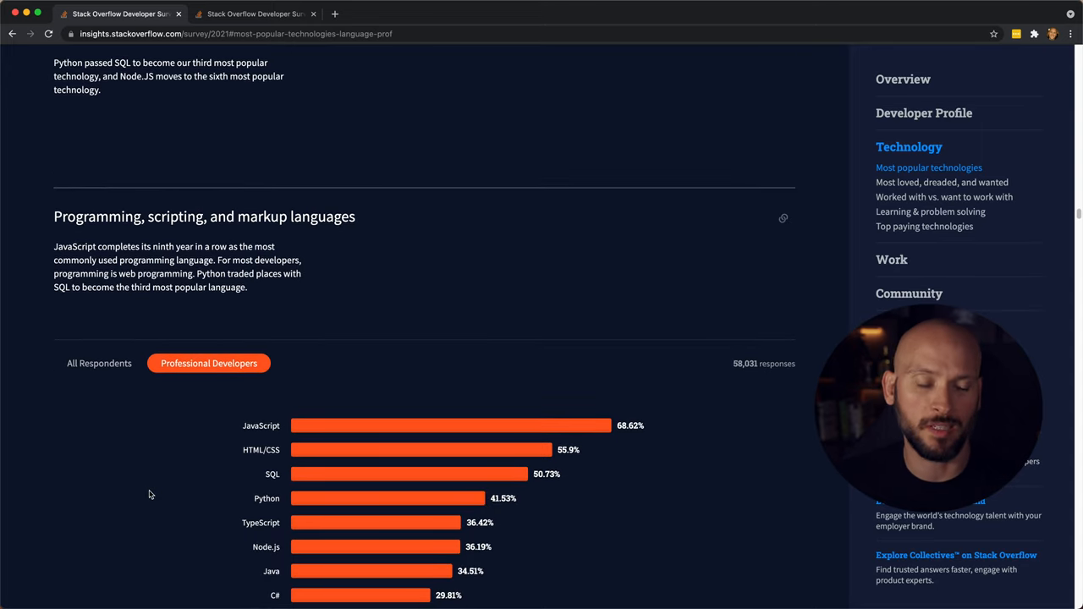
{"action": "scroll", "scroll_direction": "down", "scroll_amount": 3}
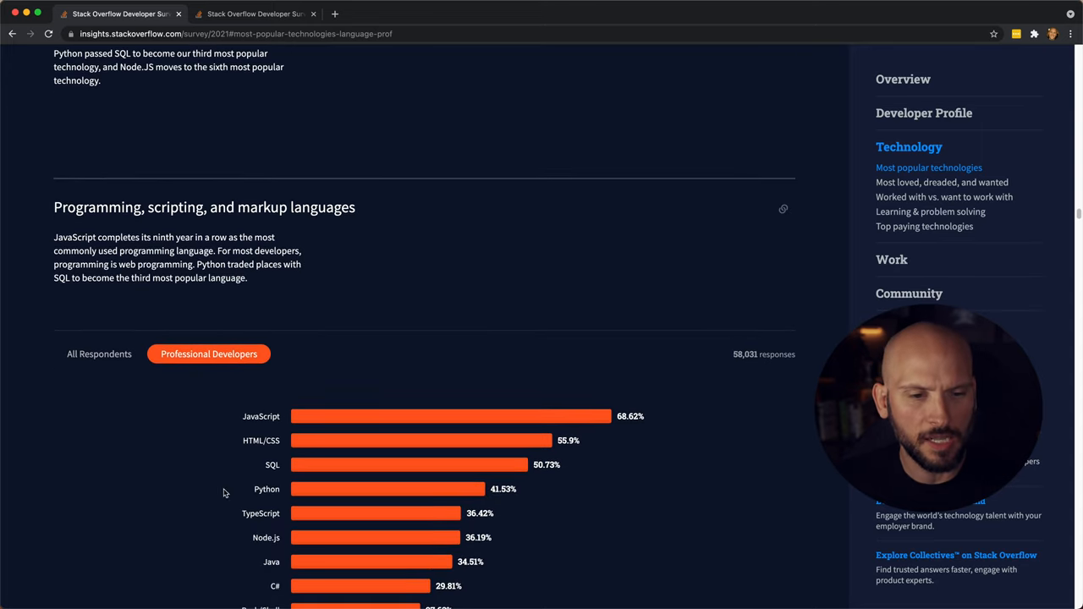
{"action": "scroll", "scroll_direction": "down", "scroll_amount": 3}
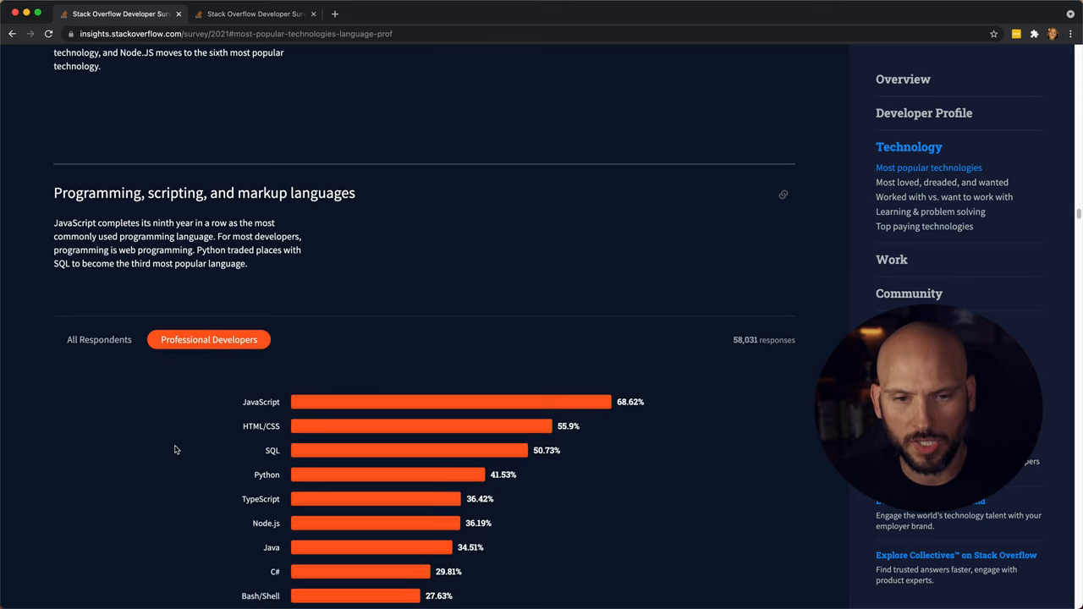
{"action": "scroll", "scroll_direction": "down", "scroll_amount": 3}
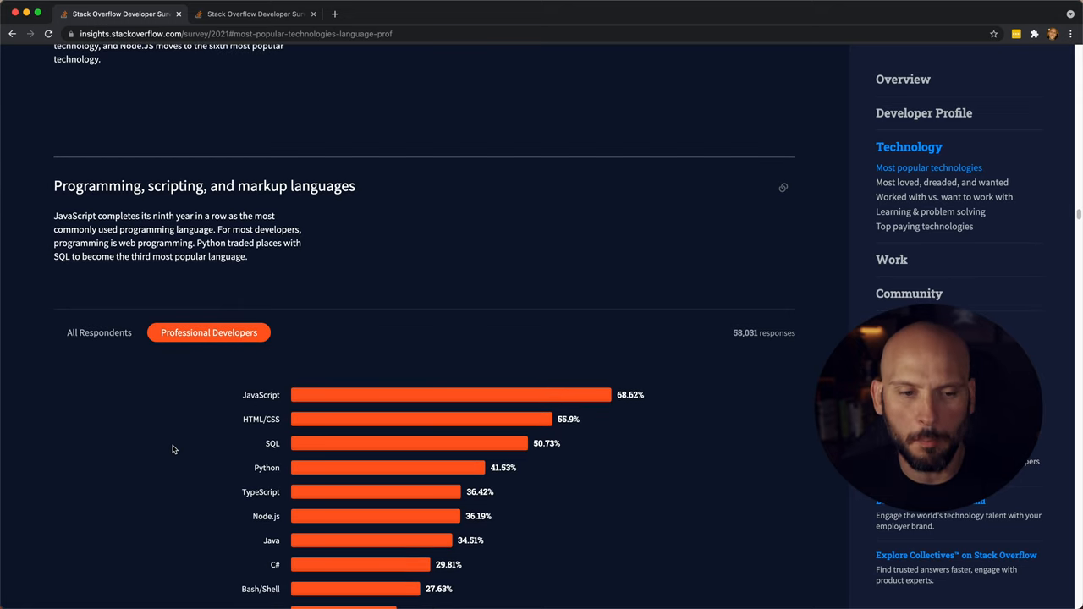
{"action": "mouse_move", "coordinate": [177, 457]}
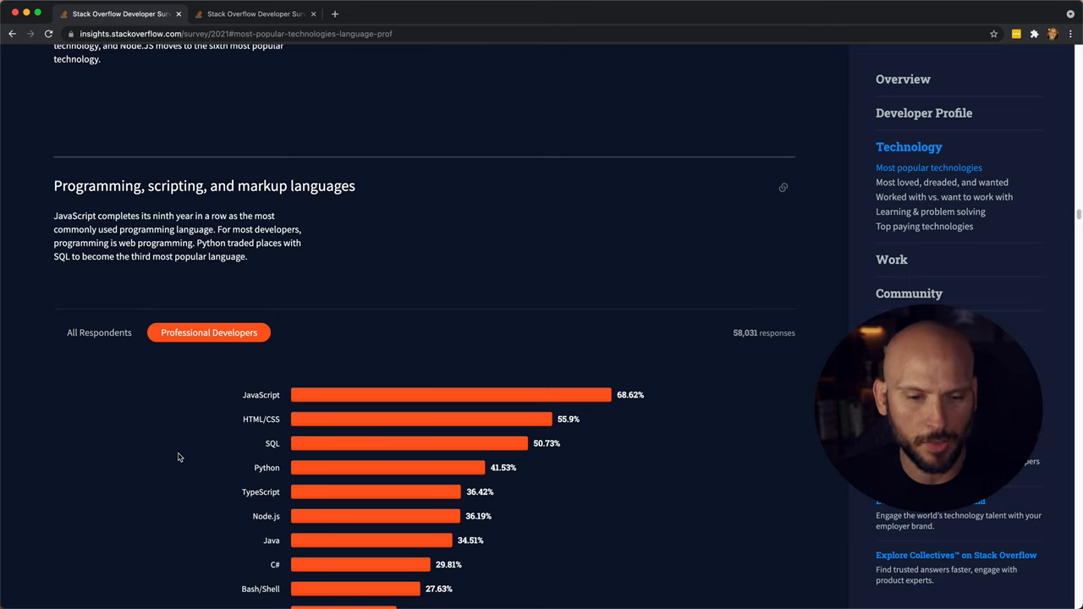
{"action": "scroll", "scroll_direction": "down", "scroll_amount": 3}
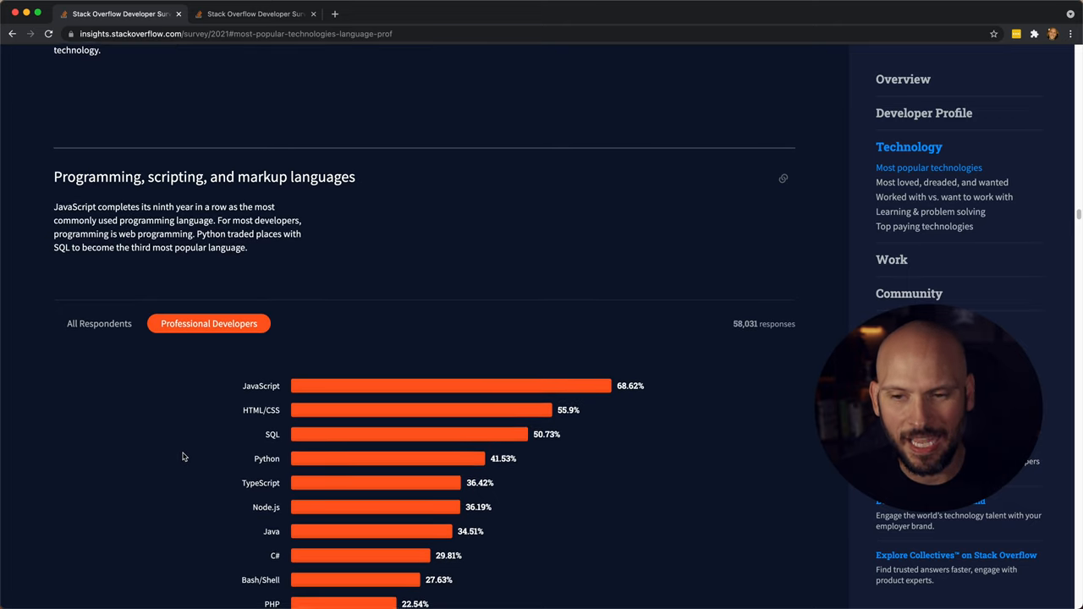
{"action": "scroll", "scroll_direction": "down", "scroll_amount": 3}
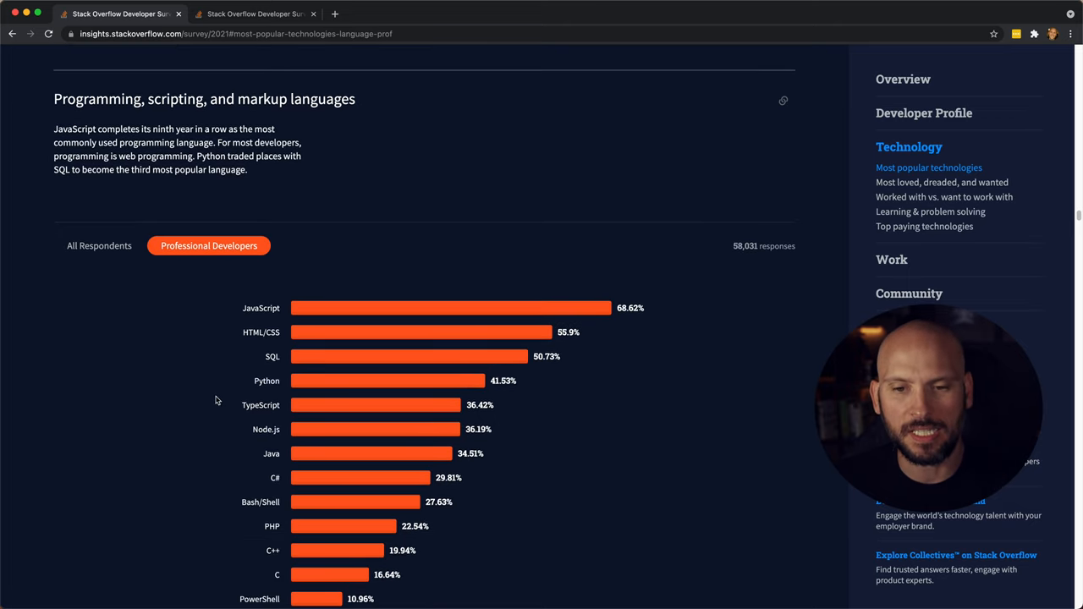
{"action": "mouse_move", "coordinate": [220, 407]}
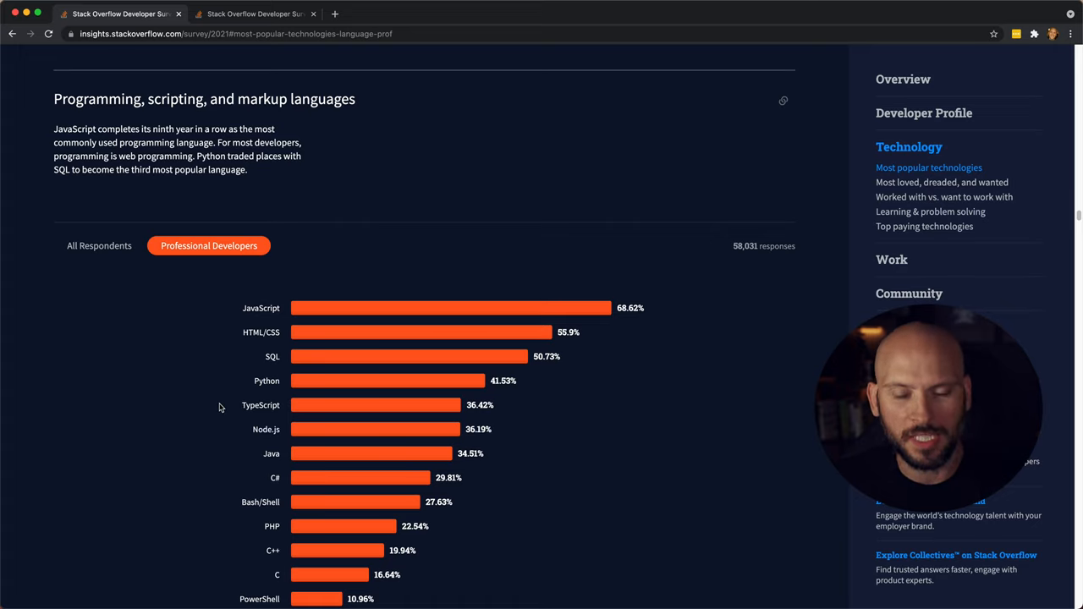
{"action": "mouse_move", "coordinate": [203, 427]}
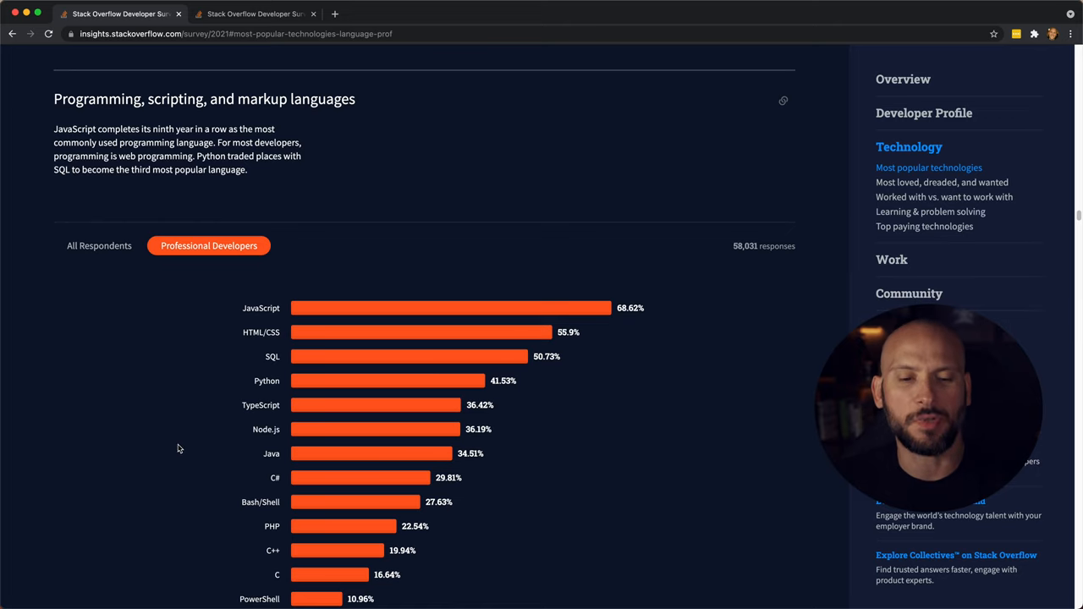
{"action": "scroll", "scroll_direction": "down", "scroll_amount": 3}
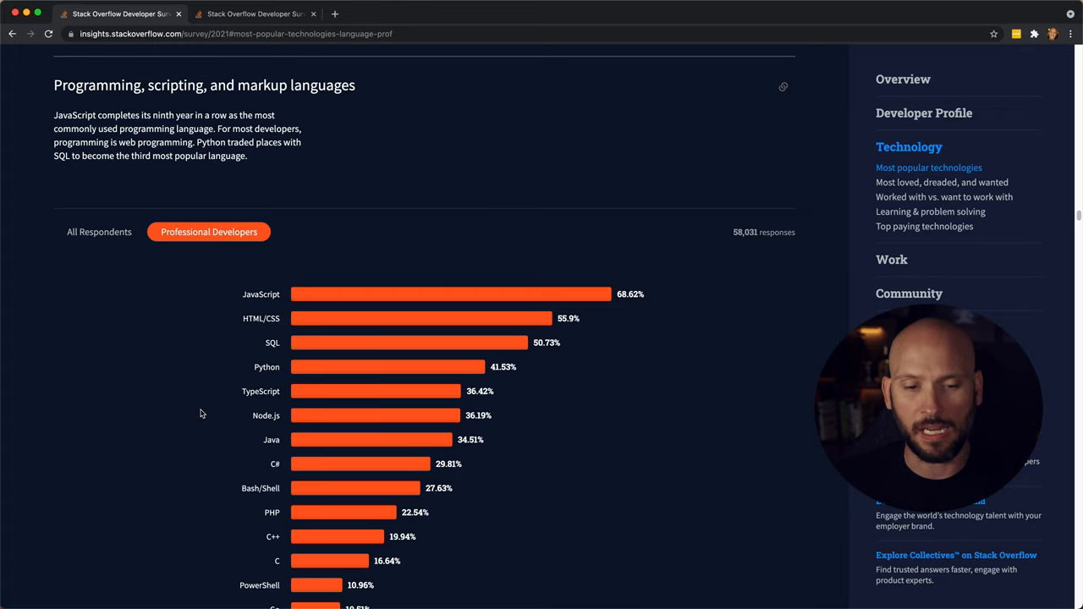
{"action": "mouse_move", "coordinate": [203, 392]}
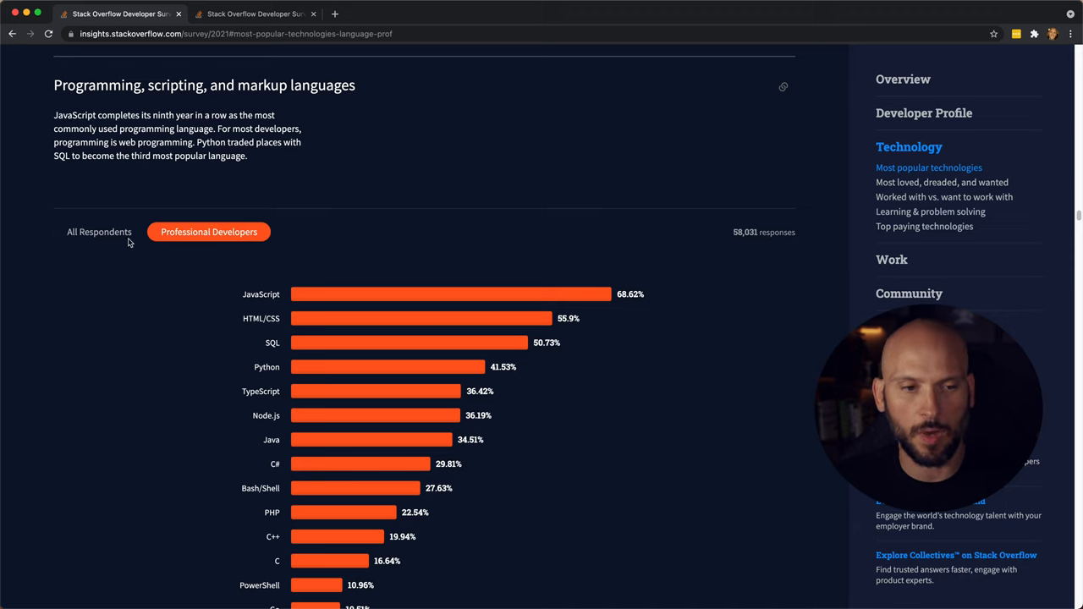
- Compare the languages chart for all respondents (JavaScript 64.96%) against professional developers
{"action": "left_click", "coordinate": [98, 232]}
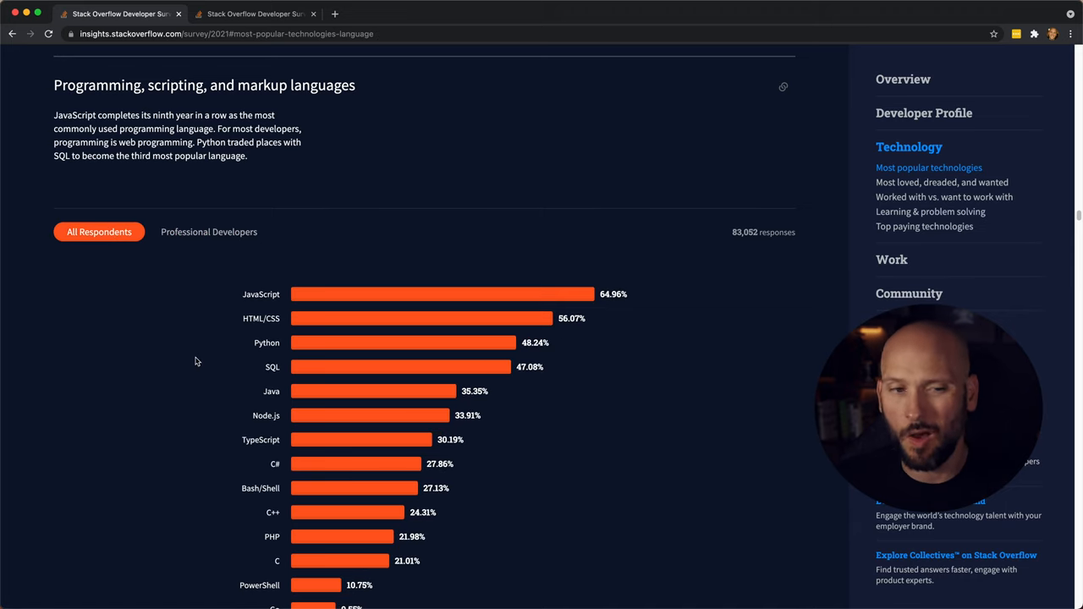
{"action": "mouse_move", "coordinate": [503, 359]}
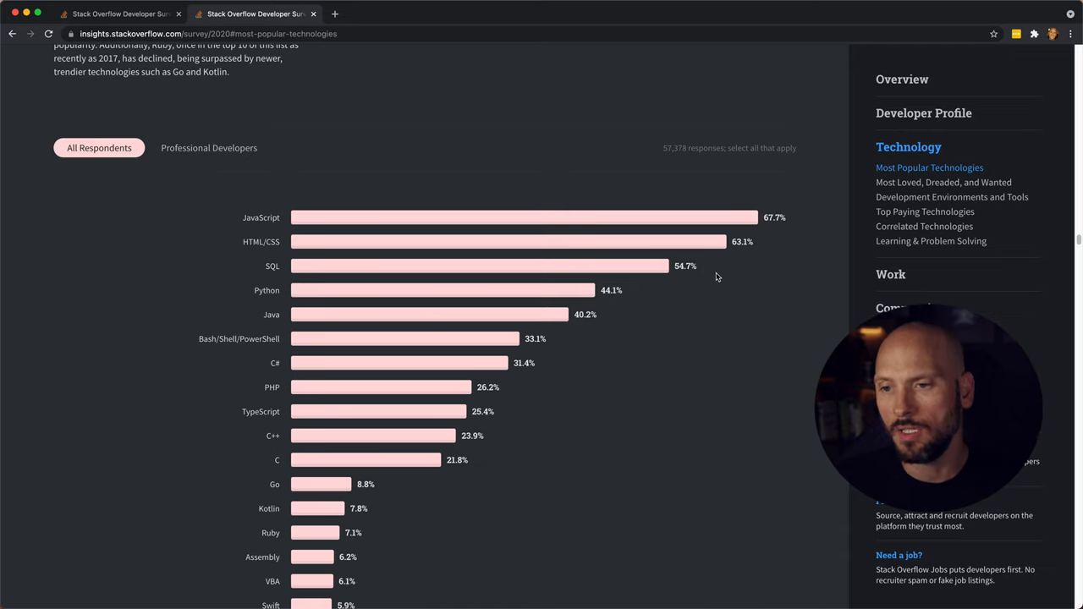
{"action": "mouse_move", "coordinate": [561, 312]}
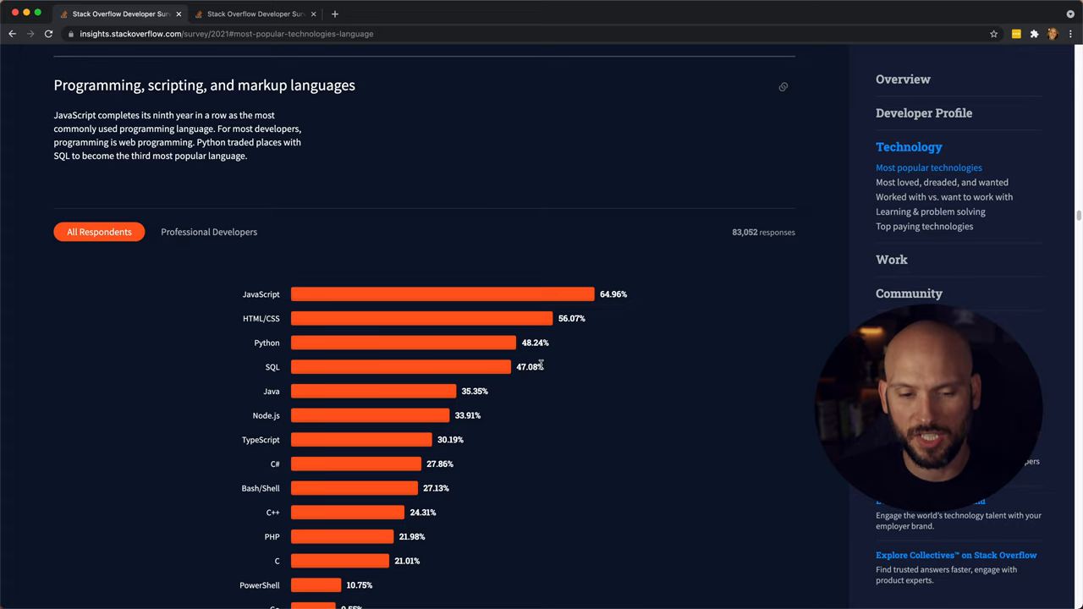
{"action": "mouse_move", "coordinate": [547, 381]}
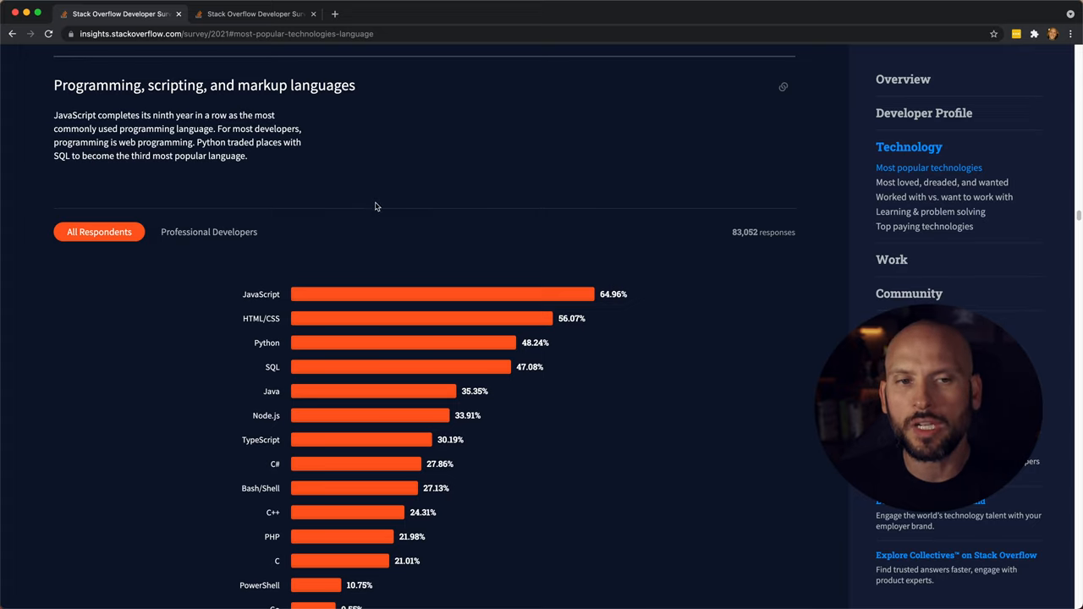
{"action": "mouse_move", "coordinate": [406, 245]}
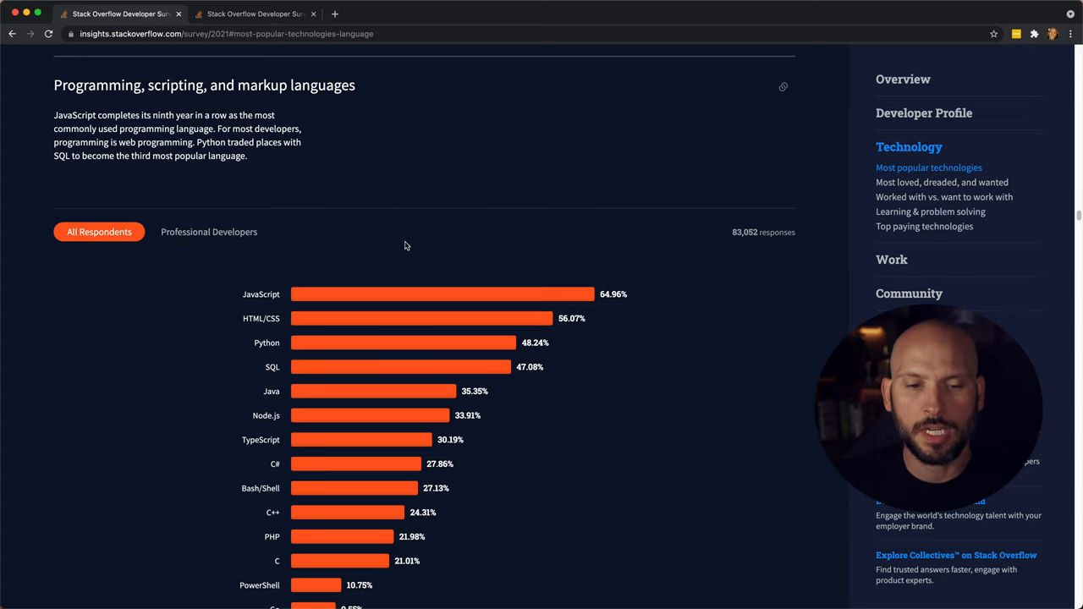
{"action": "mouse_move", "coordinate": [379, 281]}
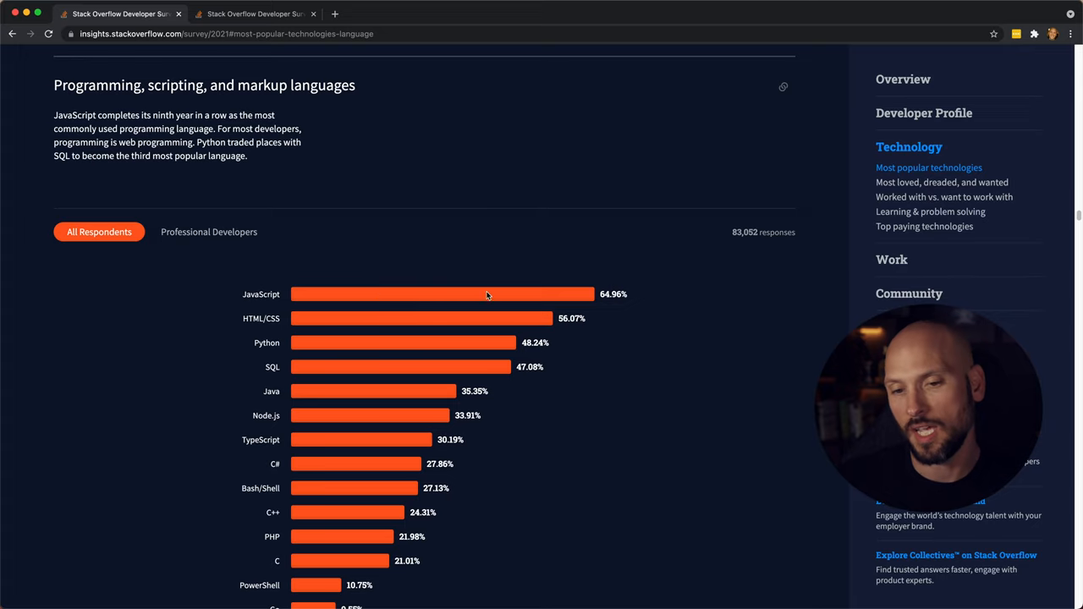
{"action": "mouse_move", "coordinate": [329, 302]}
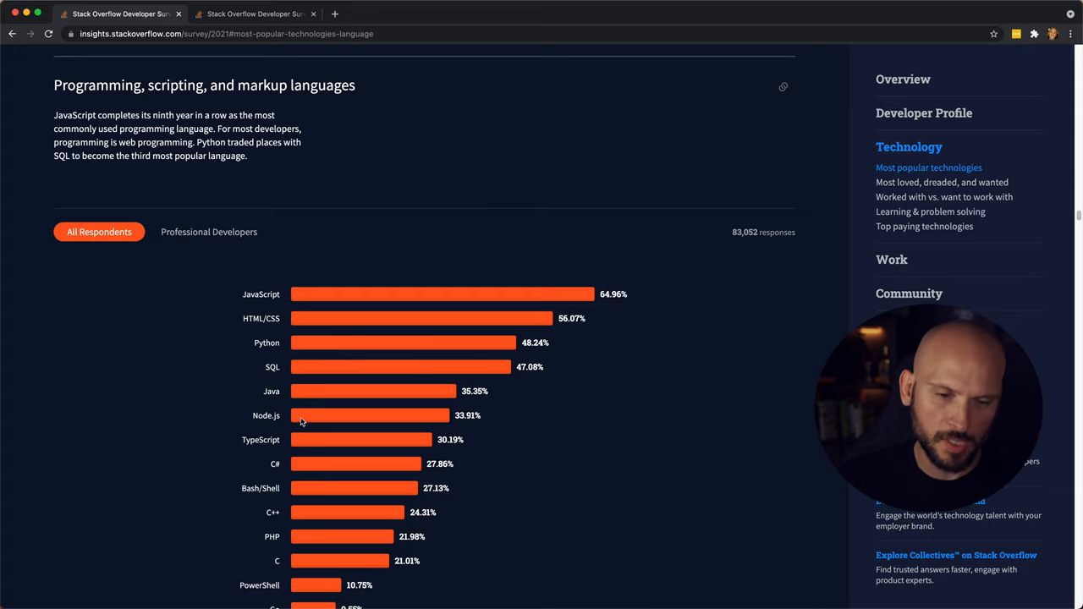
{"action": "mouse_move", "coordinate": [313, 436]}
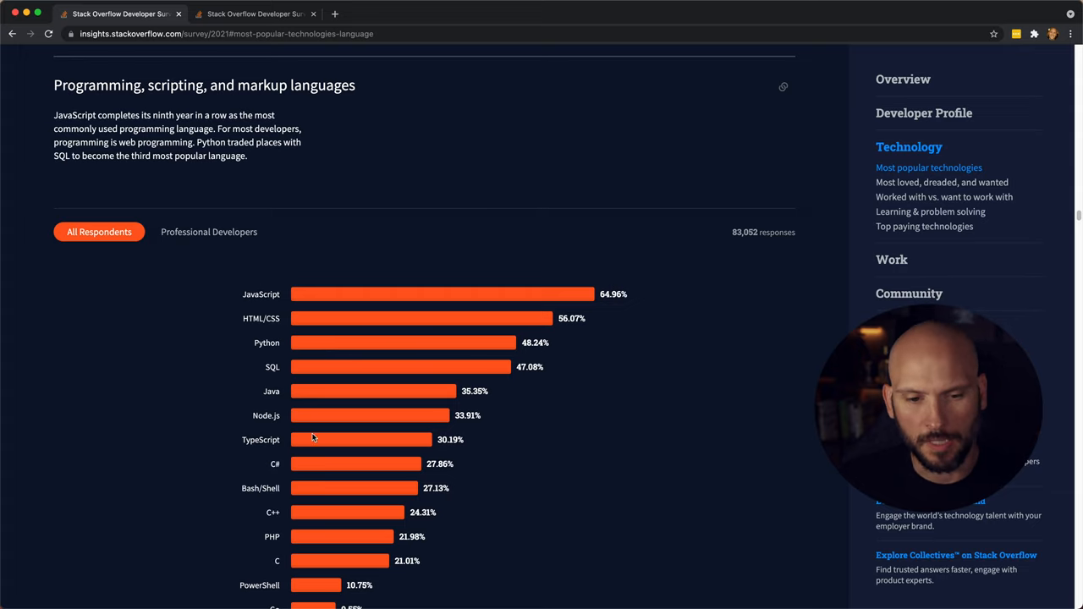
{"action": "mouse_move", "coordinate": [318, 442]}
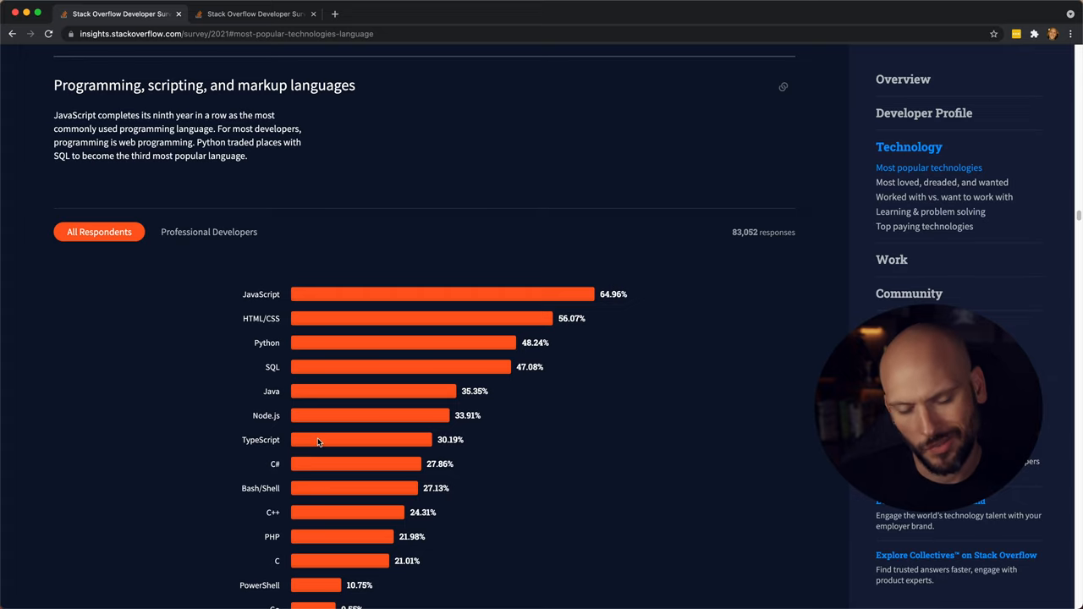
{"action": "mouse_move", "coordinate": [318, 474]}
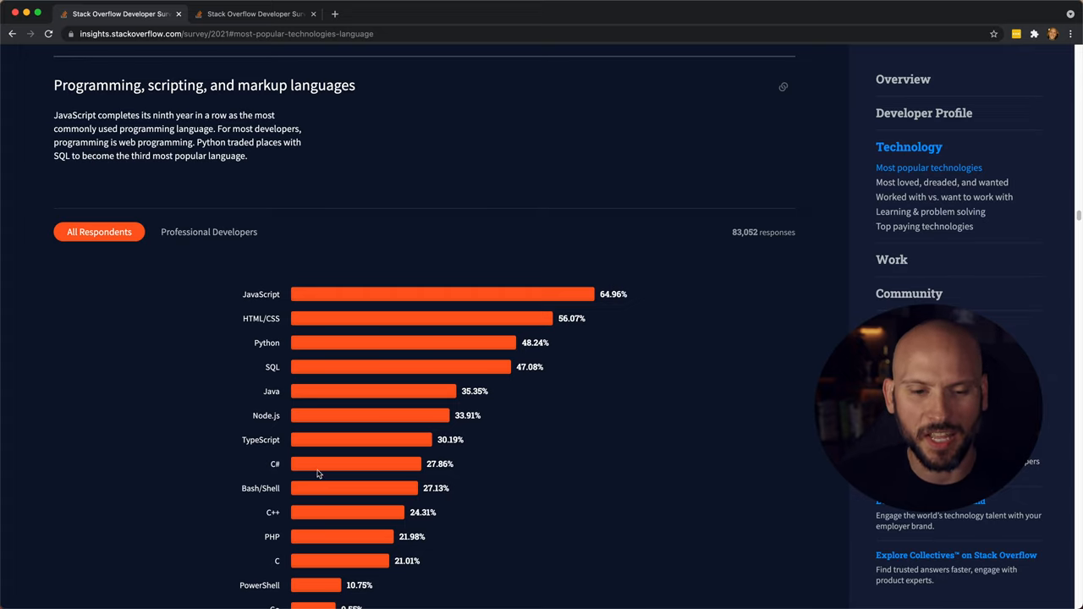
{"action": "mouse_move", "coordinate": [325, 516]}
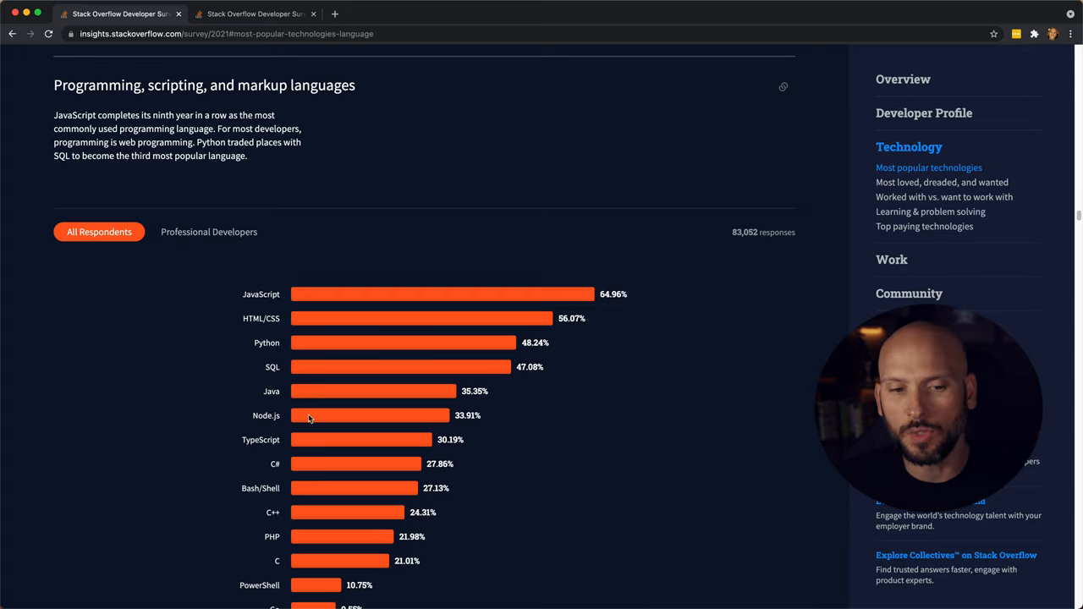
{"action": "mouse_move", "coordinate": [368, 462]}
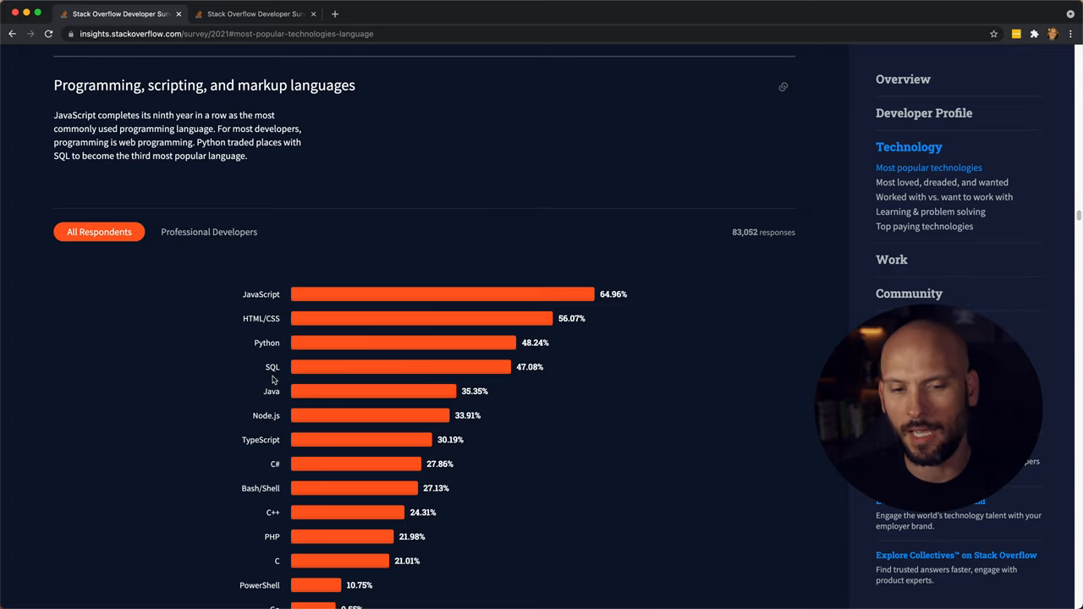
{"action": "left_click", "coordinate": [210, 231]}
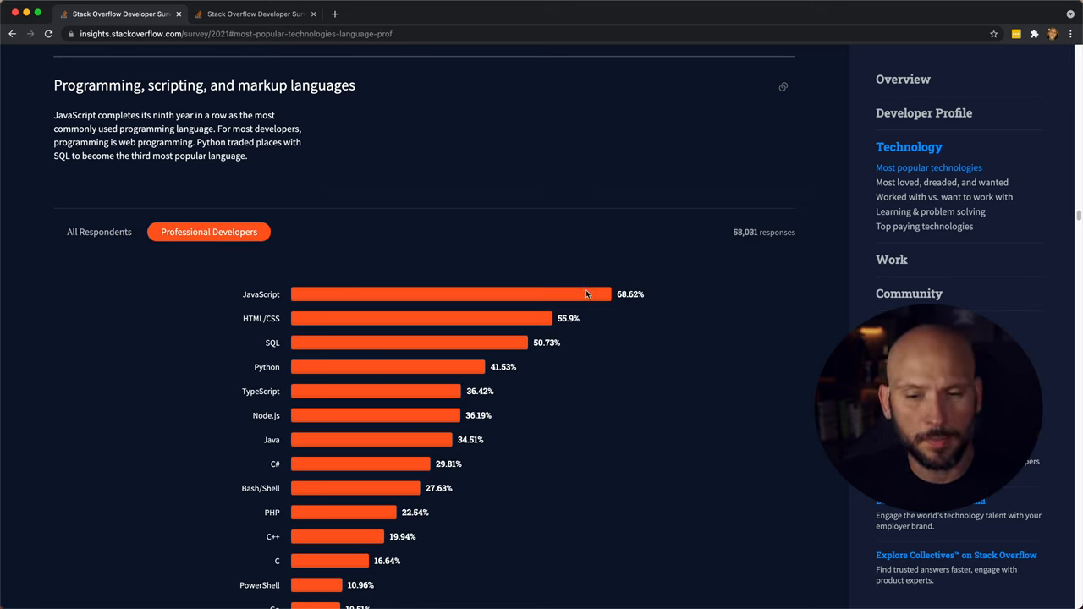
{"action": "mouse_move", "coordinate": [431, 413]}
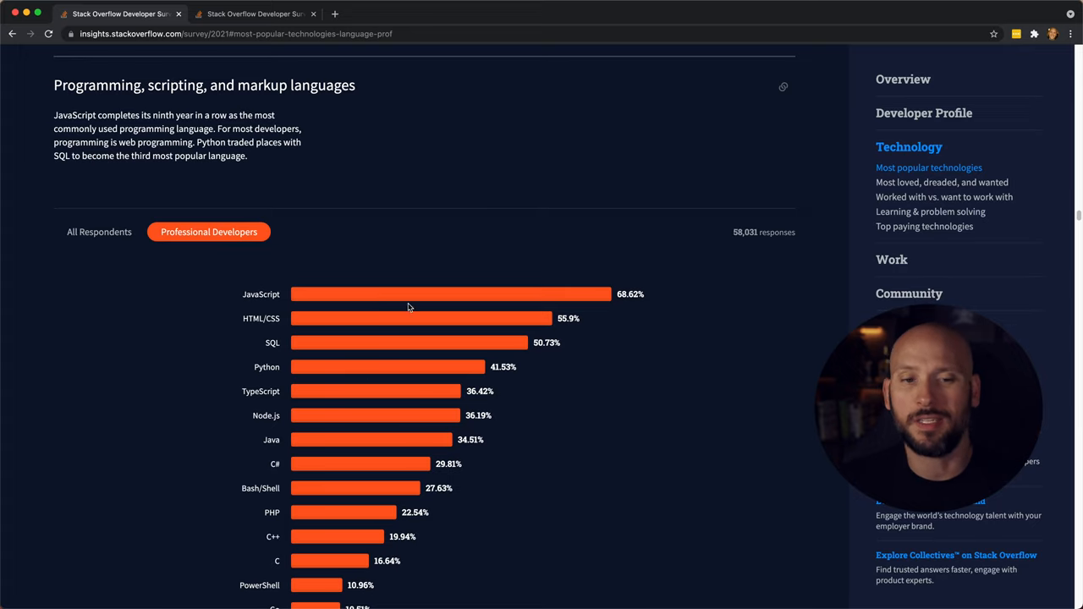
{"action": "mouse_move", "coordinate": [673, 387]}
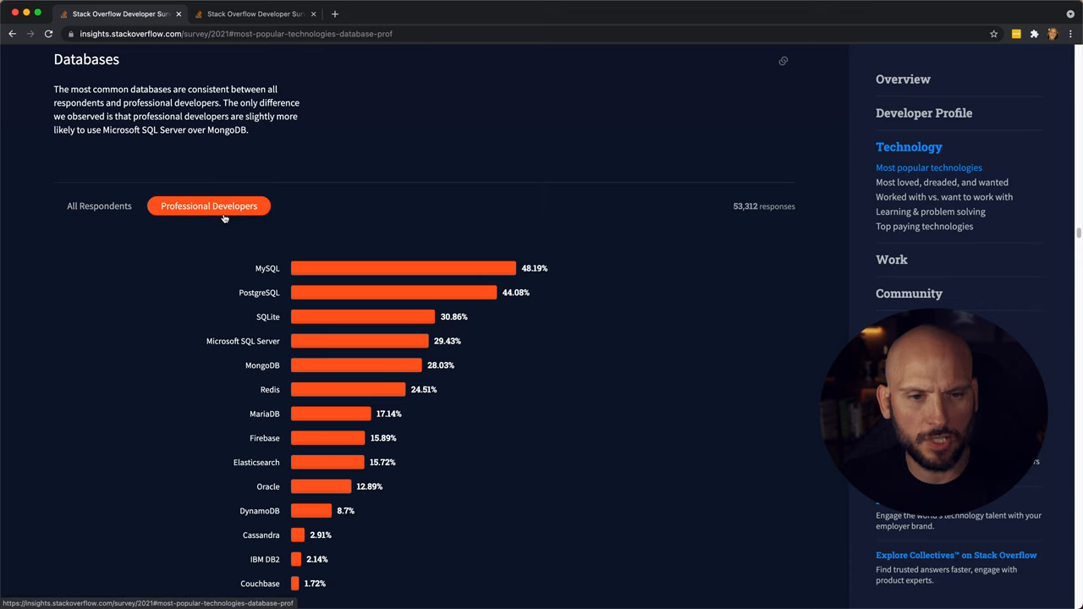
{"action": "mouse_move", "coordinate": [507, 281]}
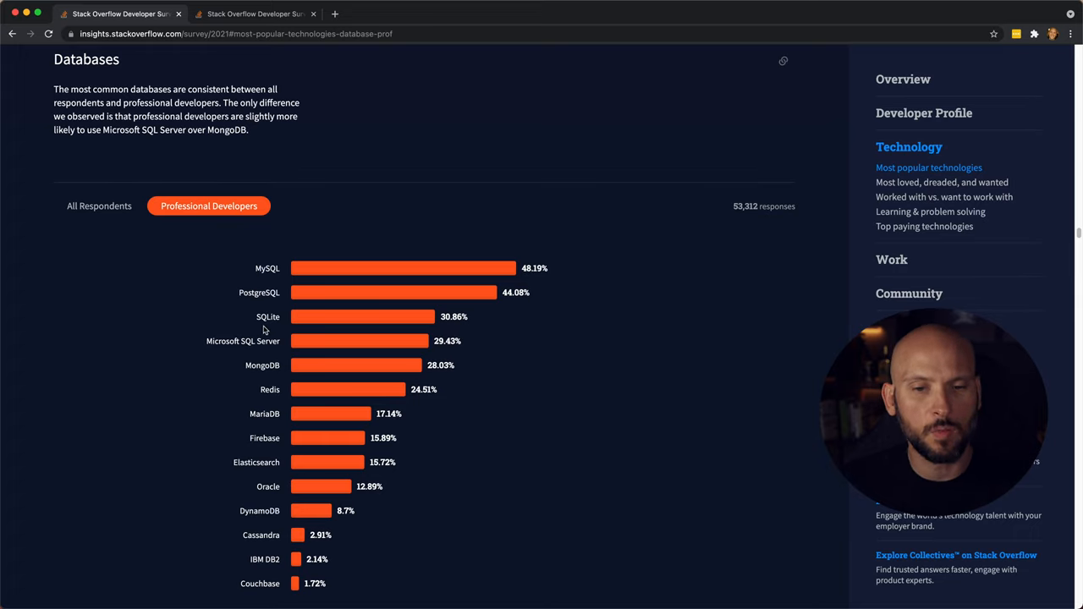
{"action": "mouse_move", "coordinate": [203, 356]}
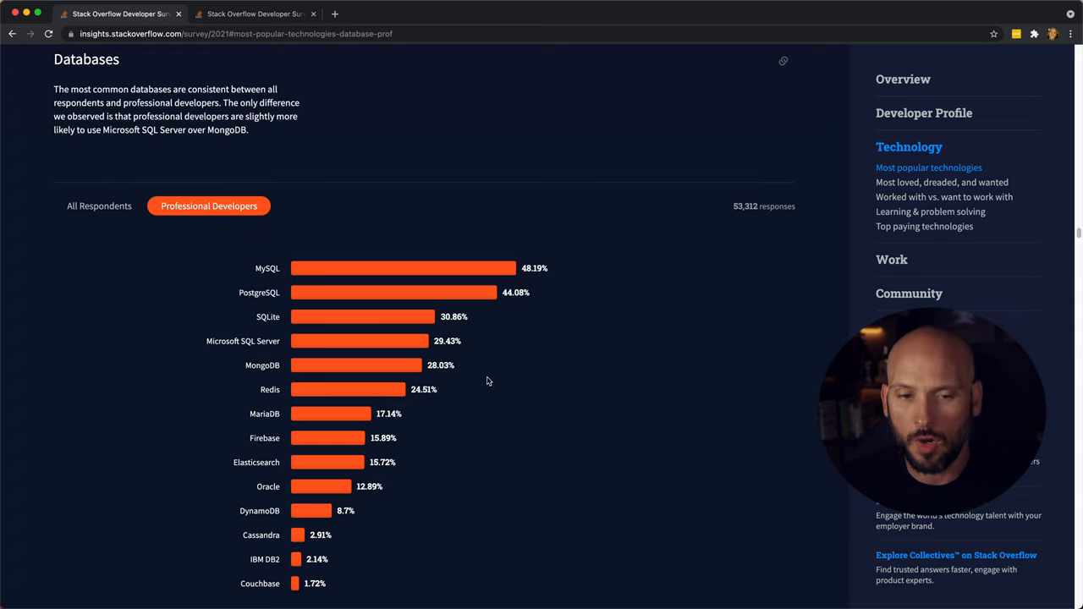
- Compare database usage between all respondents and professional developers, ending on all respondents with MySQL 50.18%
{"action": "left_click", "coordinate": [98, 207]}
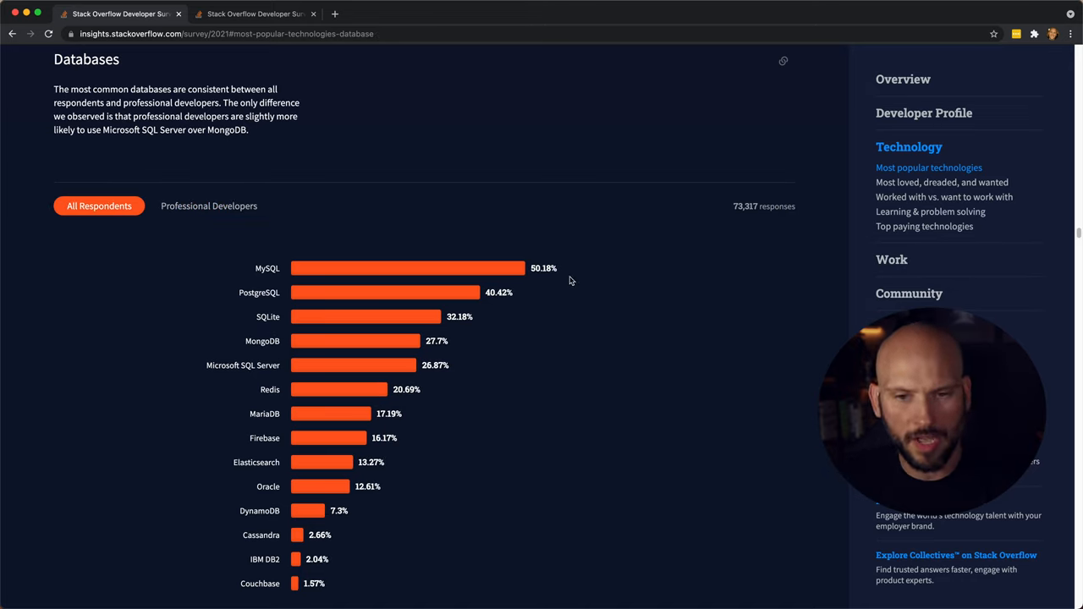
{"action": "mouse_move", "coordinate": [483, 335]}
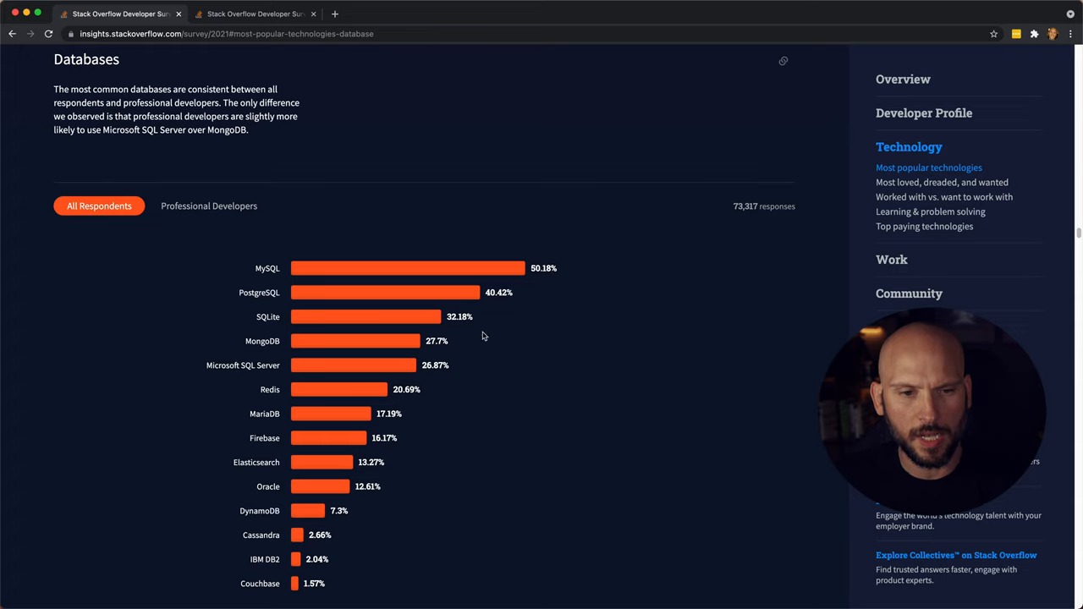
{"action": "mouse_move", "coordinate": [501, 322]}
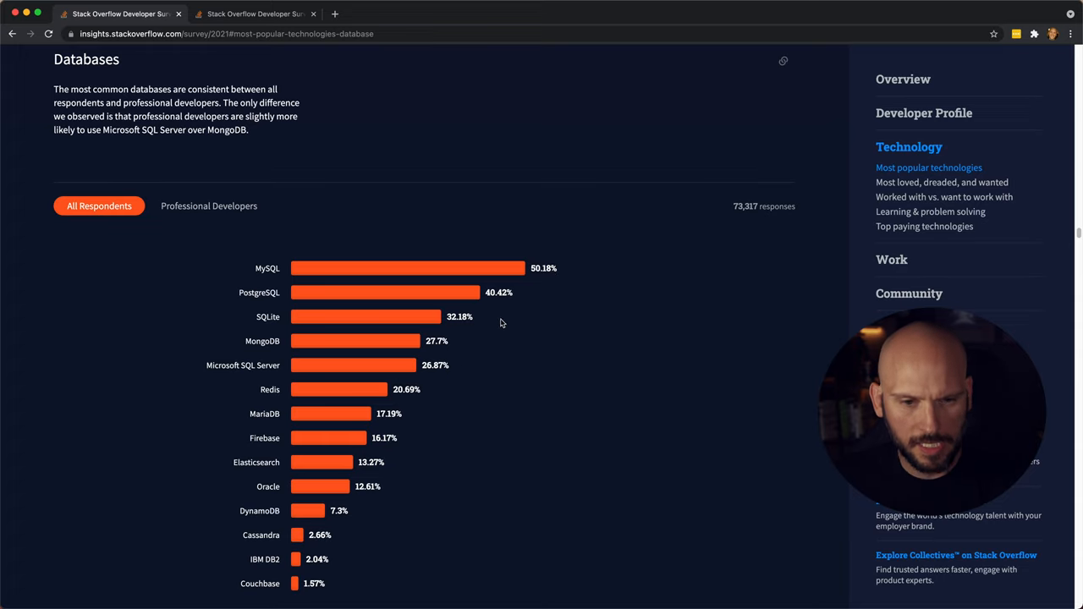
{"action": "mouse_move", "coordinate": [484, 345]}
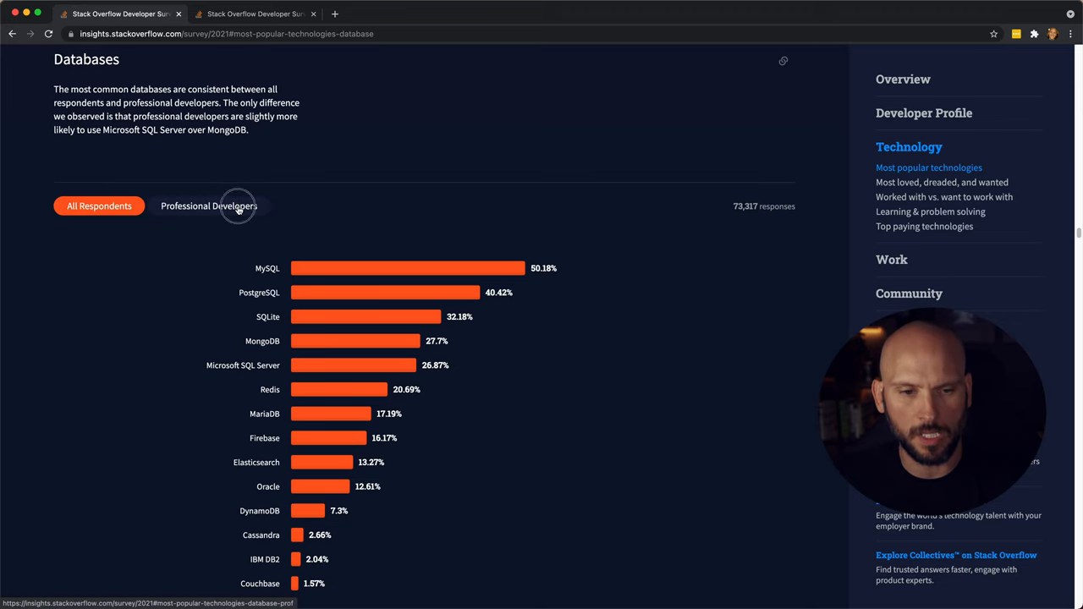
{"action": "left_click", "coordinate": [210, 206]}
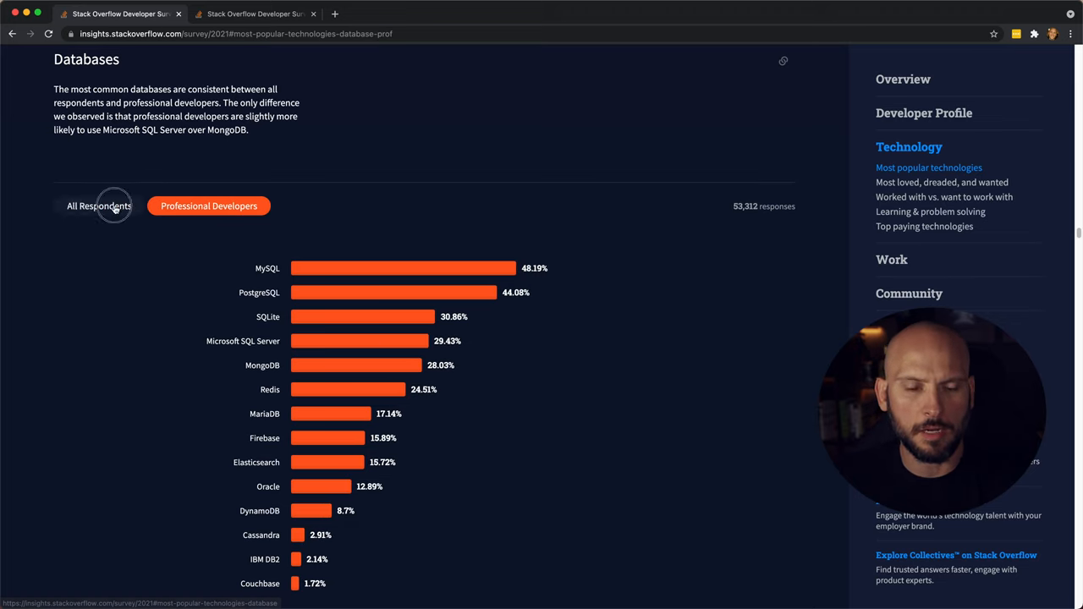
{"action": "left_click", "coordinate": [98, 207]}
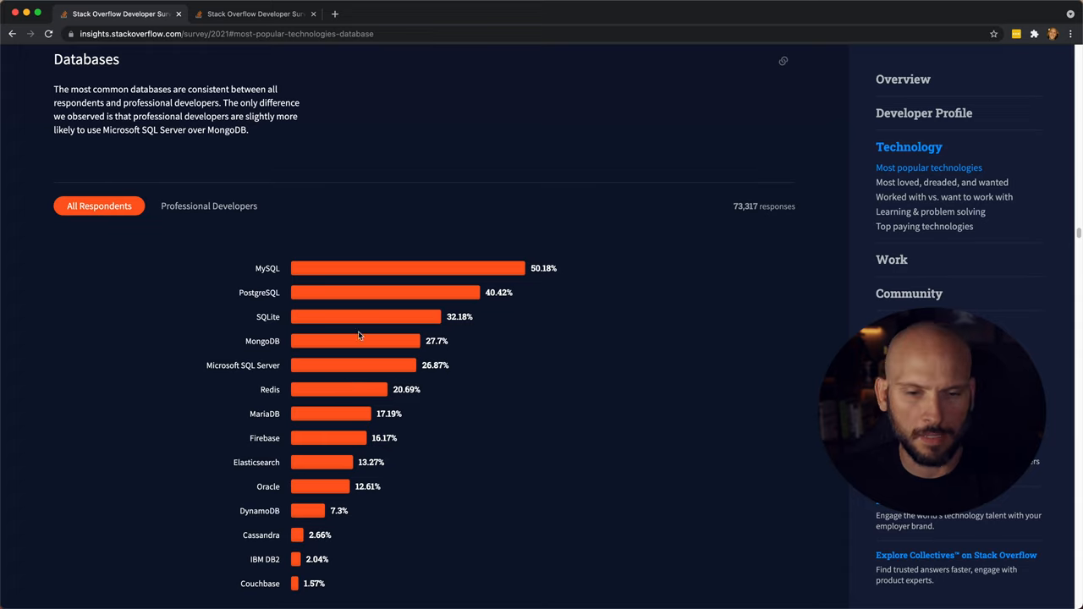
- View cloud platform usage for professional developers, AWS leading at 59.11%
{"action": "scroll", "scroll_direction": "down", "scroll_amount": 3}
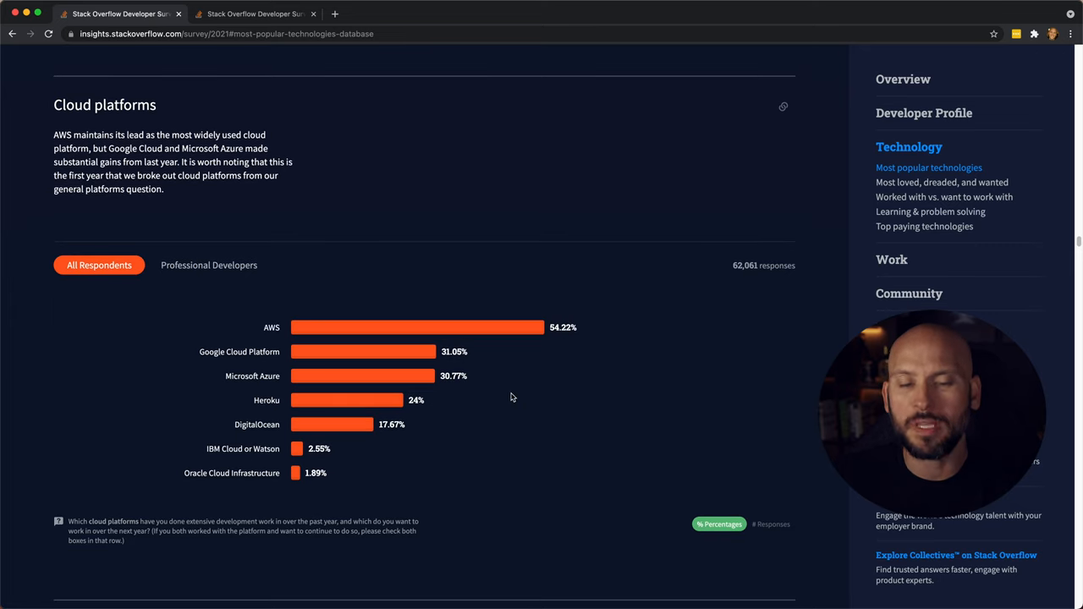
{"action": "mouse_move", "coordinate": [514, 383]}
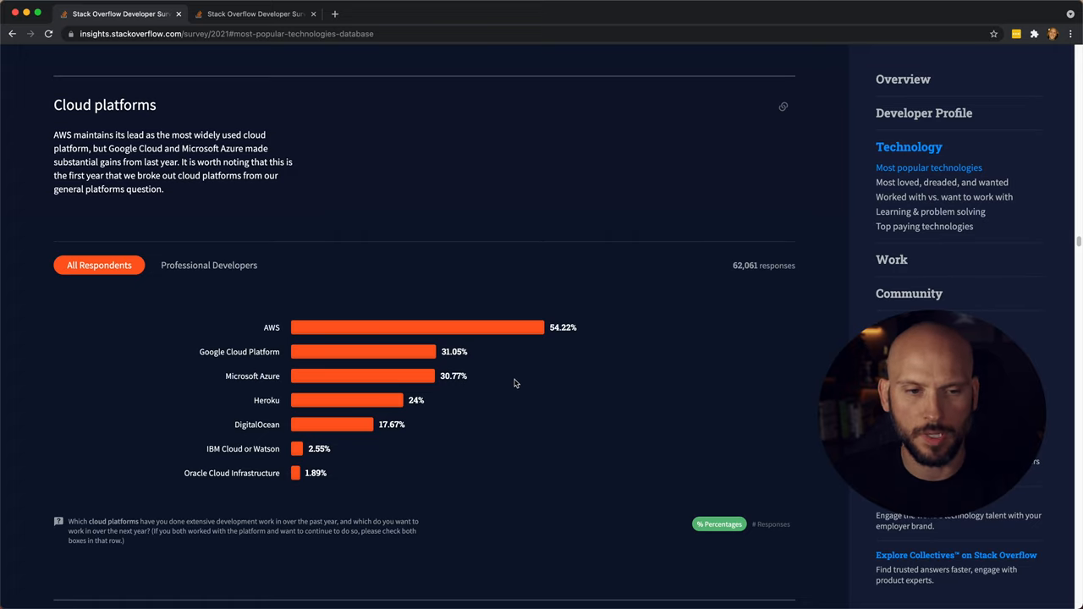
{"action": "mouse_move", "coordinate": [308, 335]}
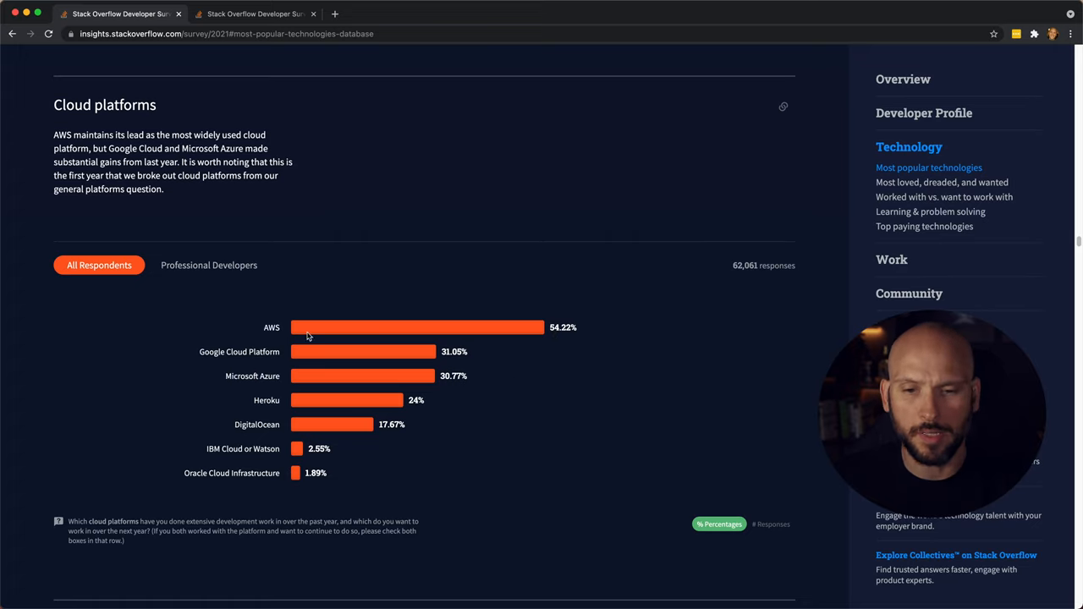
{"action": "mouse_move", "coordinate": [254, 359]}
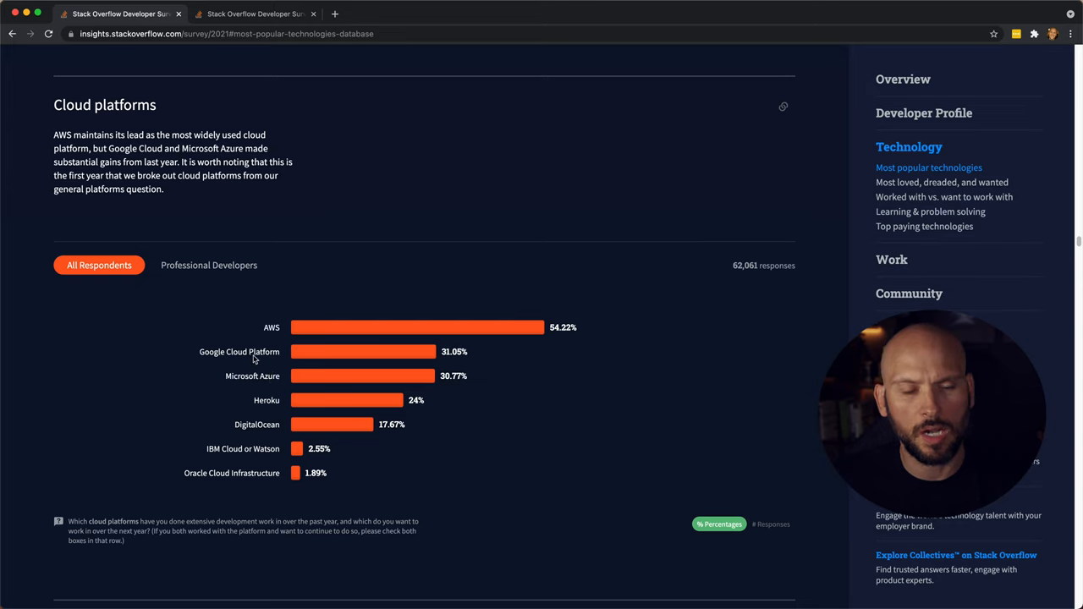
{"action": "mouse_move", "coordinate": [269, 387]}
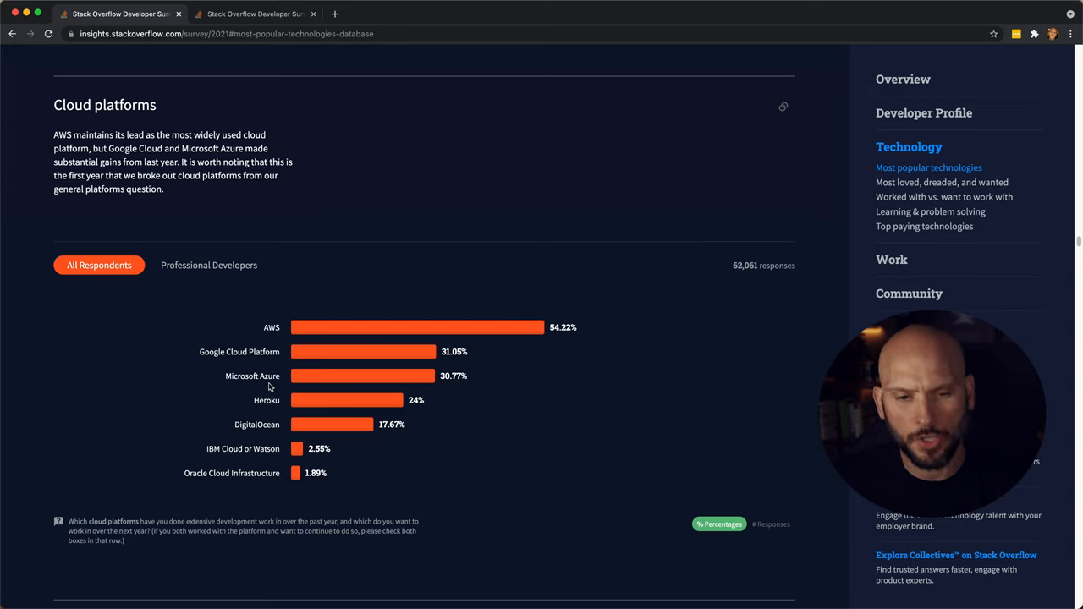
{"action": "left_click", "coordinate": [210, 264]}
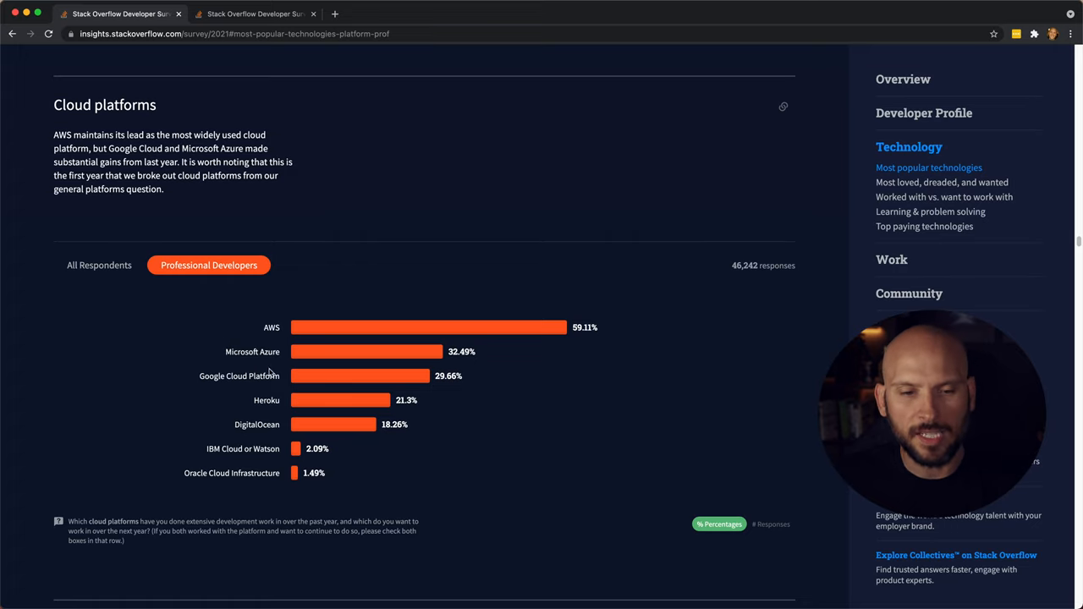
{"action": "mouse_move", "coordinate": [434, 366]}
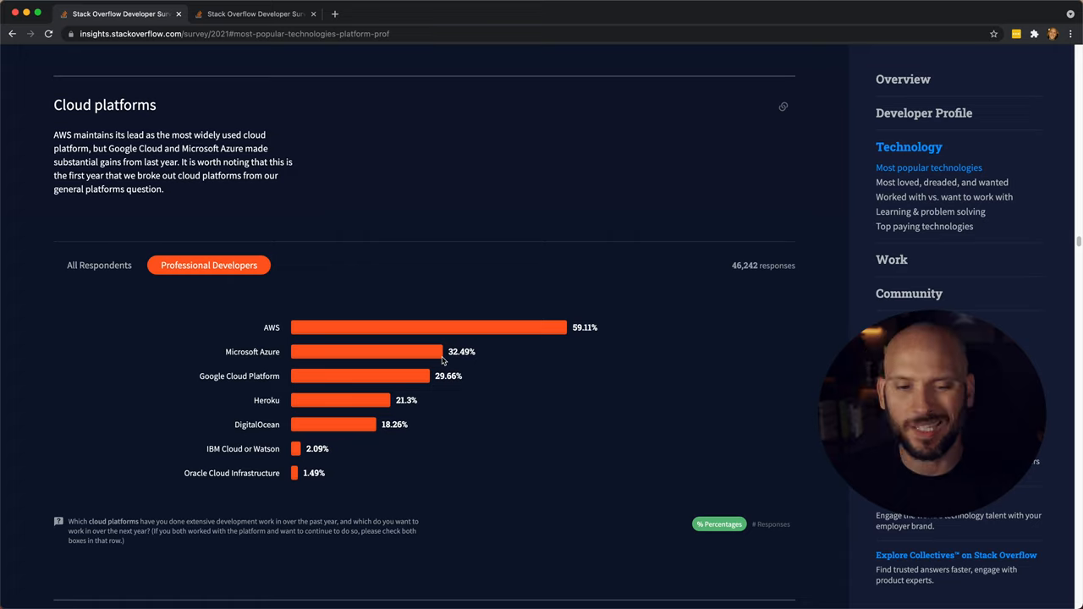
{"action": "mouse_move", "coordinate": [225, 386]}
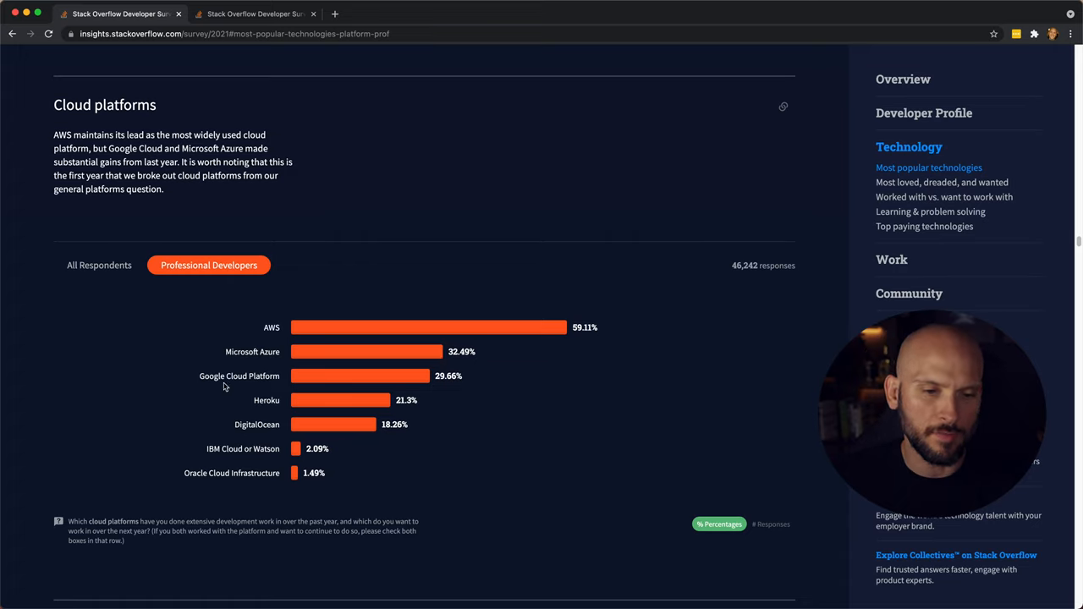
{"action": "mouse_move", "coordinate": [269, 421]}
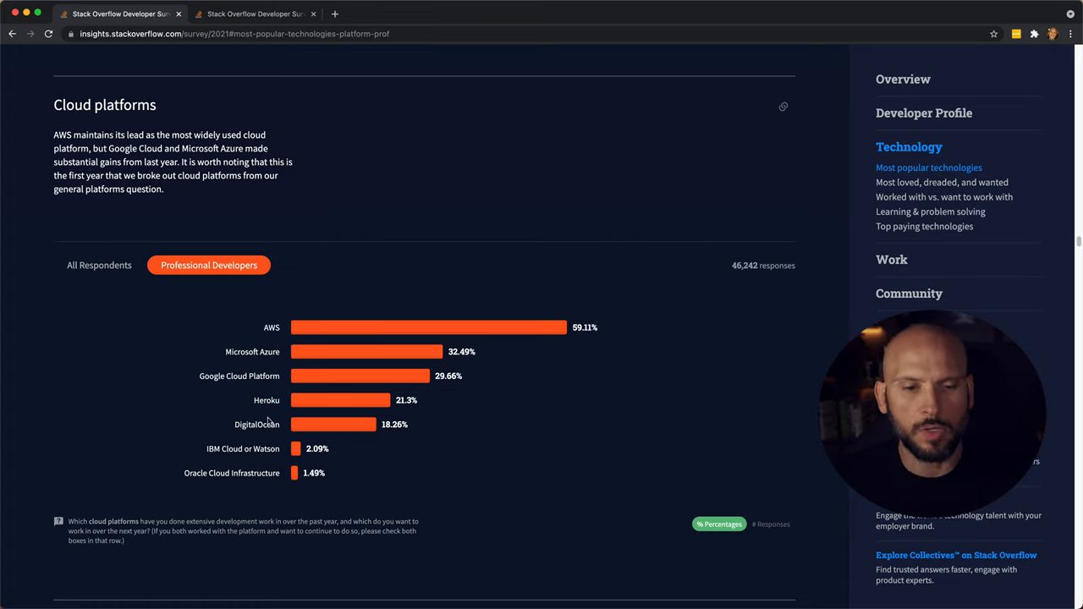
- View web framework usage among professional developers
{"action": "scroll", "scroll_direction": "down", "scroll_amount": 3}
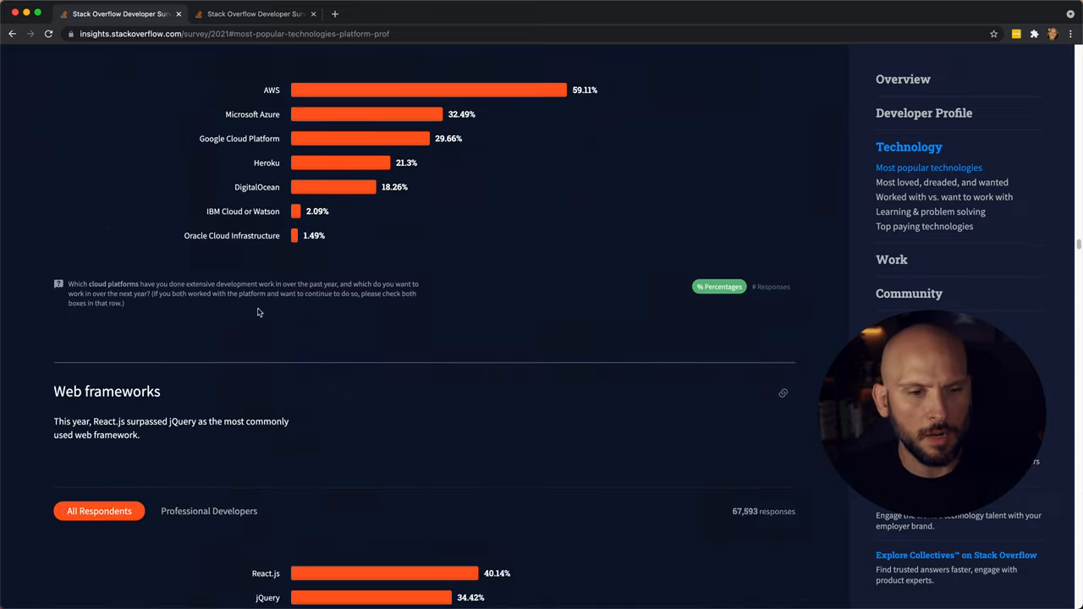
{"action": "left_click", "coordinate": [210, 223]}
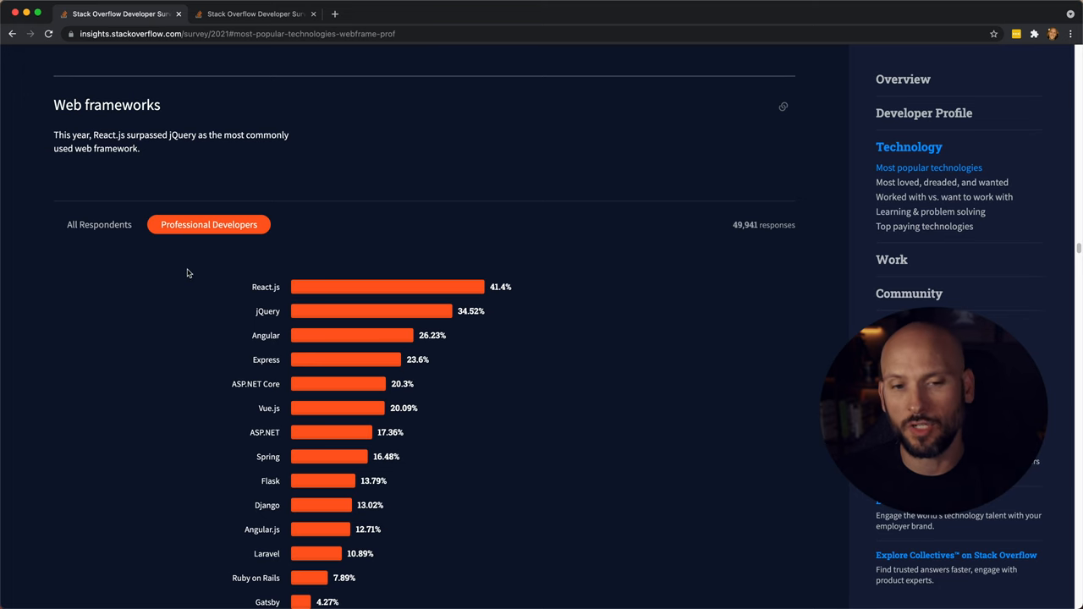
{"action": "mouse_move", "coordinate": [186, 279]}
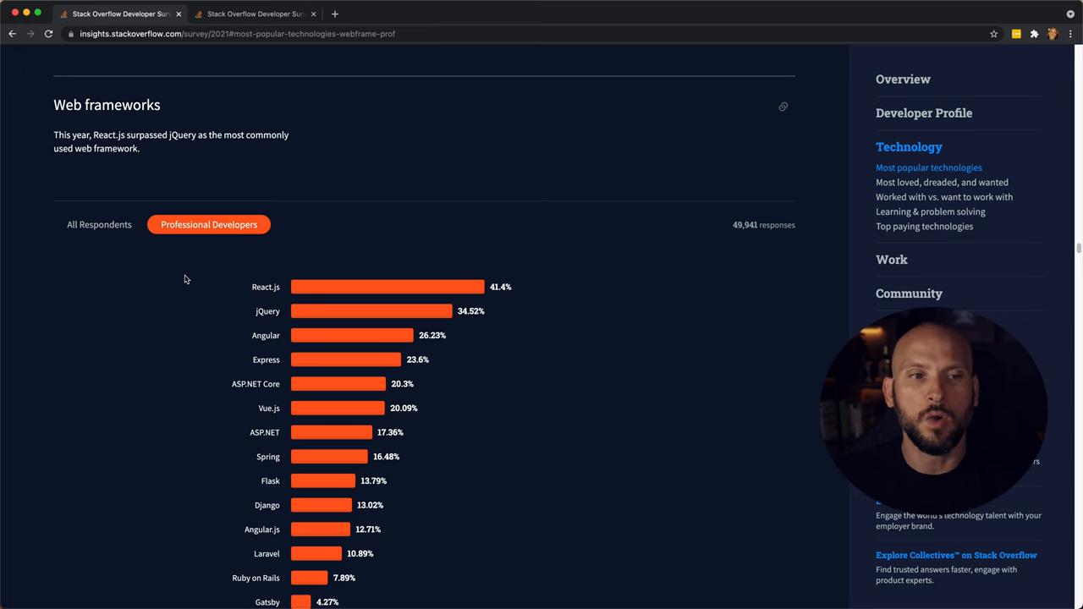
{"action": "mouse_move", "coordinate": [177, 269]}
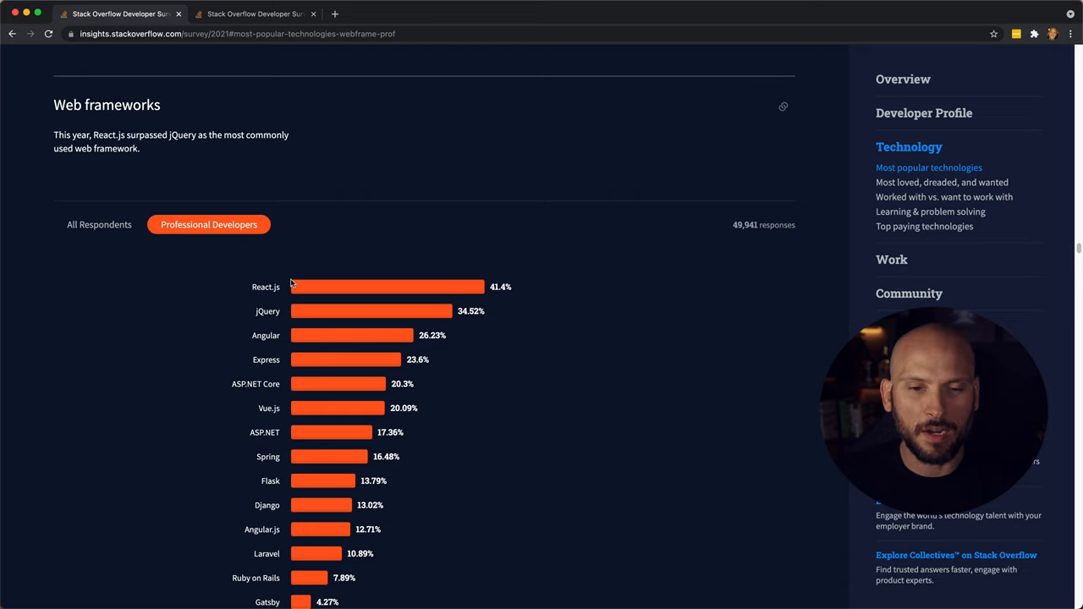
{"action": "mouse_move", "coordinate": [416, 313]}
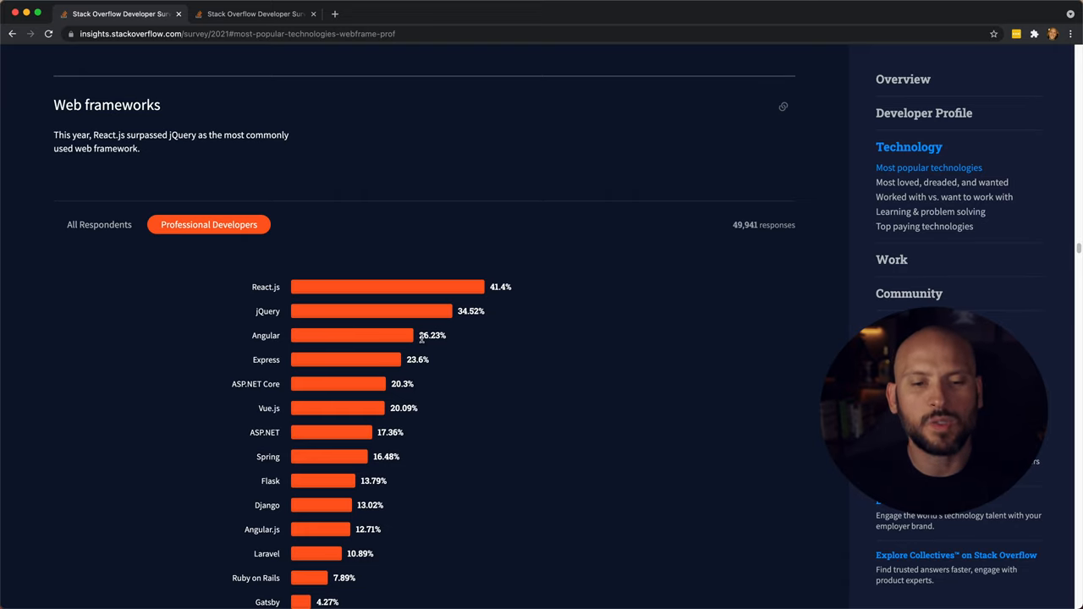
{"action": "mouse_move", "coordinate": [433, 369]}
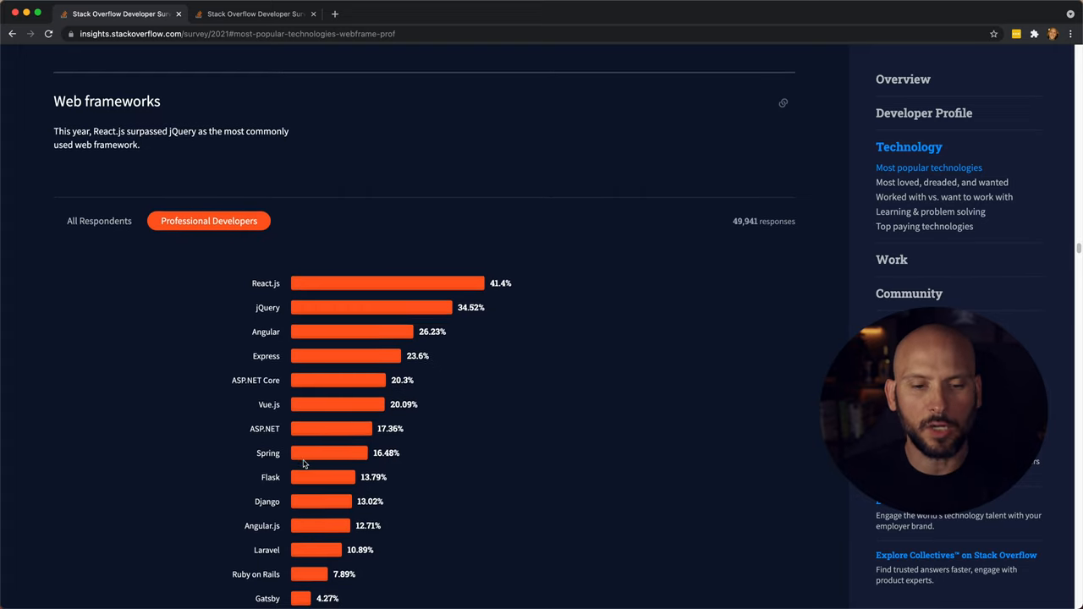
{"action": "scroll", "scroll_direction": "down", "scroll_amount": 3}
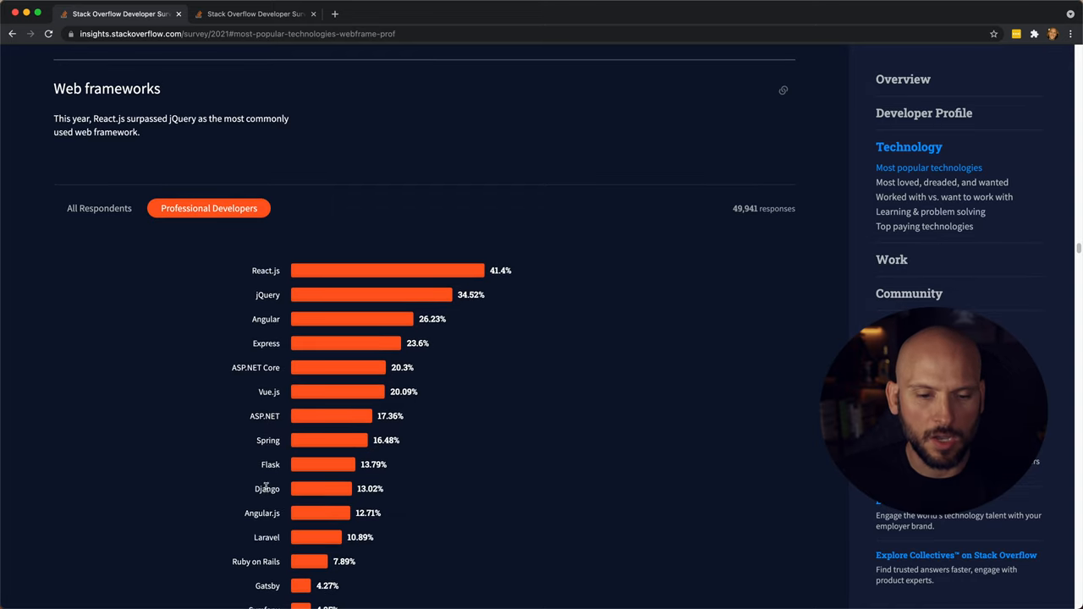
{"action": "scroll", "scroll_direction": "down", "scroll_amount": 3}
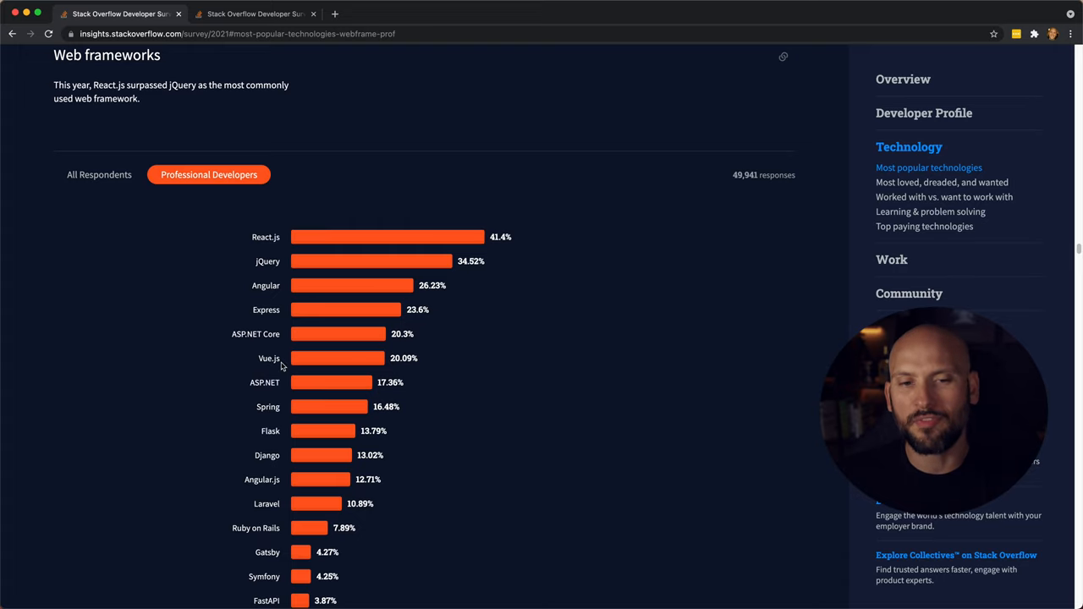
{"action": "mouse_move", "coordinate": [369, 348]}
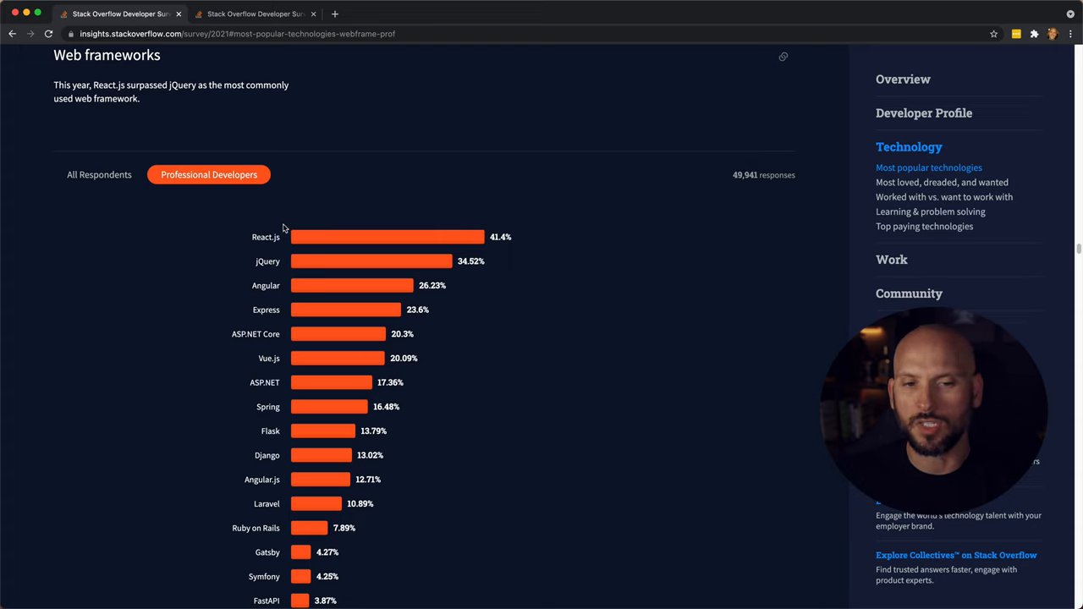
{"action": "mouse_move", "coordinate": [318, 355]}
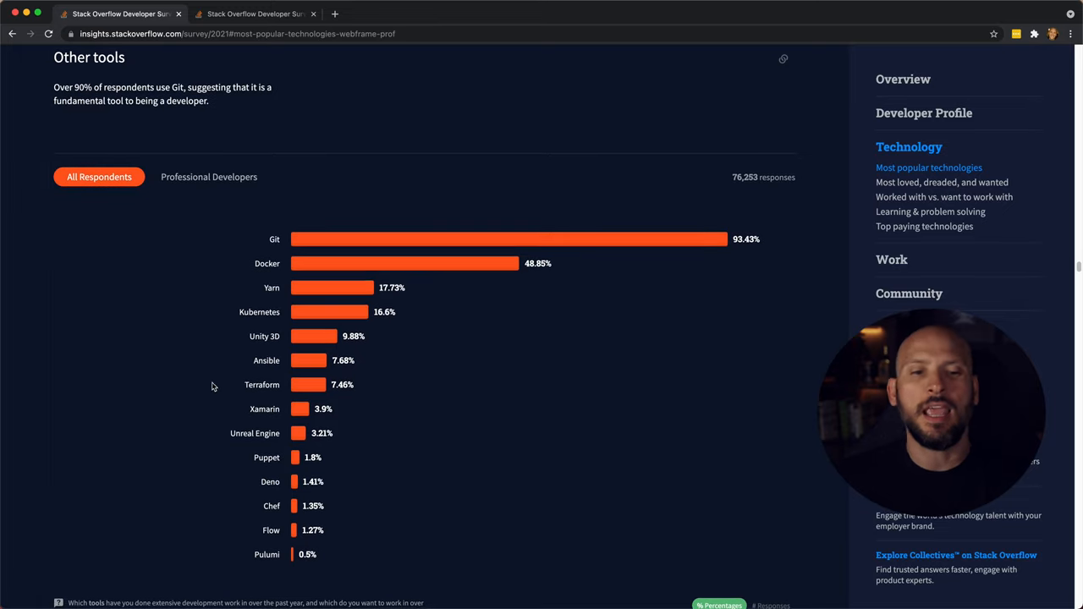
- Move past Other tools to the IDE chart, Visual Studio Code leading at 71.07%
{"action": "scroll", "scroll_direction": "down", "scroll_amount": 3}
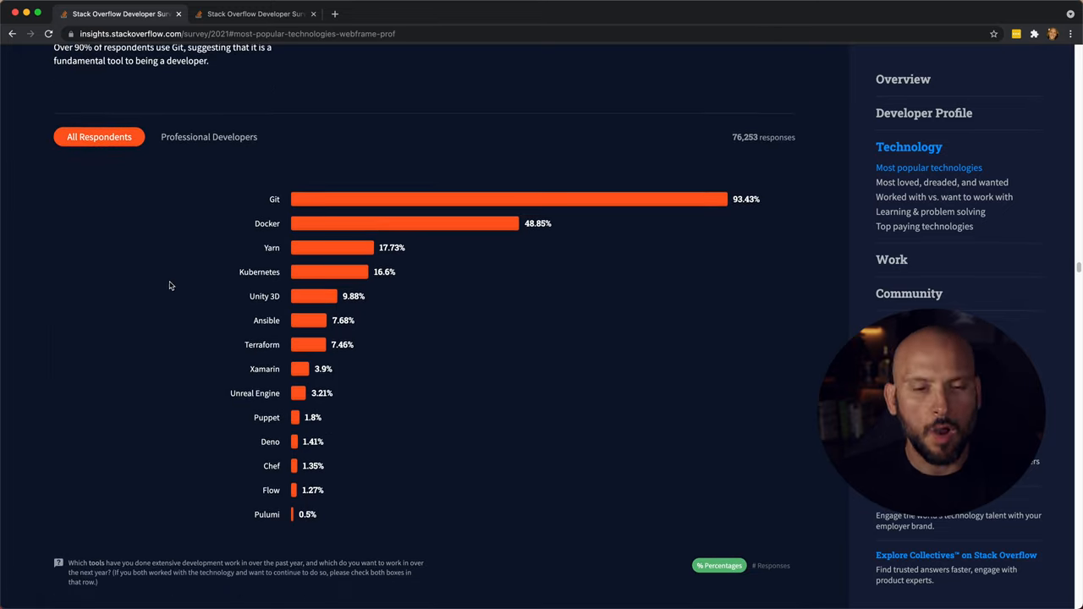
{"action": "scroll", "scroll_direction": "down", "scroll_amount": 3}
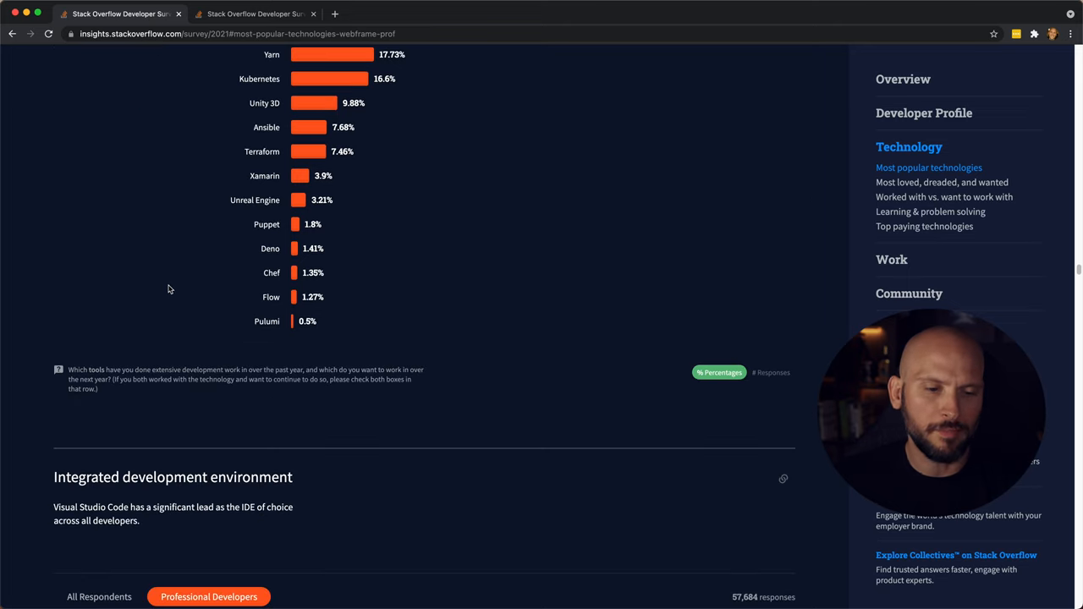
{"action": "scroll", "scroll_direction": "down", "scroll_amount": 3}
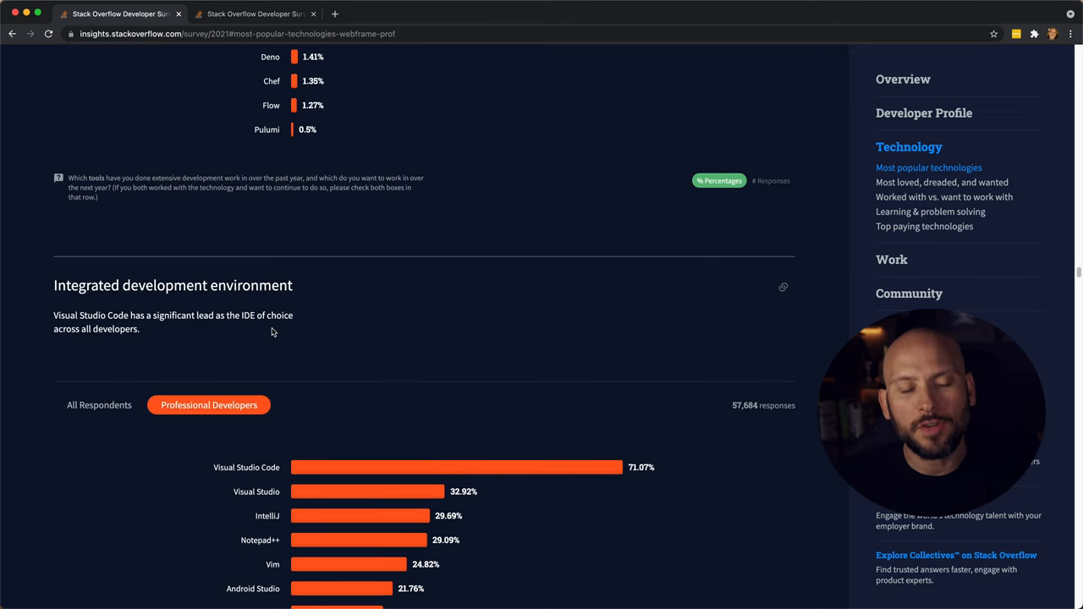
{"action": "scroll", "scroll_direction": "down", "scroll_amount": 3}
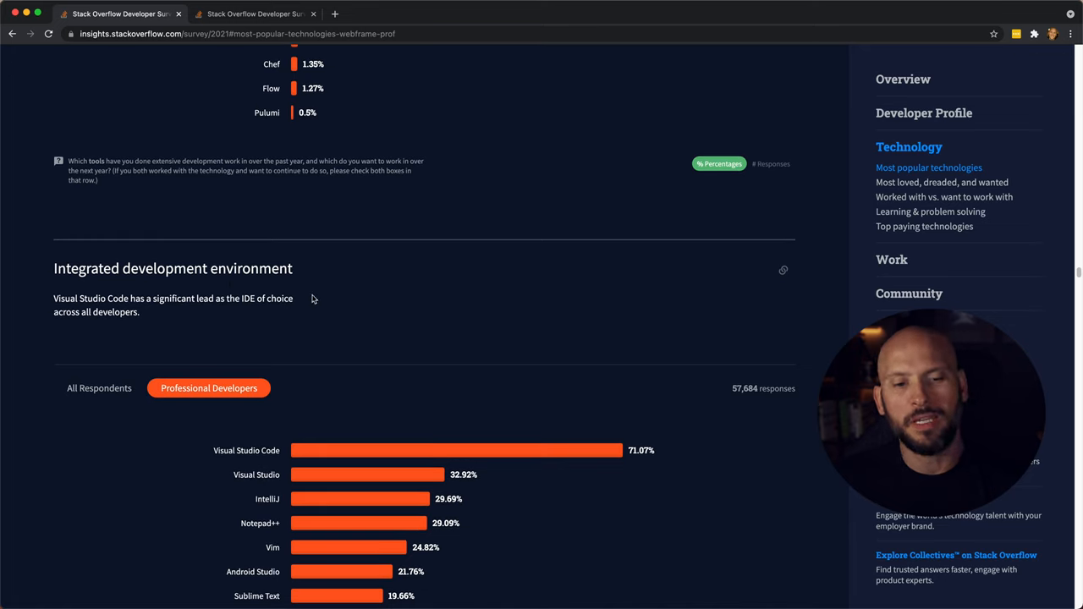
{"action": "scroll", "scroll_direction": "down", "scroll_amount": 3}
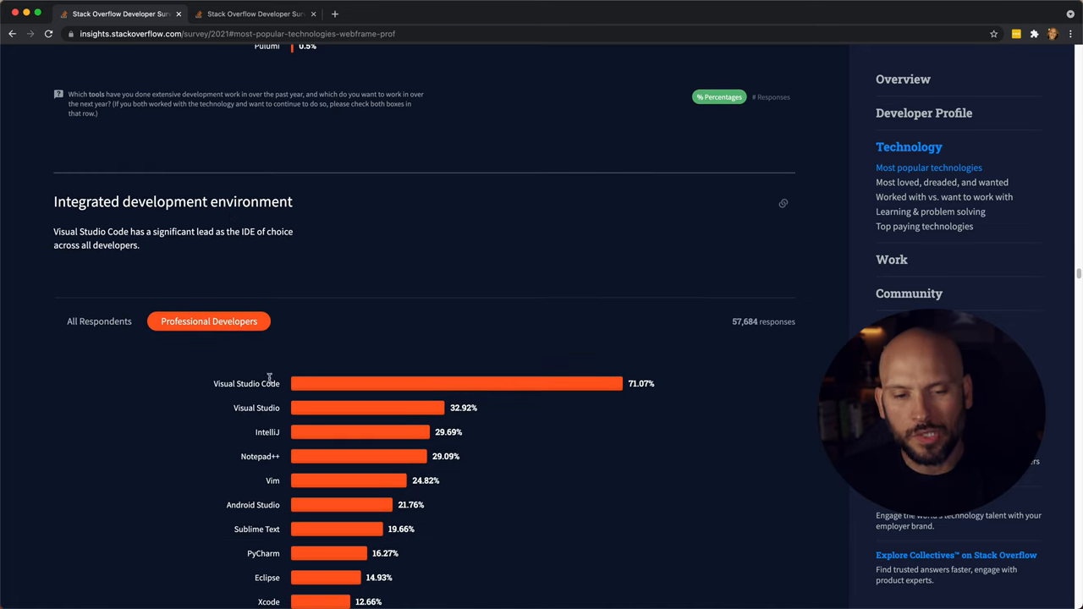
{"action": "scroll", "scroll_direction": "down", "scroll_amount": 3}
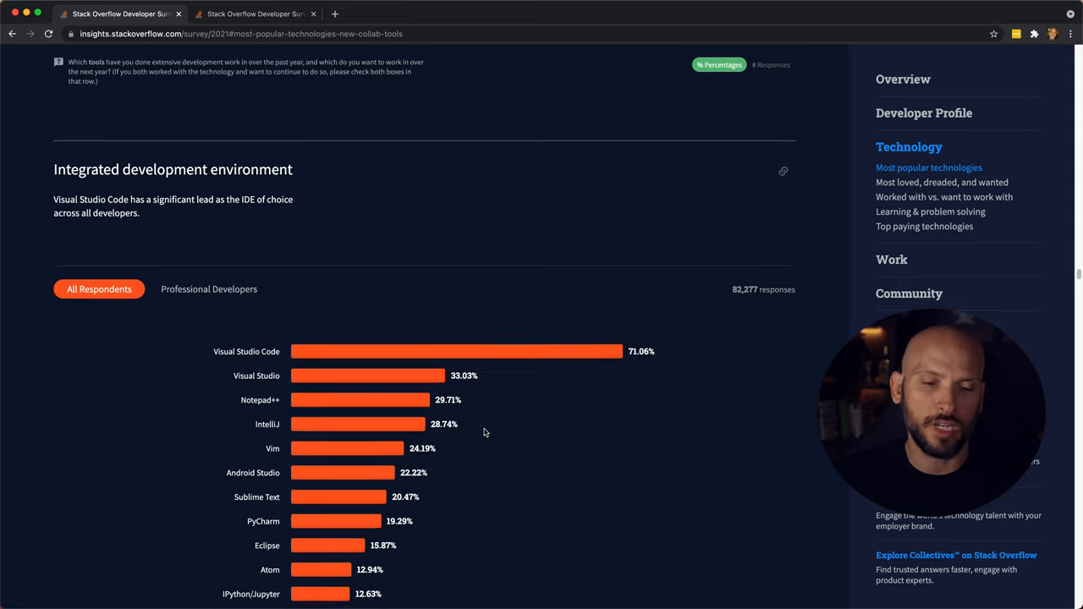
{"action": "scroll", "scroll_direction": "down", "scroll_amount": 3}
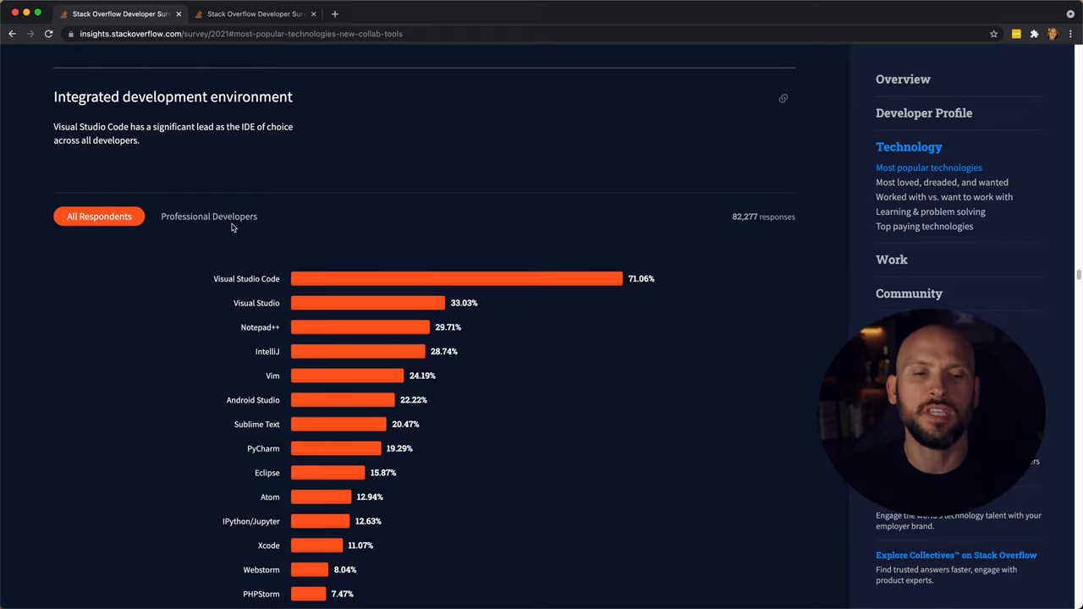
{"action": "left_click", "coordinate": [208, 217]}
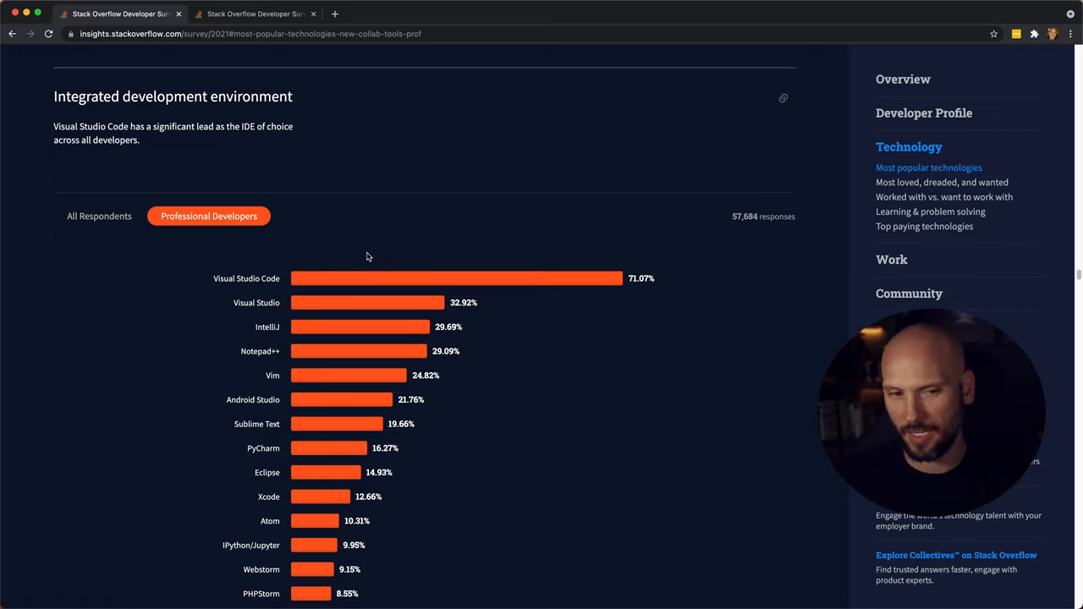
{"action": "mouse_move", "coordinate": [362, 256]}
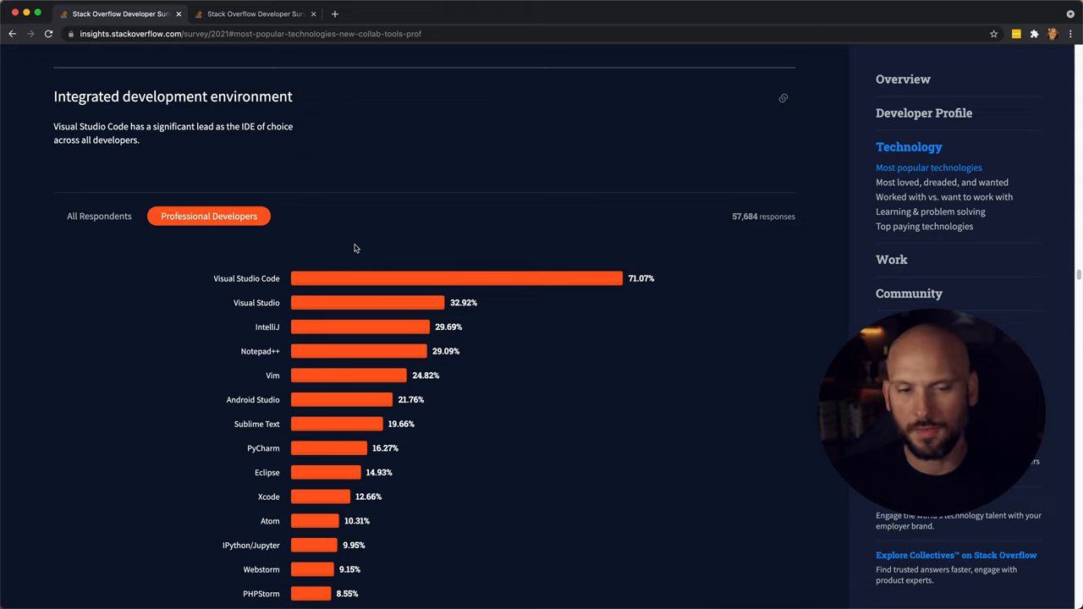
{"action": "mouse_move", "coordinate": [295, 326]}
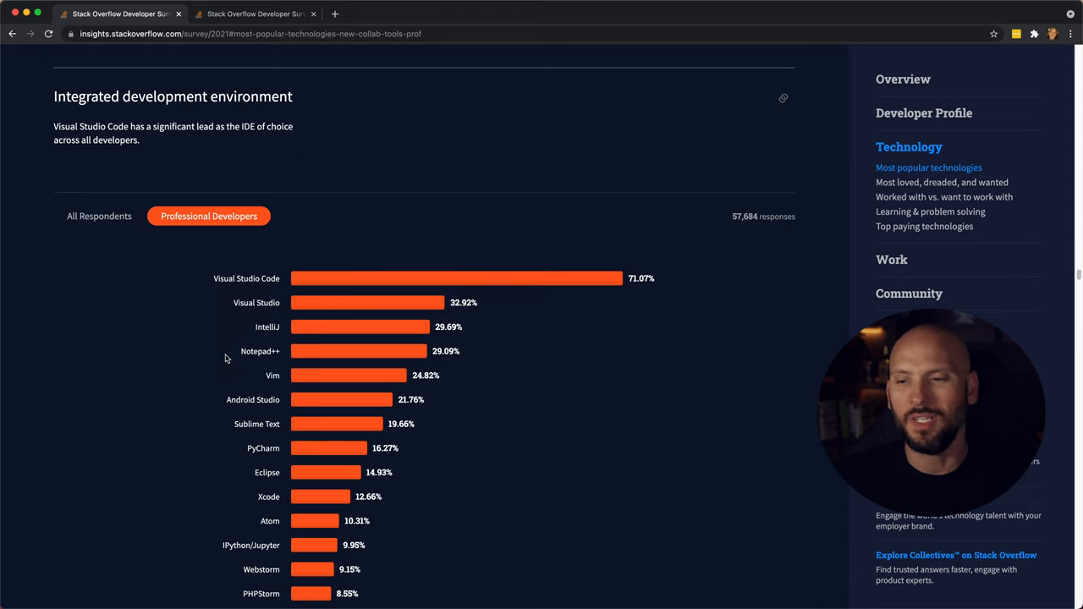
{"action": "left_click", "coordinate": [889, 230]}
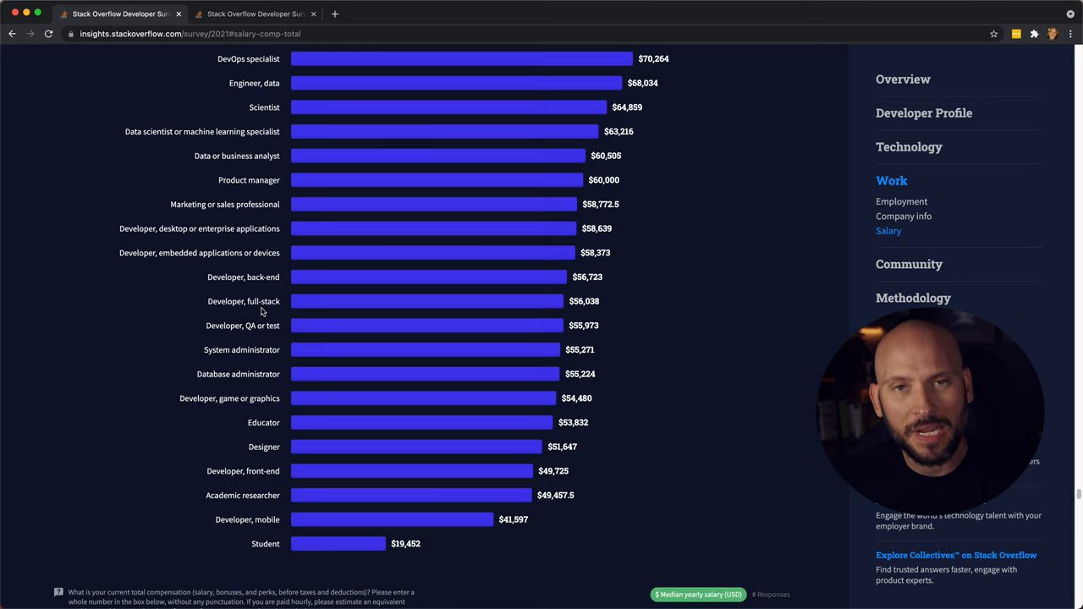
{"action": "mouse_move", "coordinate": [393, 335]}
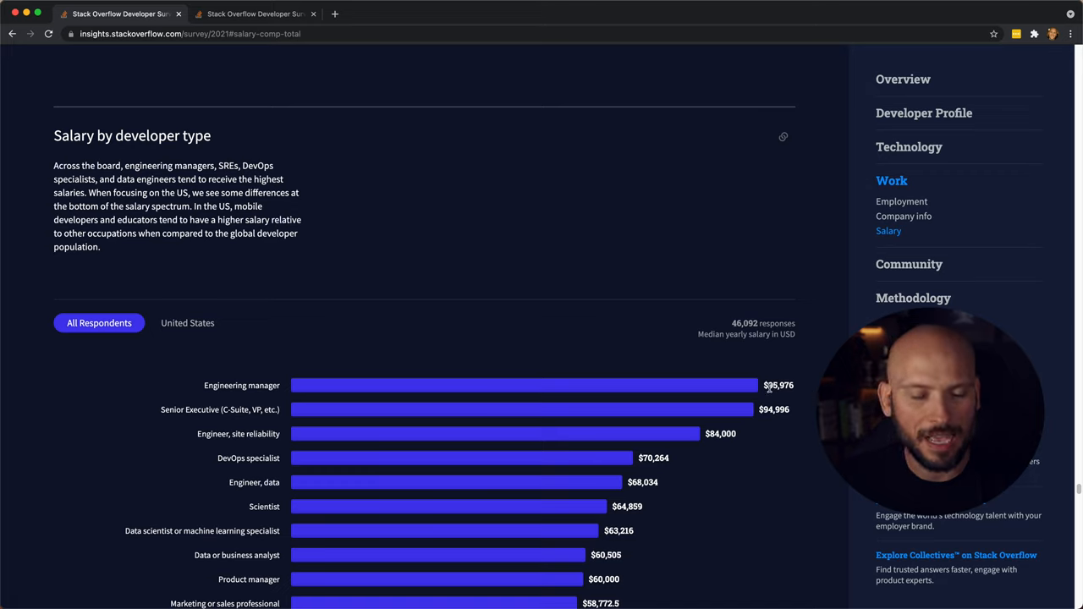
{"action": "mouse_move", "coordinate": [186, 426]}
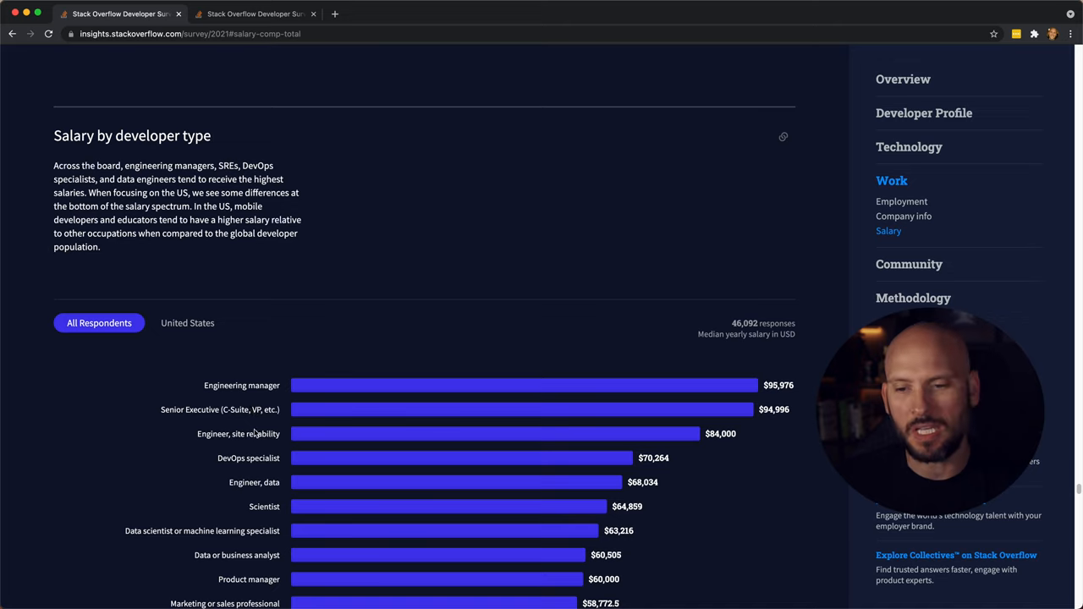
{"action": "mouse_move", "coordinate": [804, 427]}
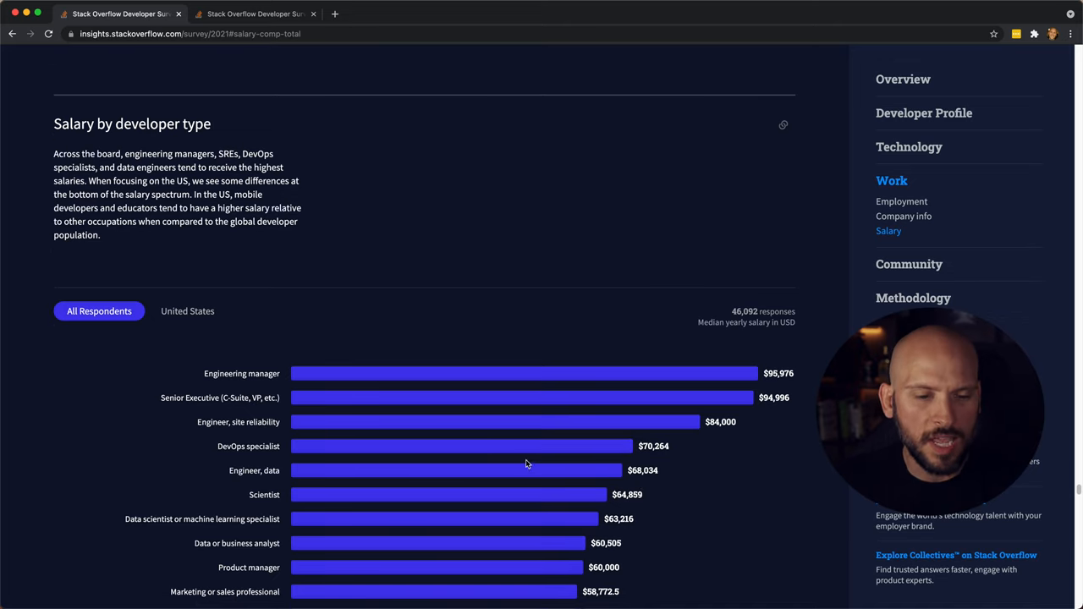
- Read through the salary by developer type chart for all respondents
{"action": "scroll", "scroll_direction": "down", "scroll_amount": 3}
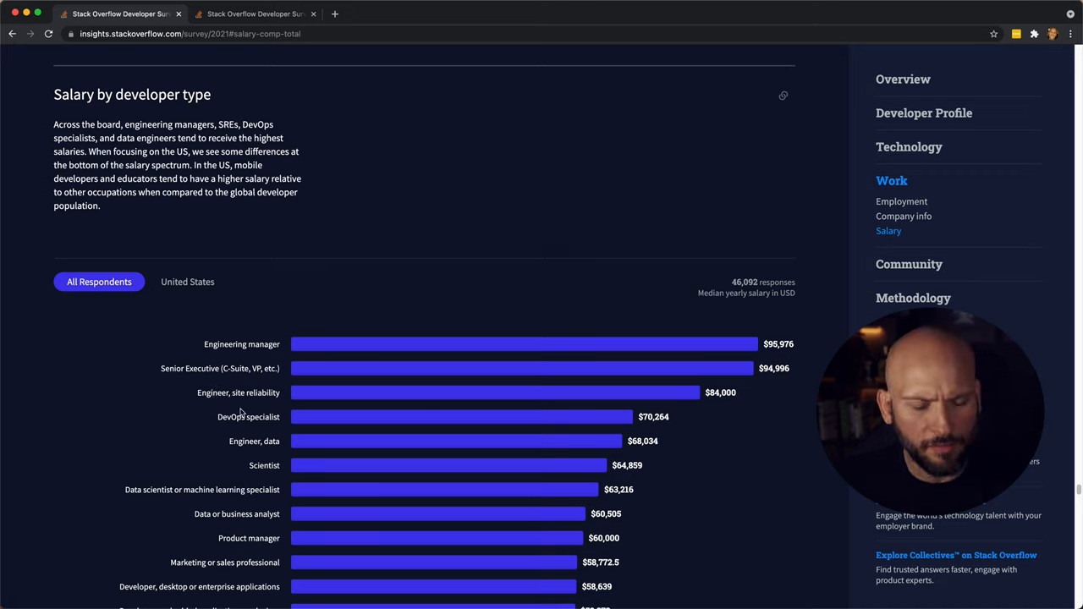
{"action": "mouse_move", "coordinate": [223, 443]}
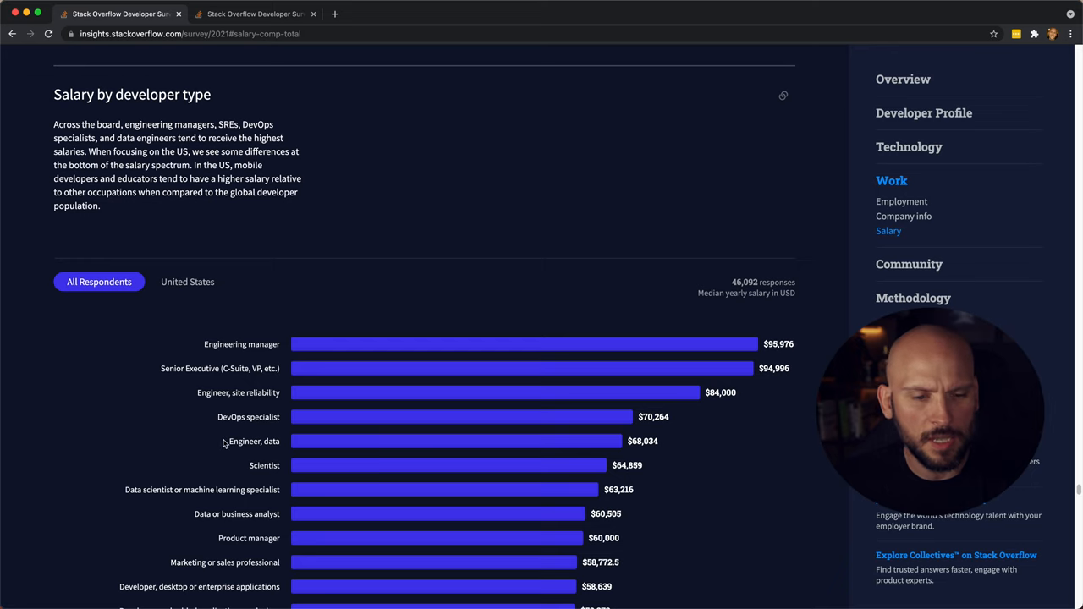
{"action": "scroll", "scroll_direction": "down", "scroll_amount": 3}
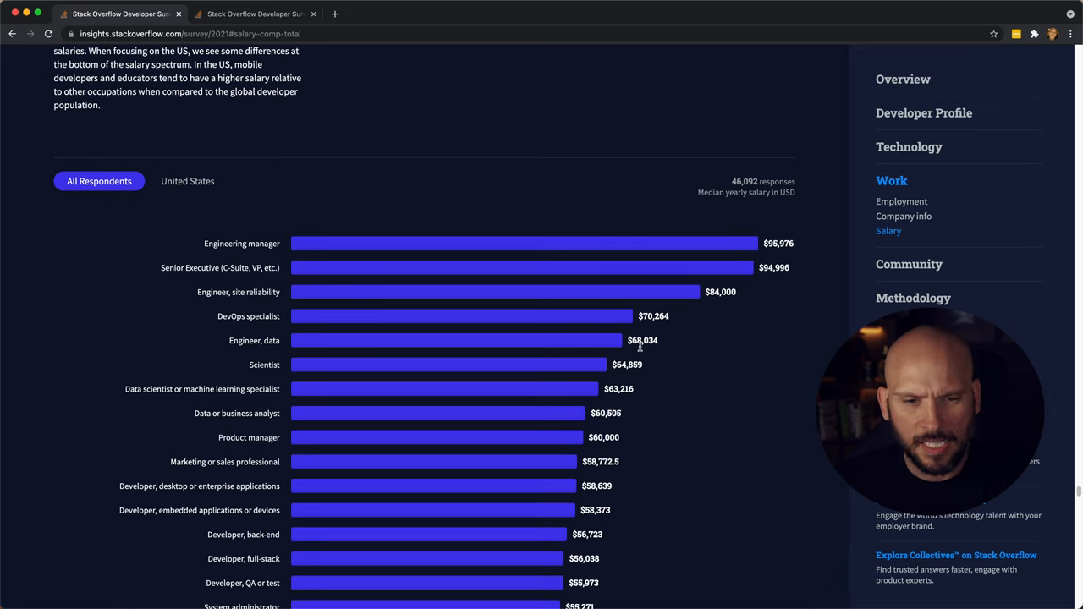
{"action": "mouse_move", "coordinate": [633, 383]}
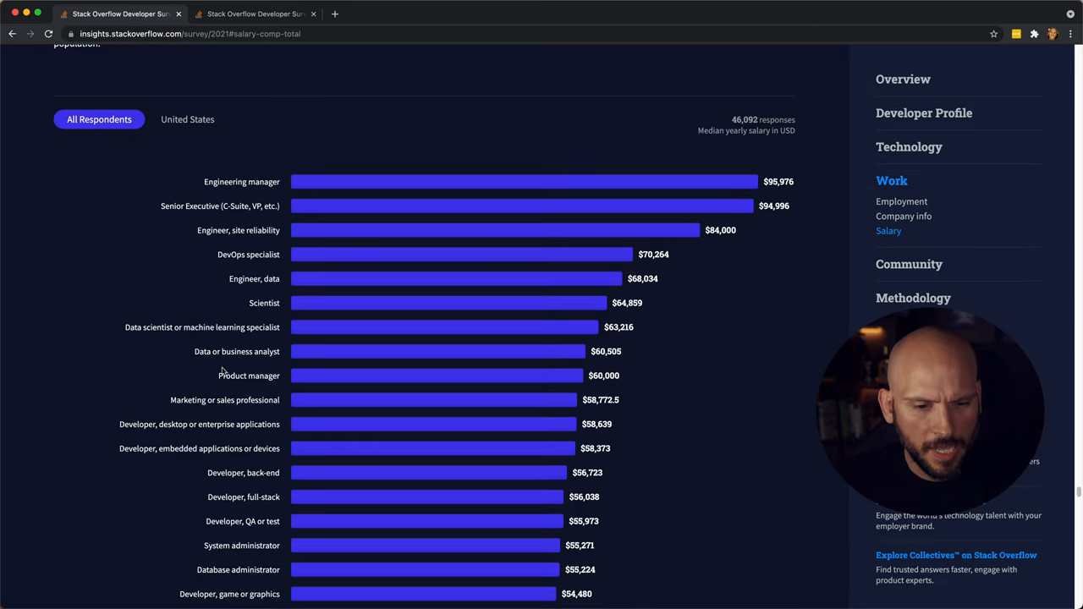
{"action": "scroll", "scroll_direction": "down", "scroll_amount": 3}
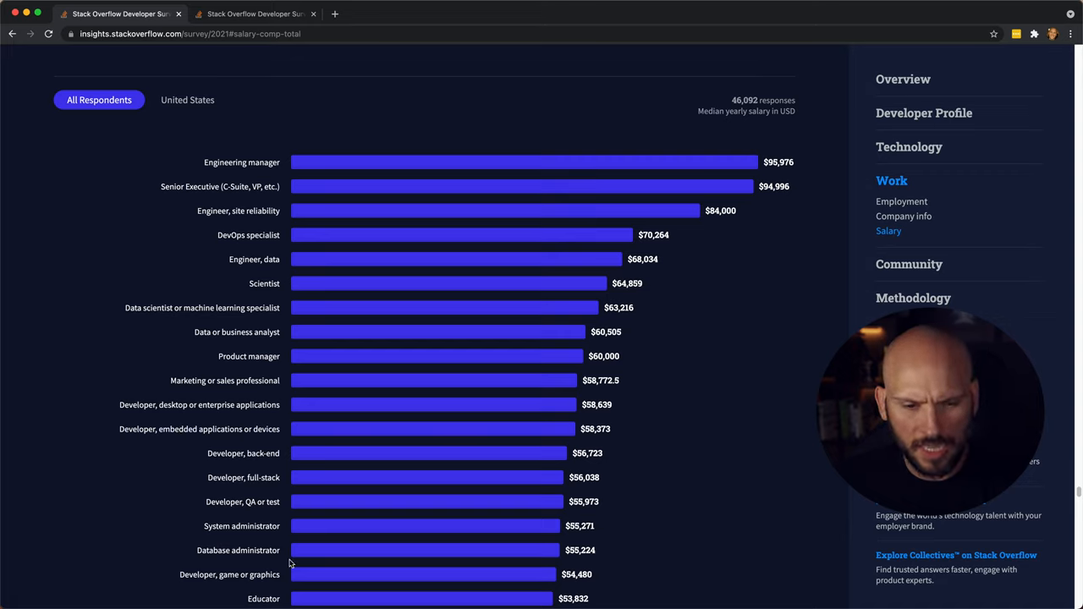
{"action": "mouse_move", "coordinate": [134, 569]}
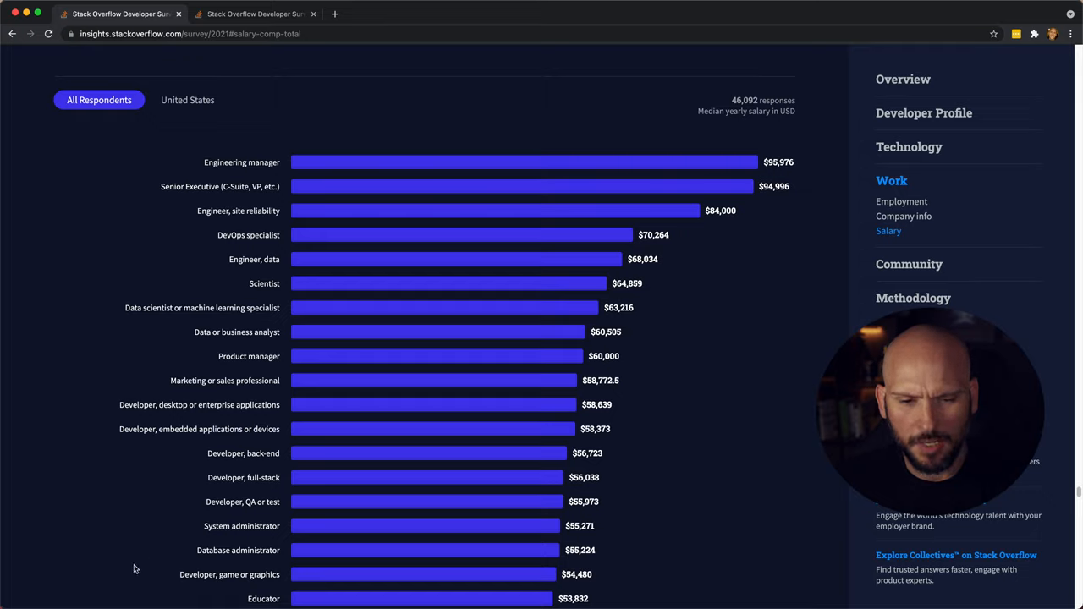
{"action": "mouse_move", "coordinate": [176, 568]}
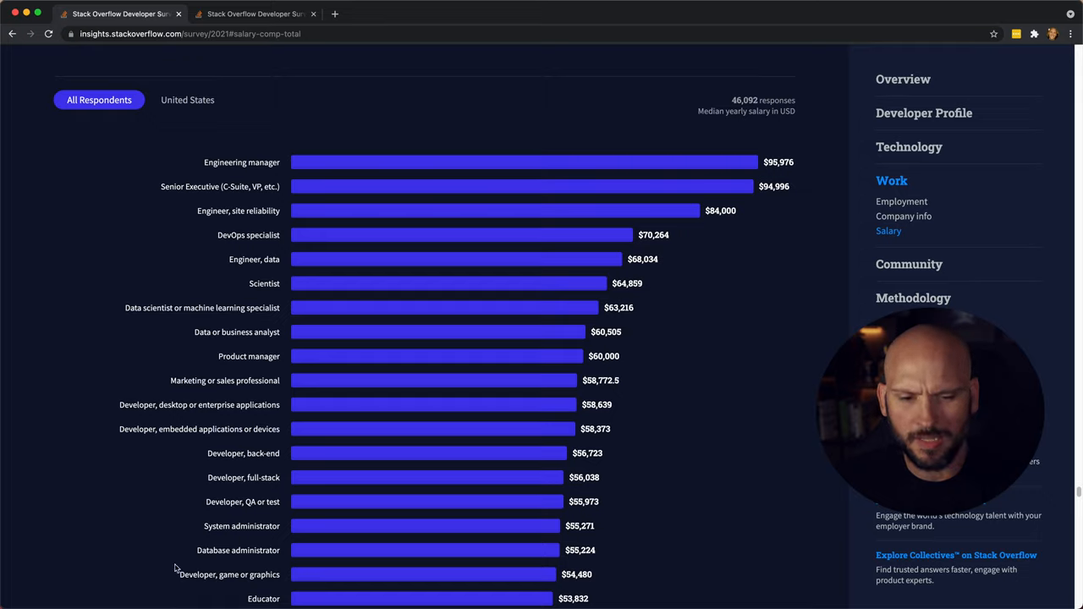
{"action": "scroll", "scroll_direction": "down", "scroll_amount": 3}
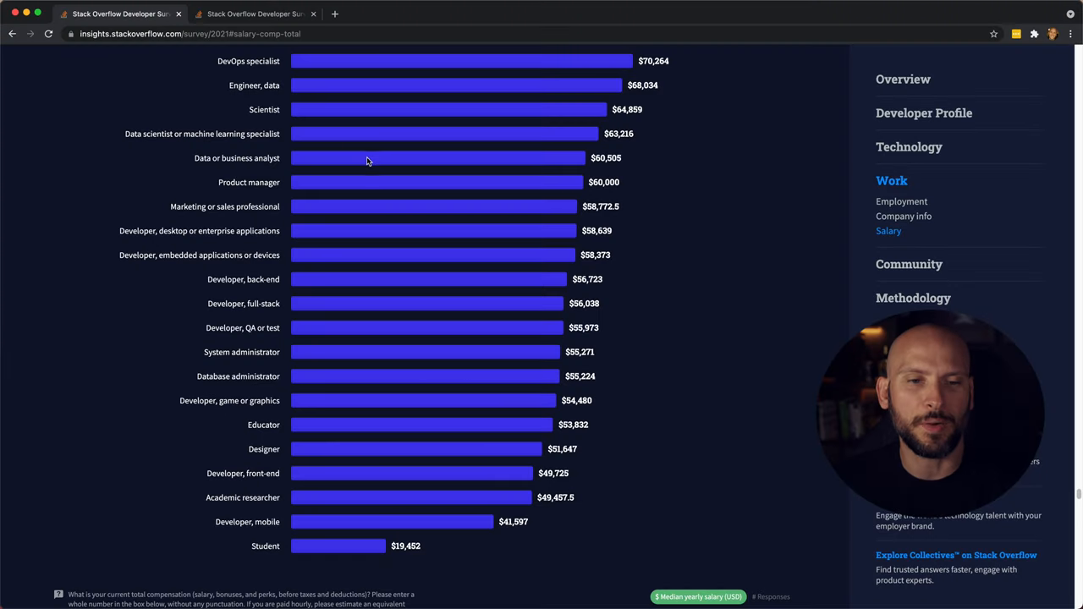
{"action": "scroll", "scroll_direction": "up", "scroll_amount": 3}
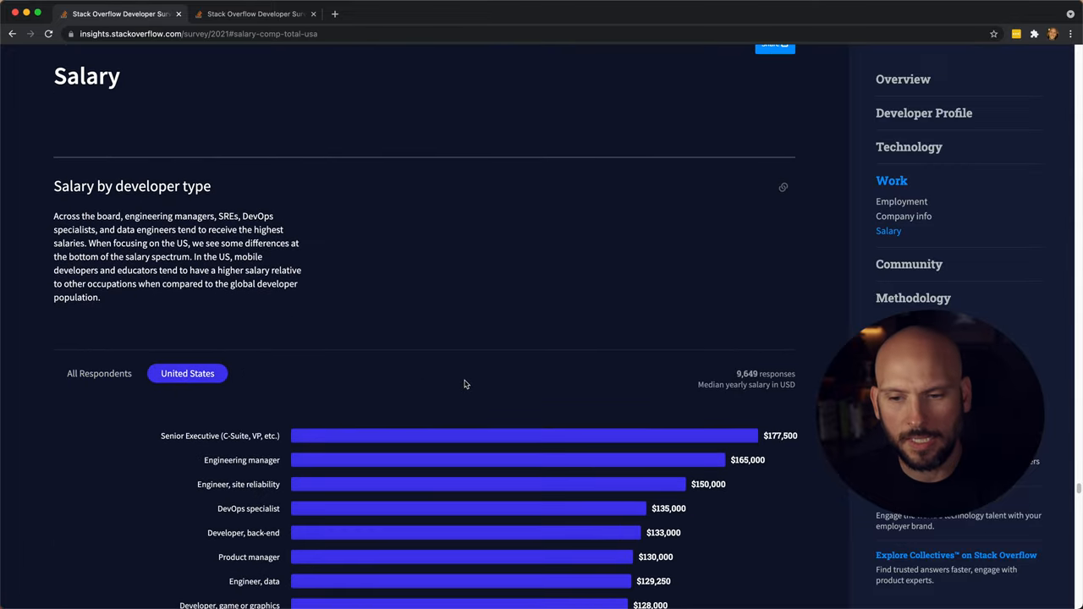
- Read through the United States salary chart, then view the learning-how-to-code results with online resources at 59.53%
{"action": "scroll", "scroll_direction": "down", "scroll_amount": 3}
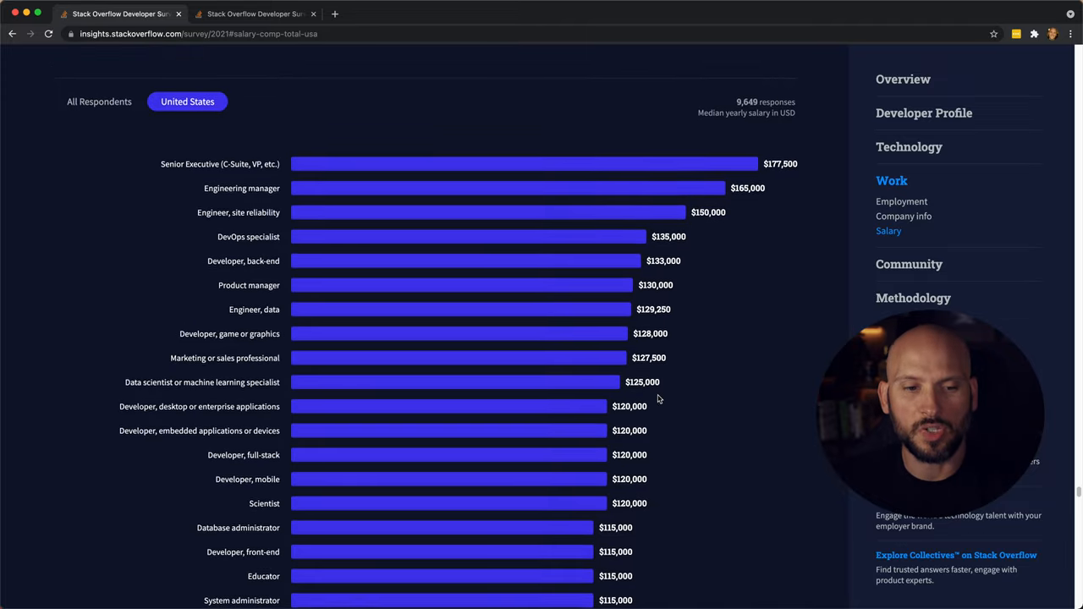
{"action": "scroll", "scroll_direction": "down", "scroll_amount": 3}
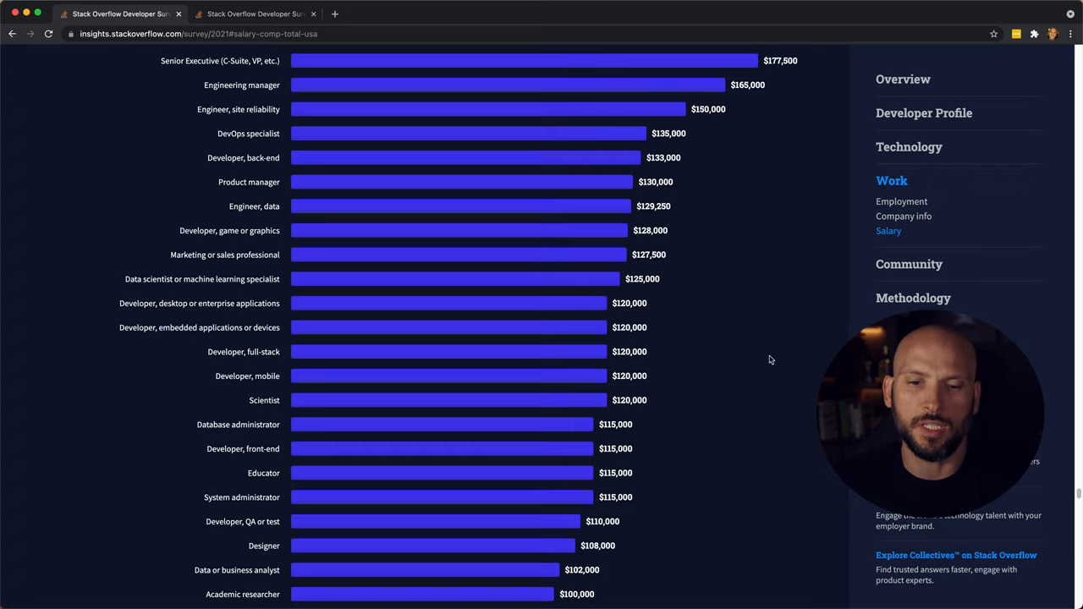
{"action": "mouse_move", "coordinate": [725, 380]}
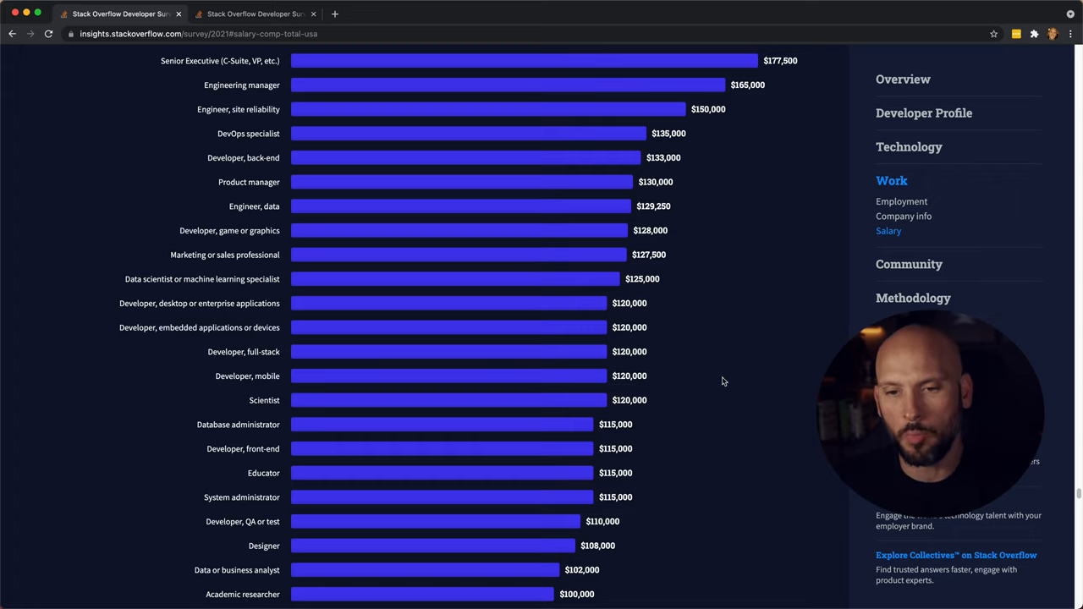
{"action": "scroll", "scroll_direction": "down", "scroll_amount": 3}
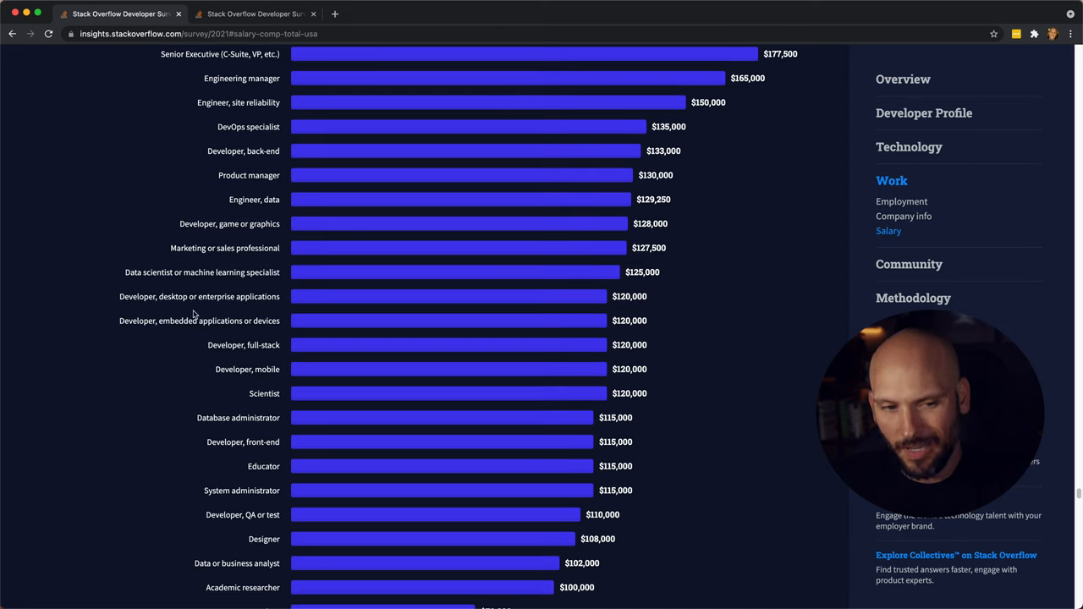
{"action": "scroll", "scroll_direction": "down", "scroll_amount": 3}
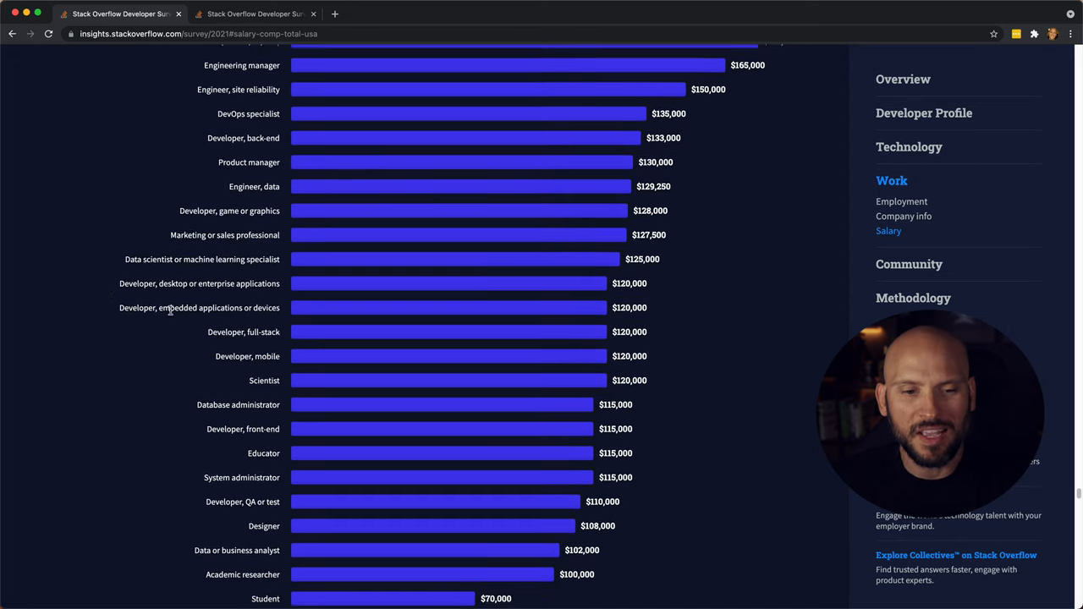
{"action": "scroll", "scroll_direction": "down", "scroll_amount": 3}
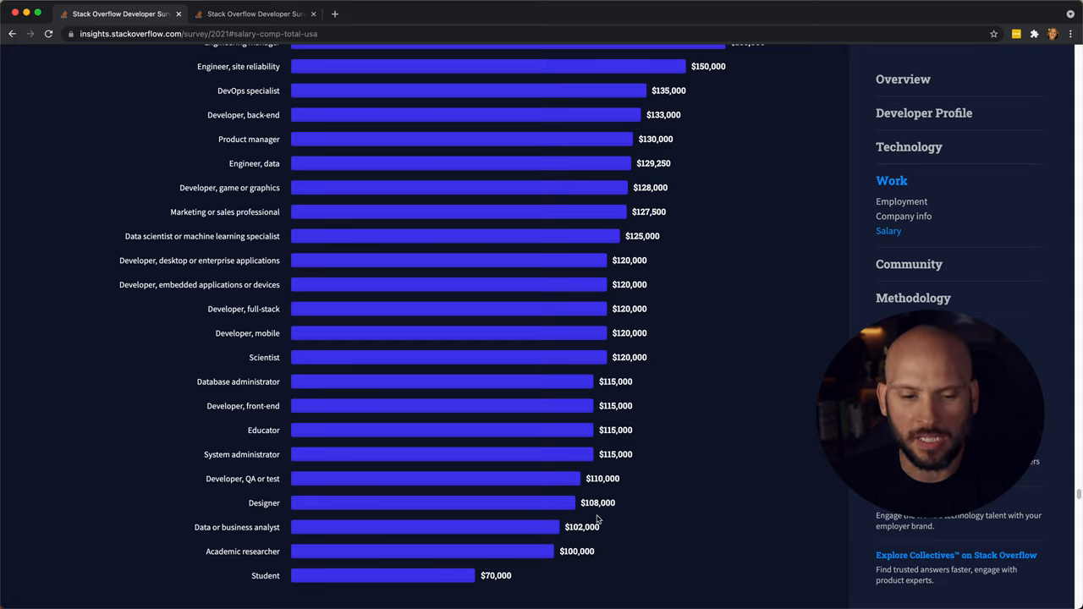
{"action": "mouse_move", "coordinate": [105, 267]}
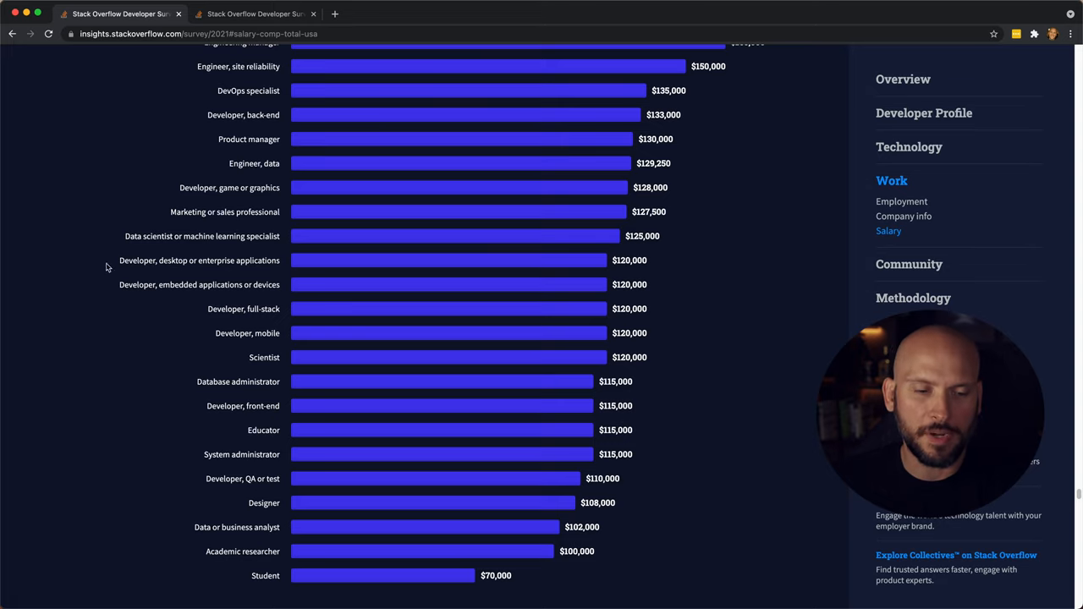
{"action": "mouse_move", "coordinate": [237, 340]}
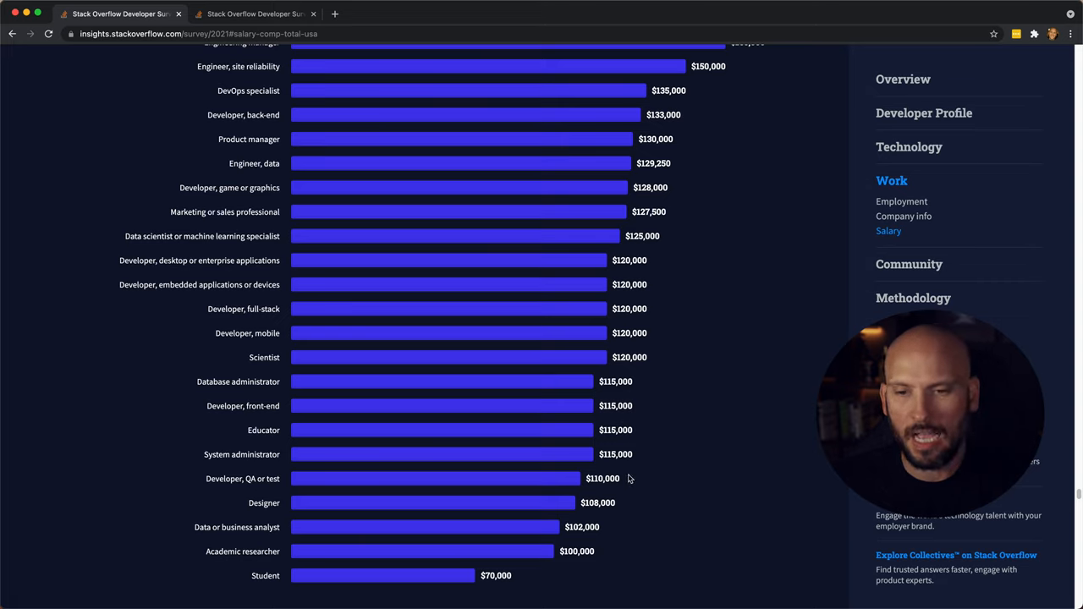
{"action": "mouse_move", "coordinate": [555, 427]}
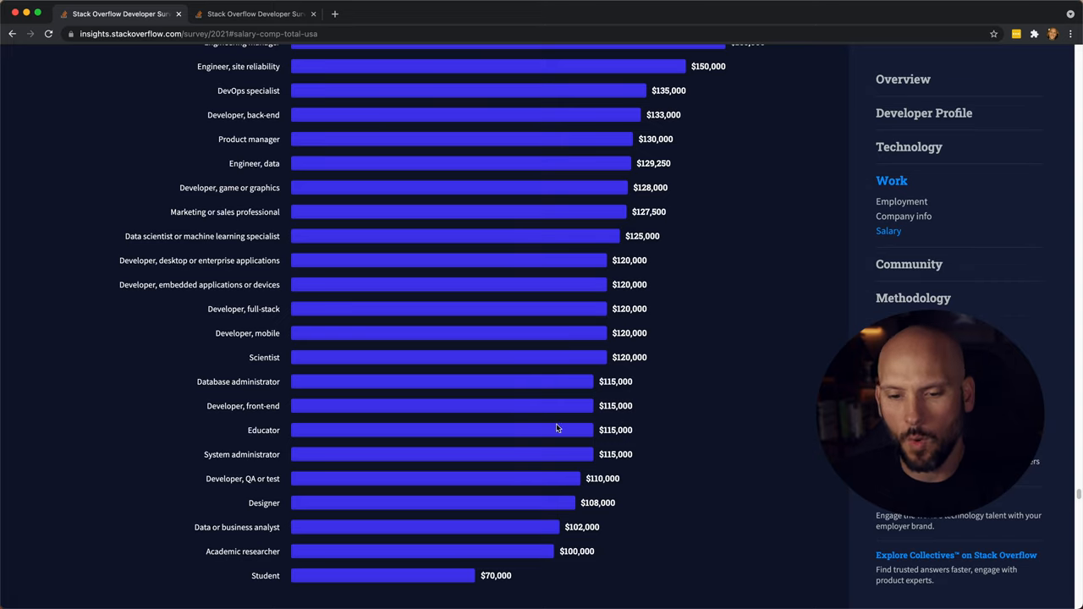
{"action": "mouse_move", "coordinate": [575, 506]}
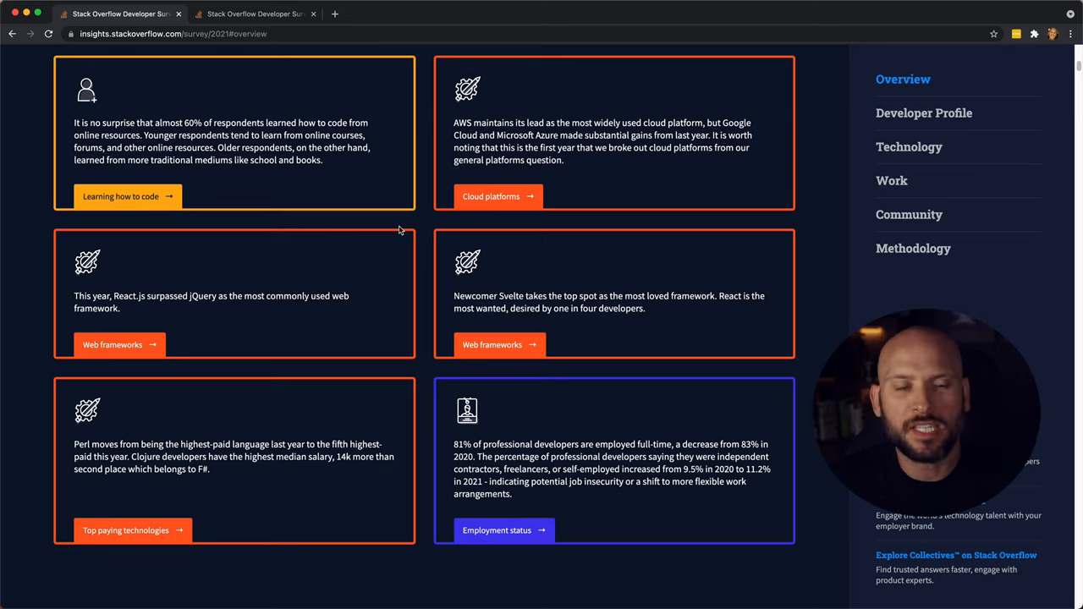
{"action": "mouse_move", "coordinate": [410, 239]}
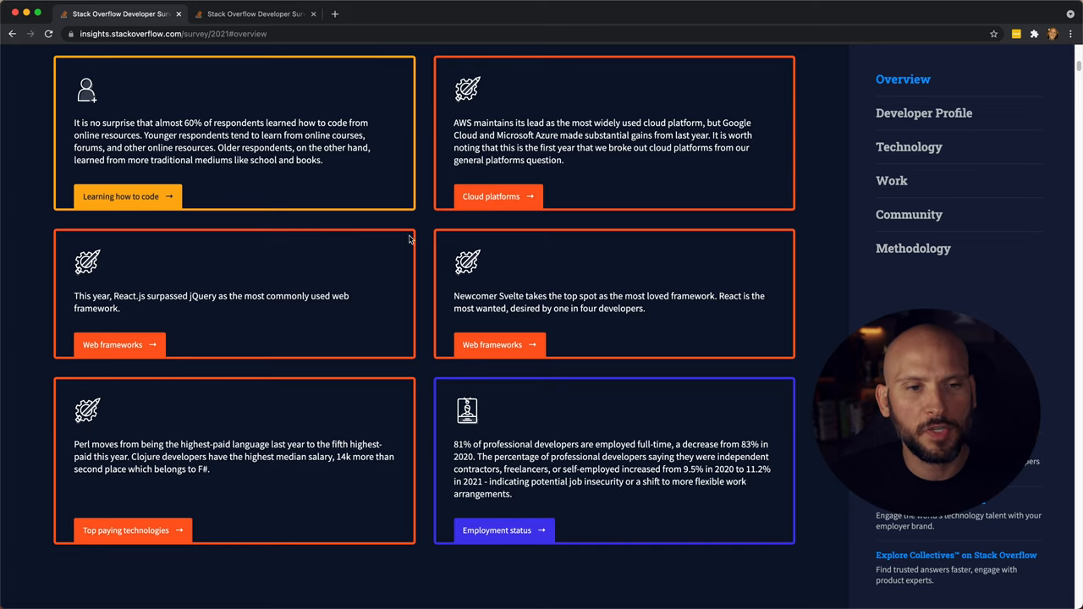
{"action": "left_click", "coordinate": [122, 196]}
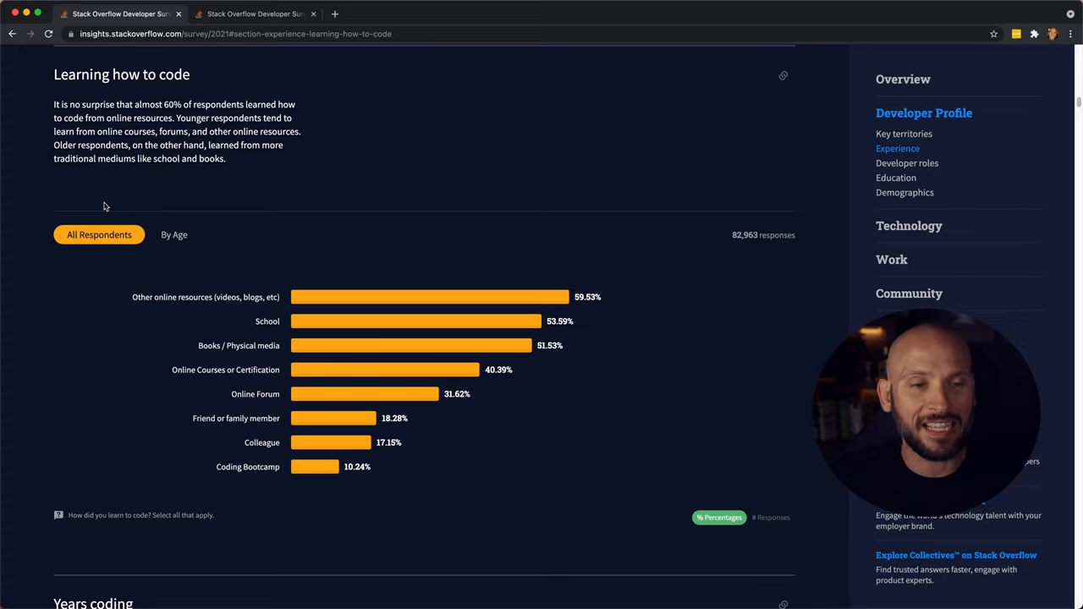
{"action": "mouse_move", "coordinate": [254, 295]}
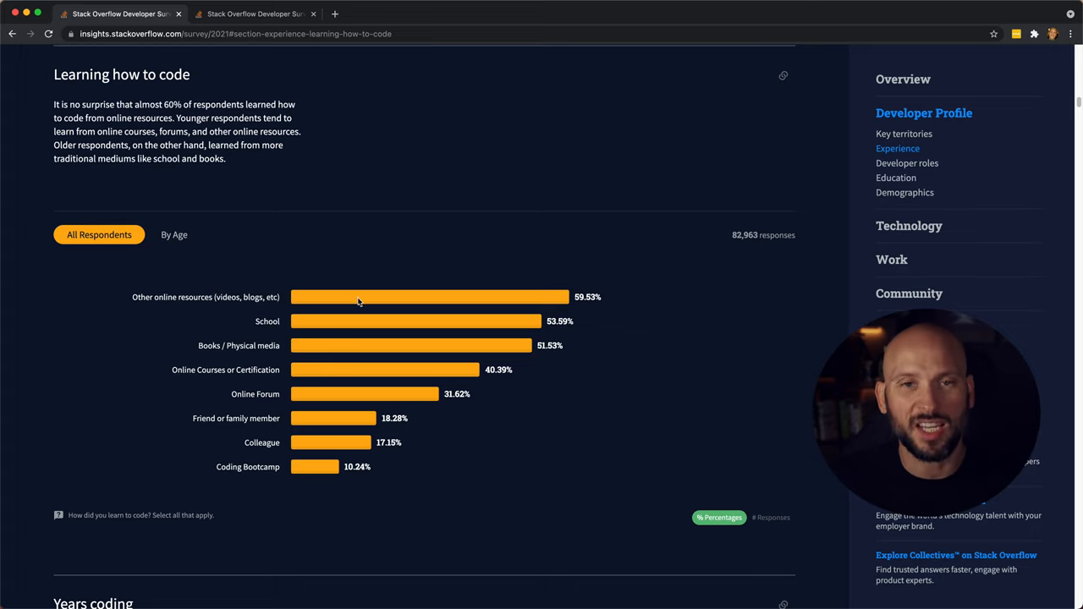
{"action": "mouse_move", "coordinate": [609, 298]}
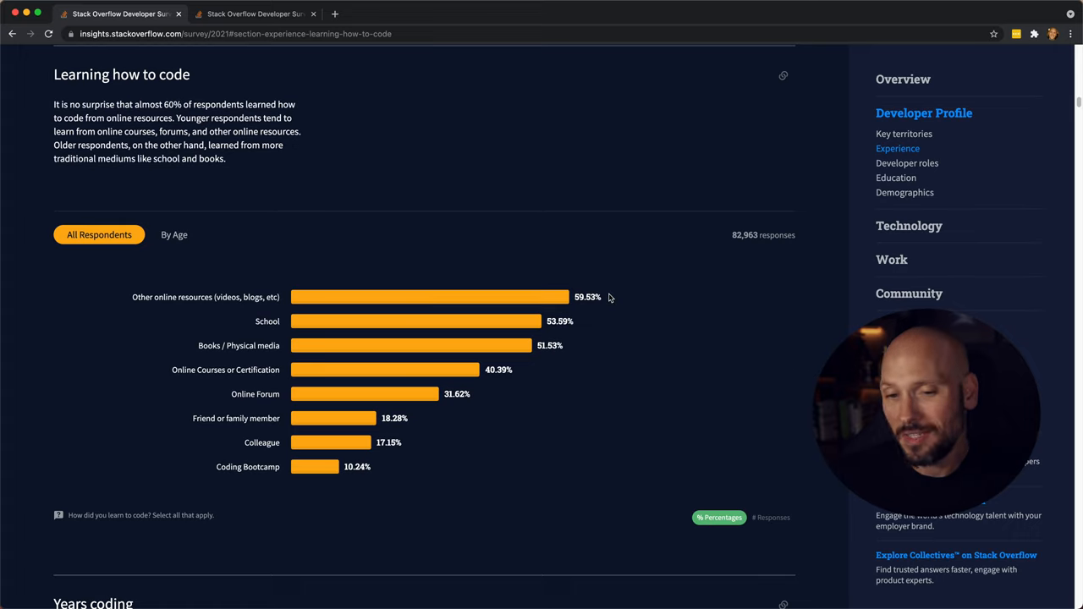
{"action": "mouse_move", "coordinate": [562, 321]}
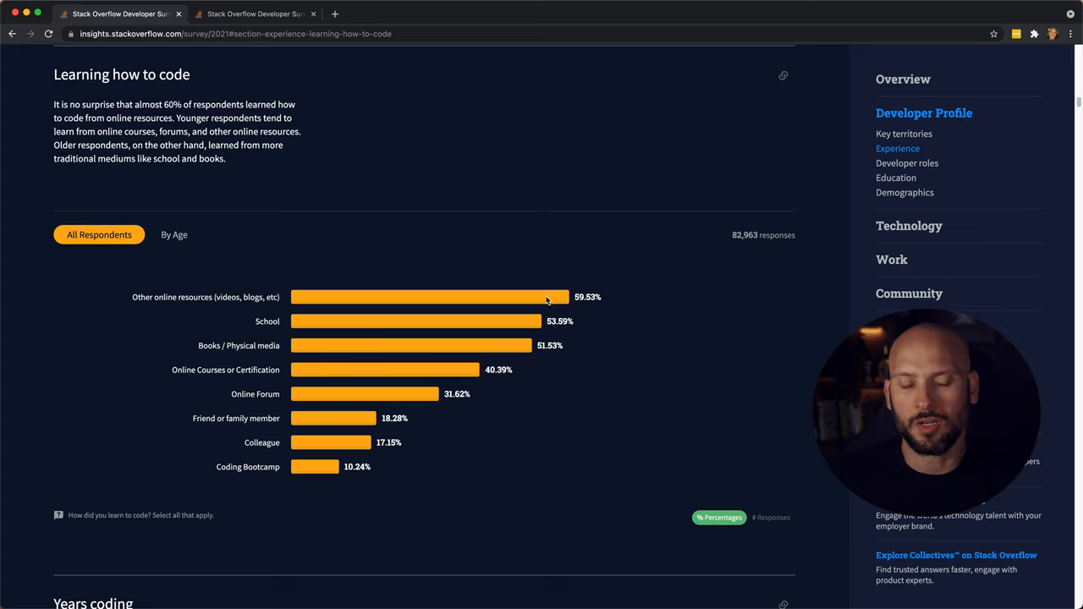
{"action": "mouse_move", "coordinate": [224, 388]}
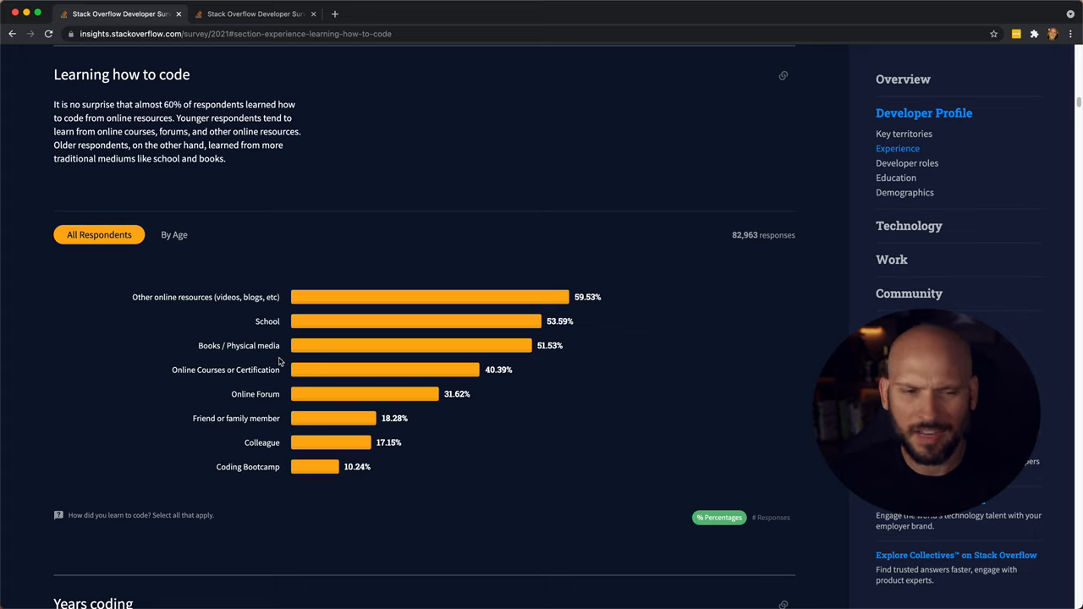
- Scroll down the learning-to-code chart toward the years-coding section
{"action": "scroll", "scroll_direction": "down", "scroll_amount": 3}
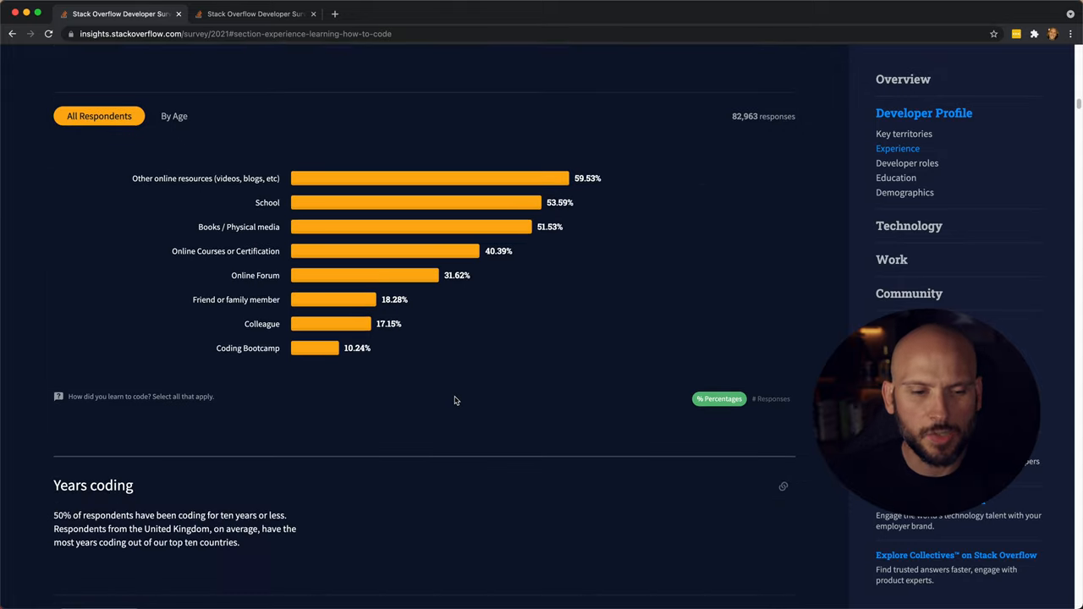